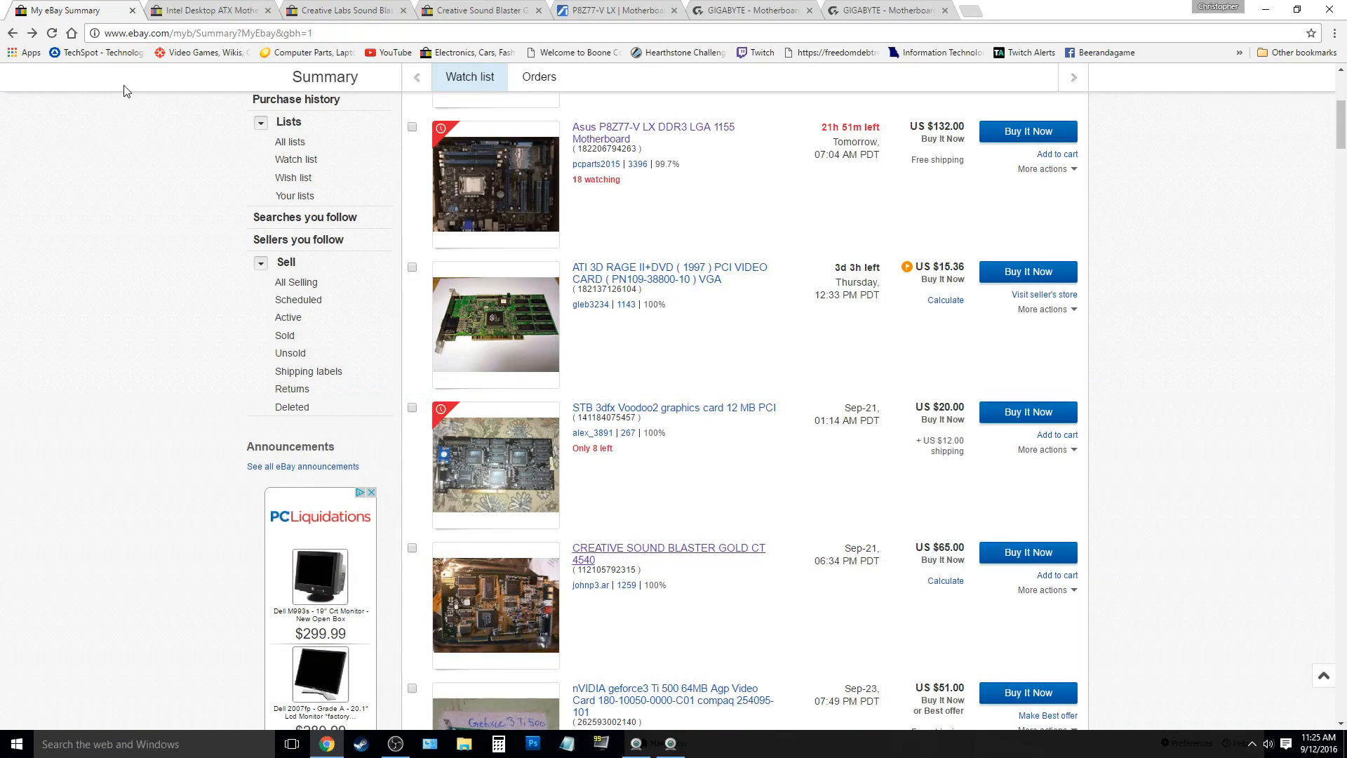
mouse_move(116, 122)
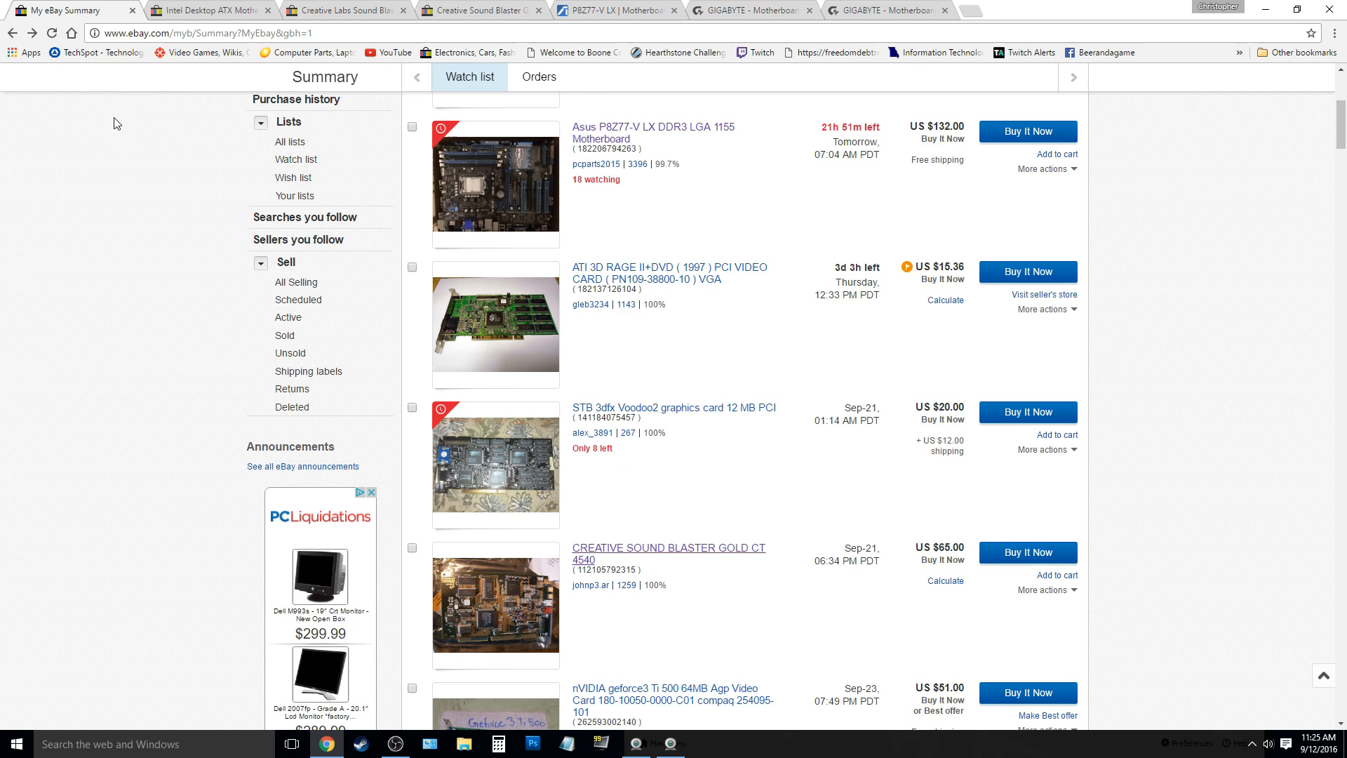
- Bring up the GIGABYTE GA-8I865GME-775-RH product overview tab
scroll("up", 3)
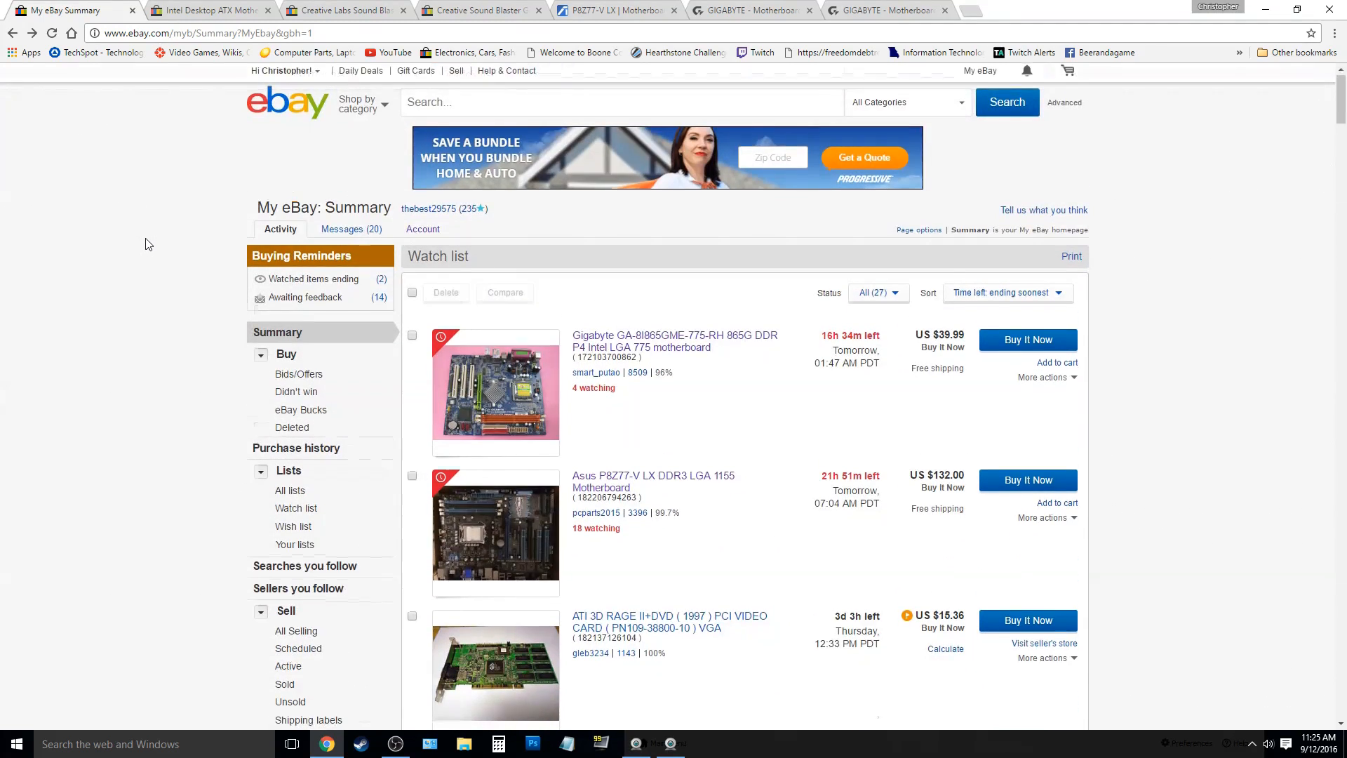
scroll("down", 3)
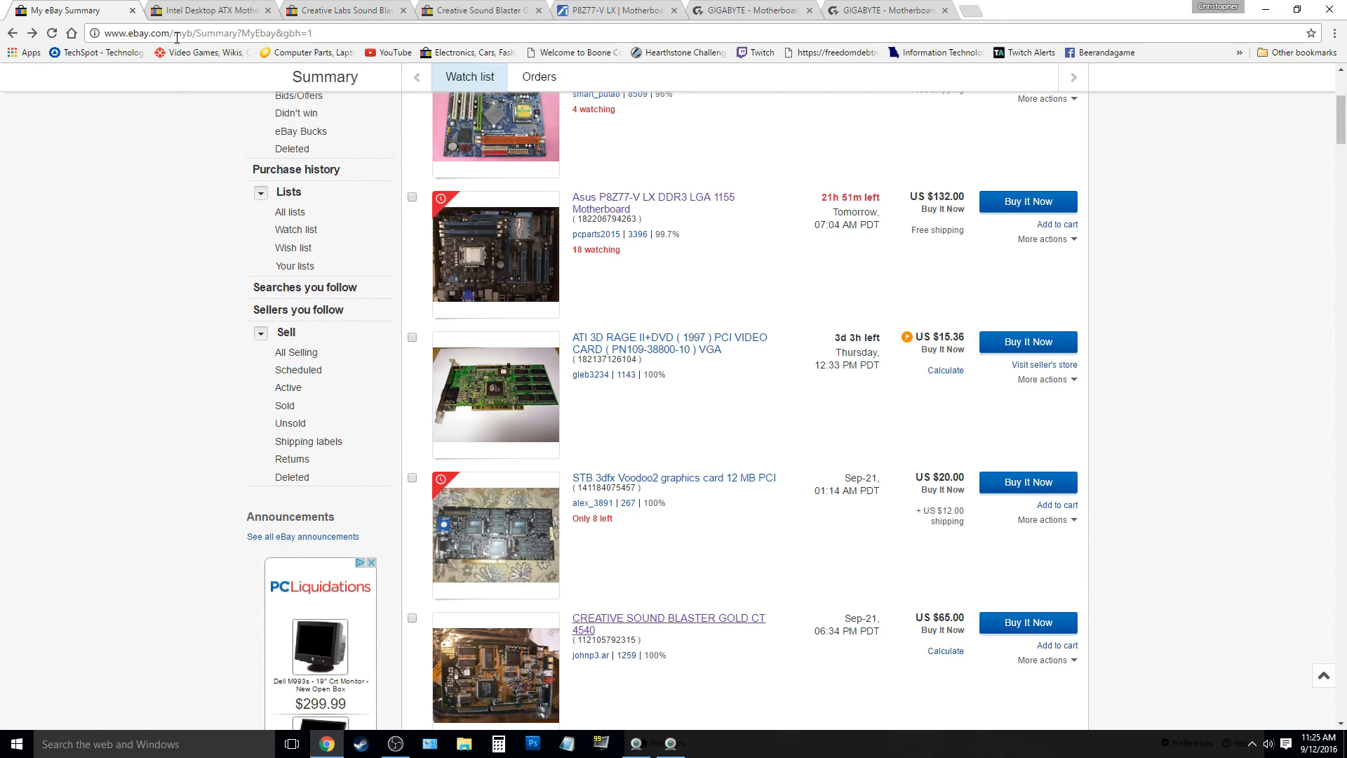
mouse_move(612, 11)
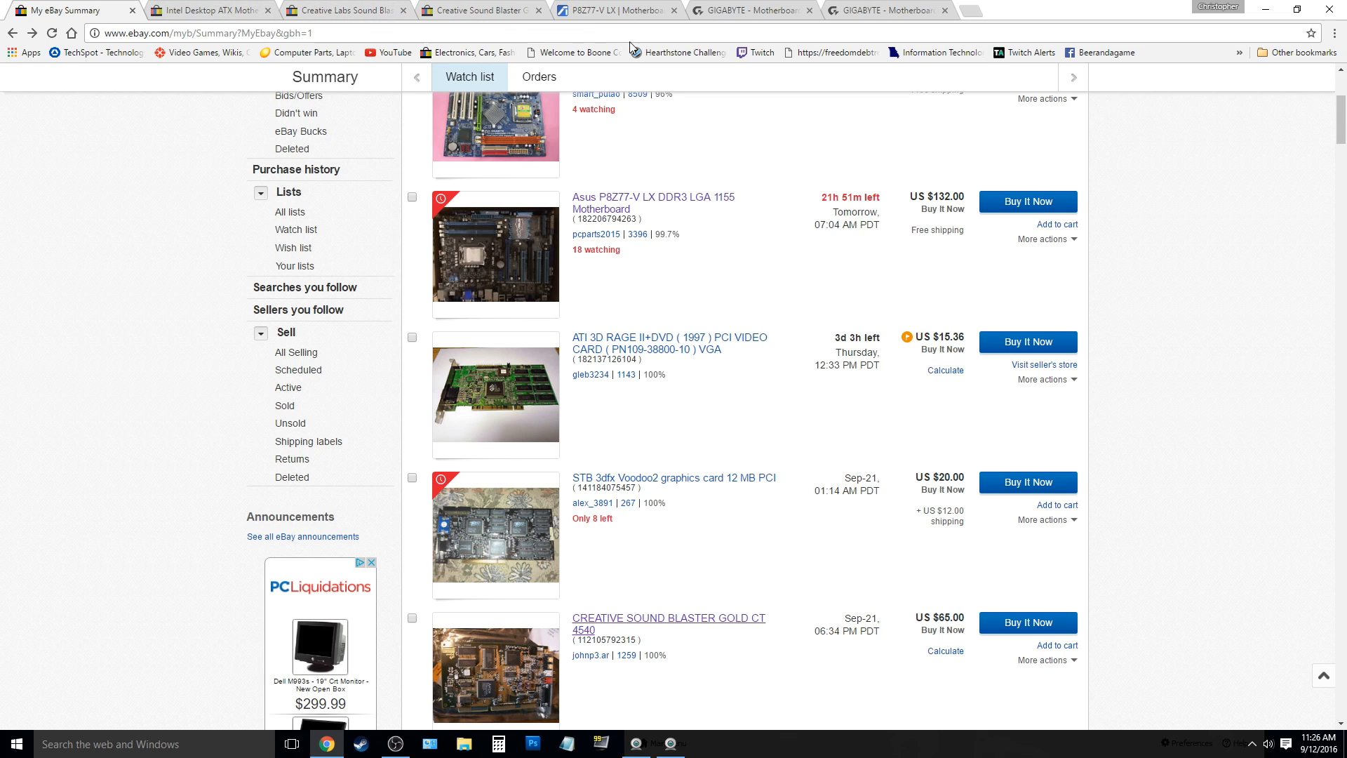
mouse_move(761, 11)
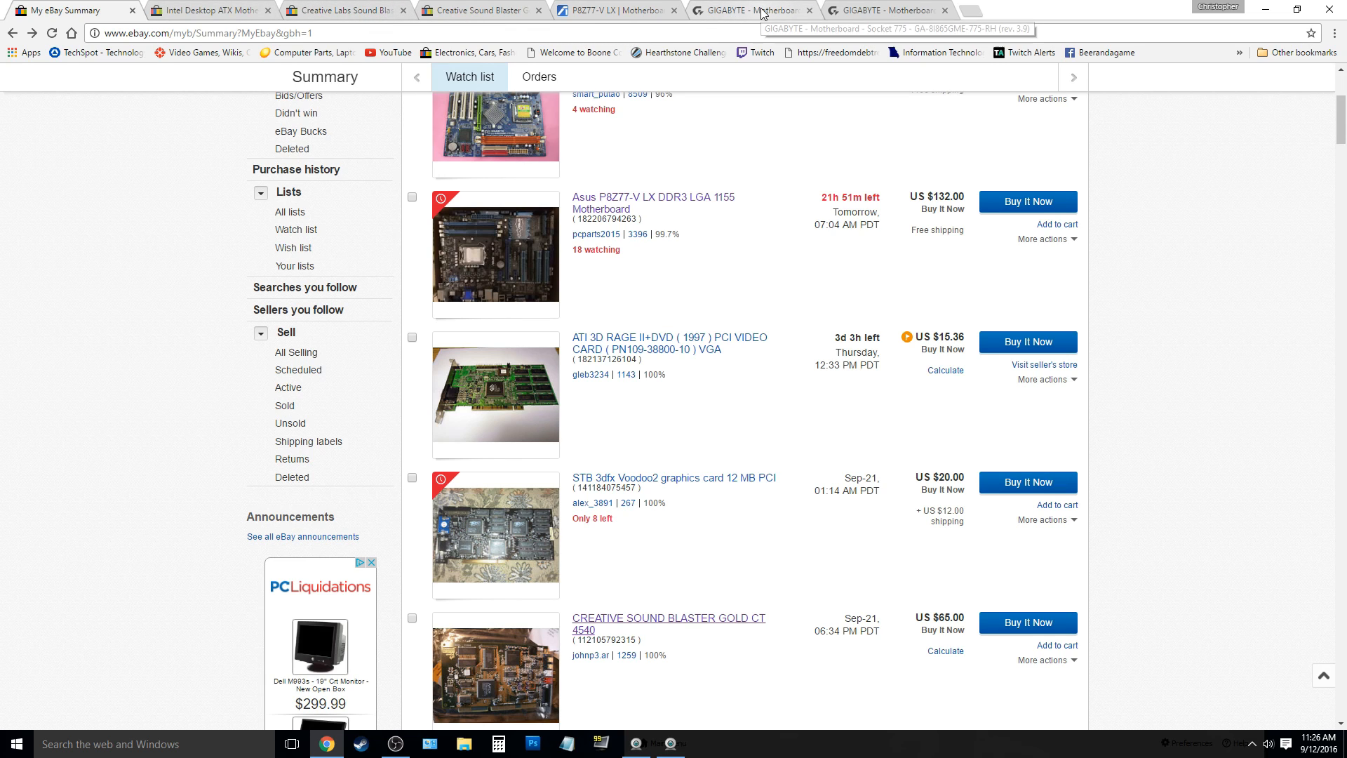
left_click(752, 9)
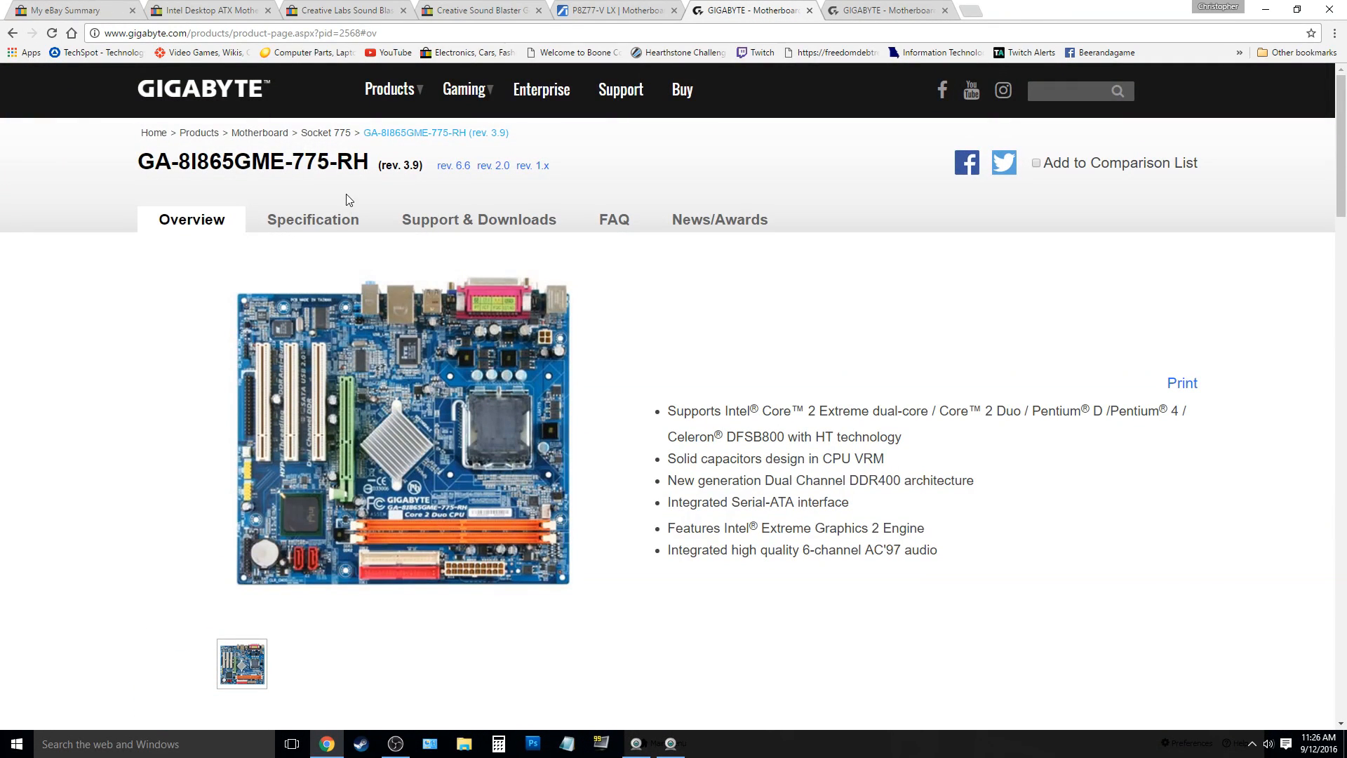
mouse_move(371, 162)
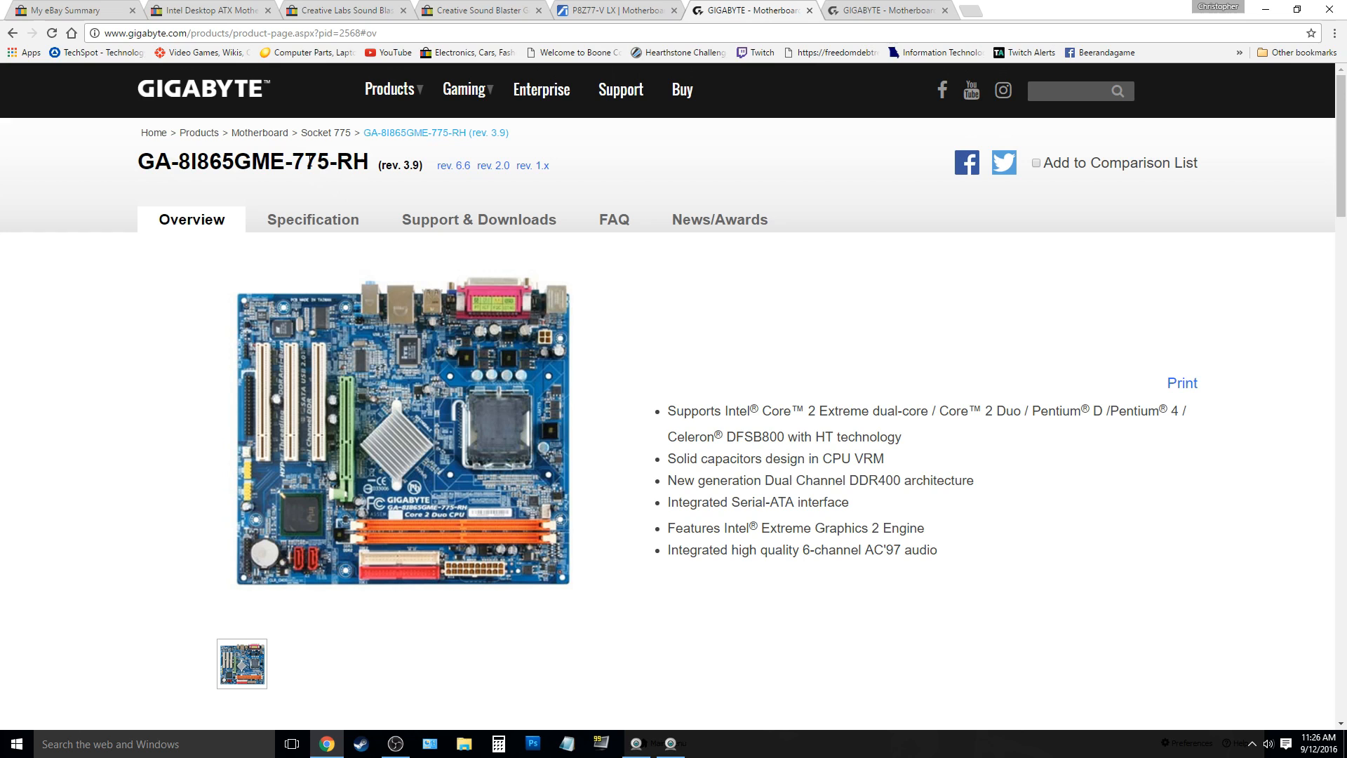
- Highlight '865' in the model name and read the Core 2 Duo, DDR400 and audio features
double_click(310, 162)
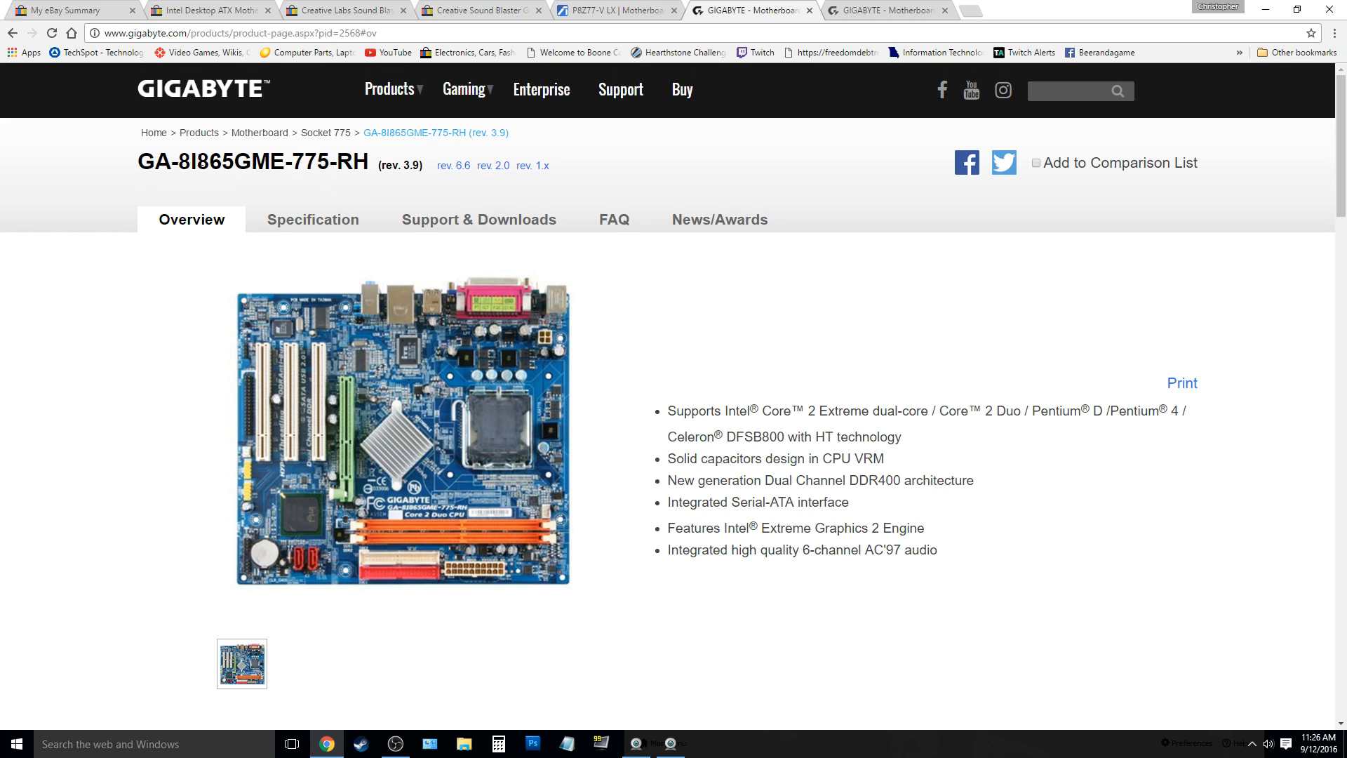
double_click(214, 162)
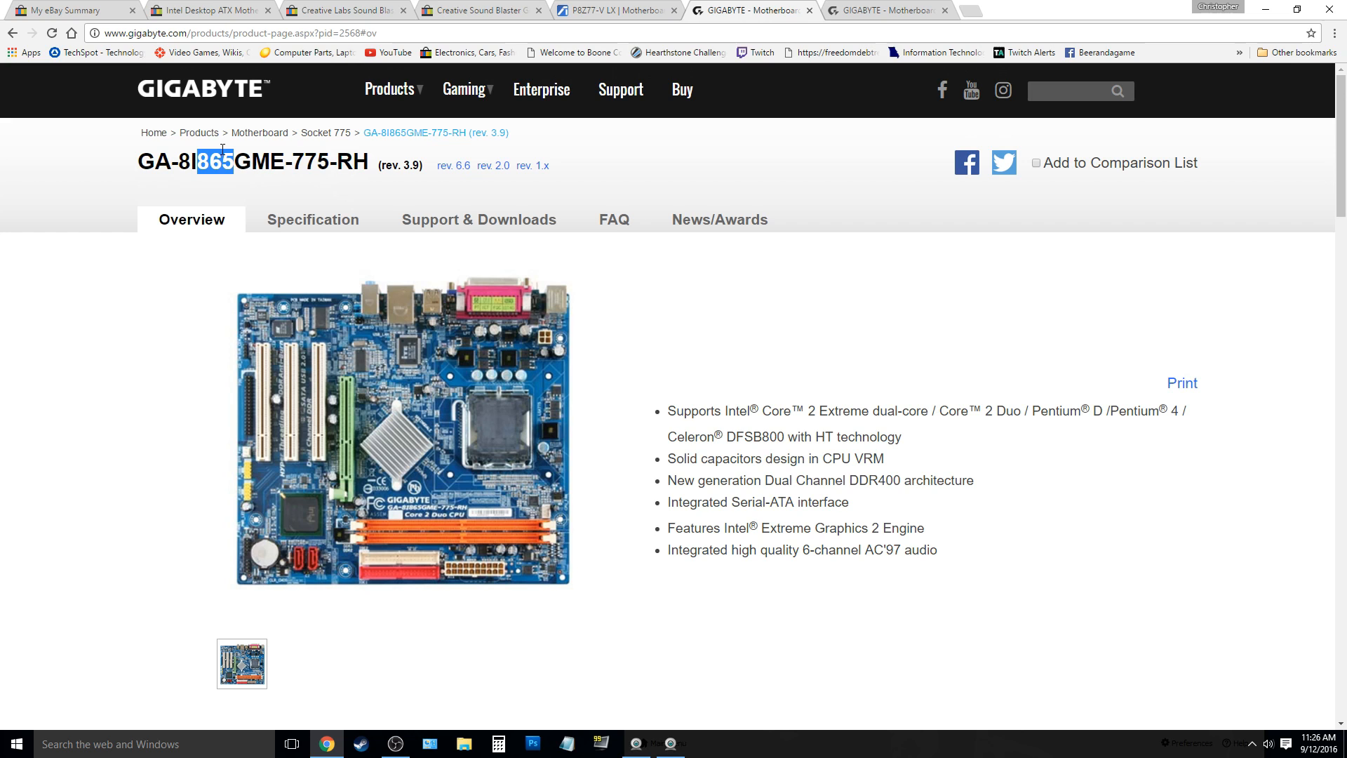
mouse_move(300, 330)
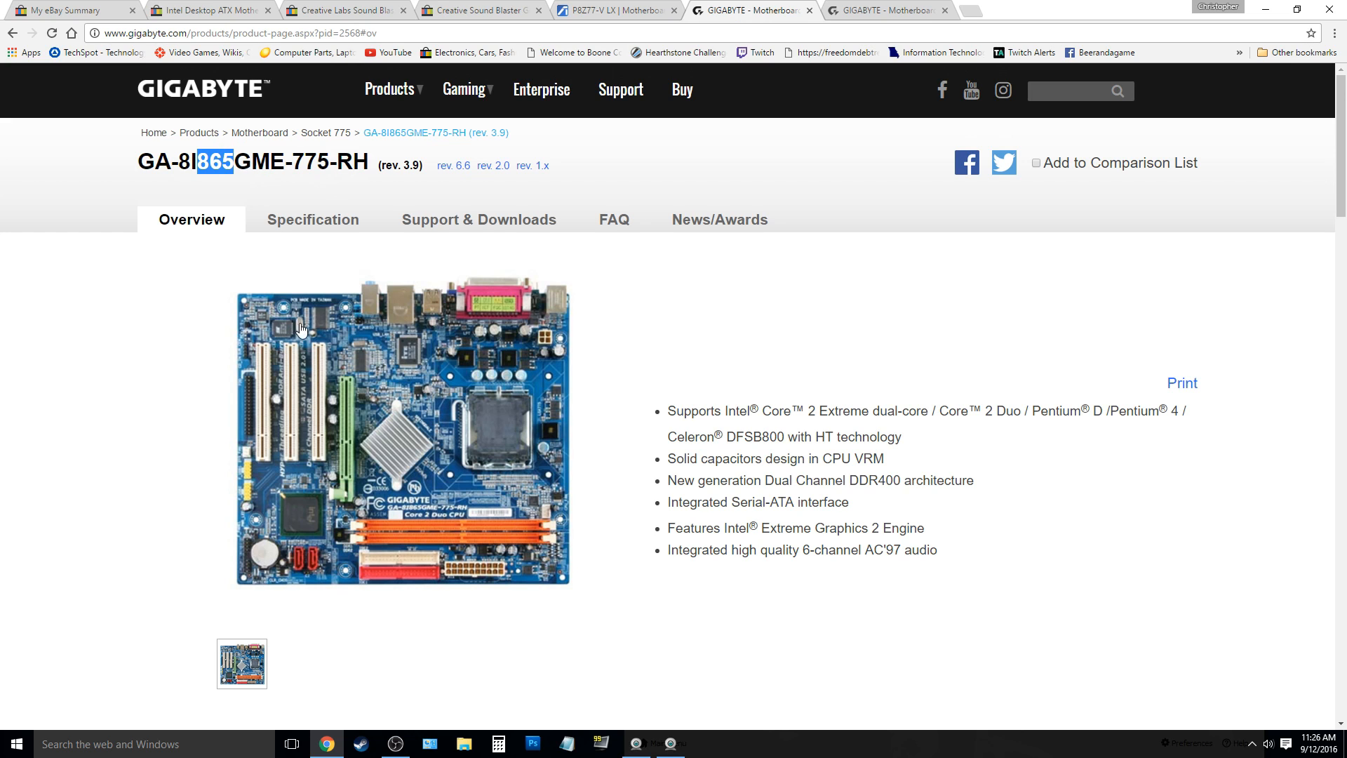
scroll("down", 3)
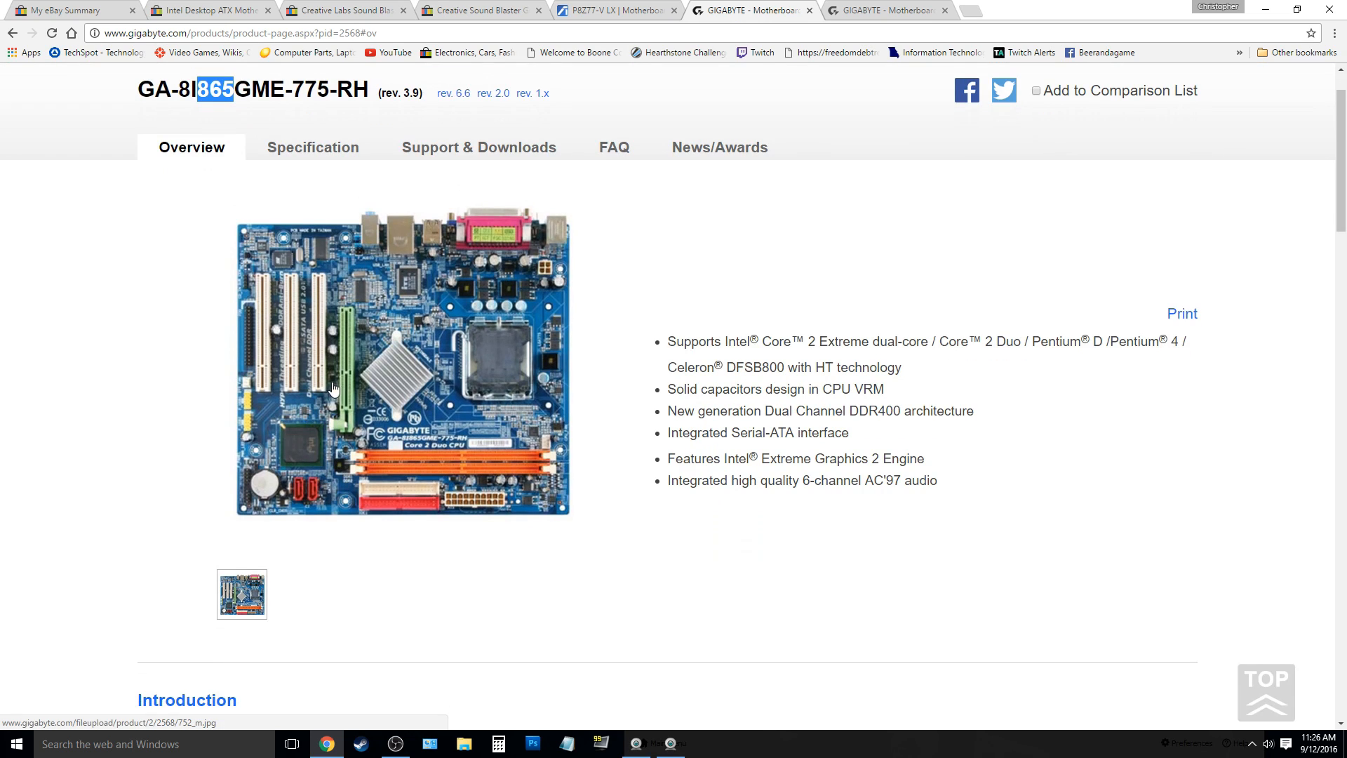
mouse_move(358, 420)
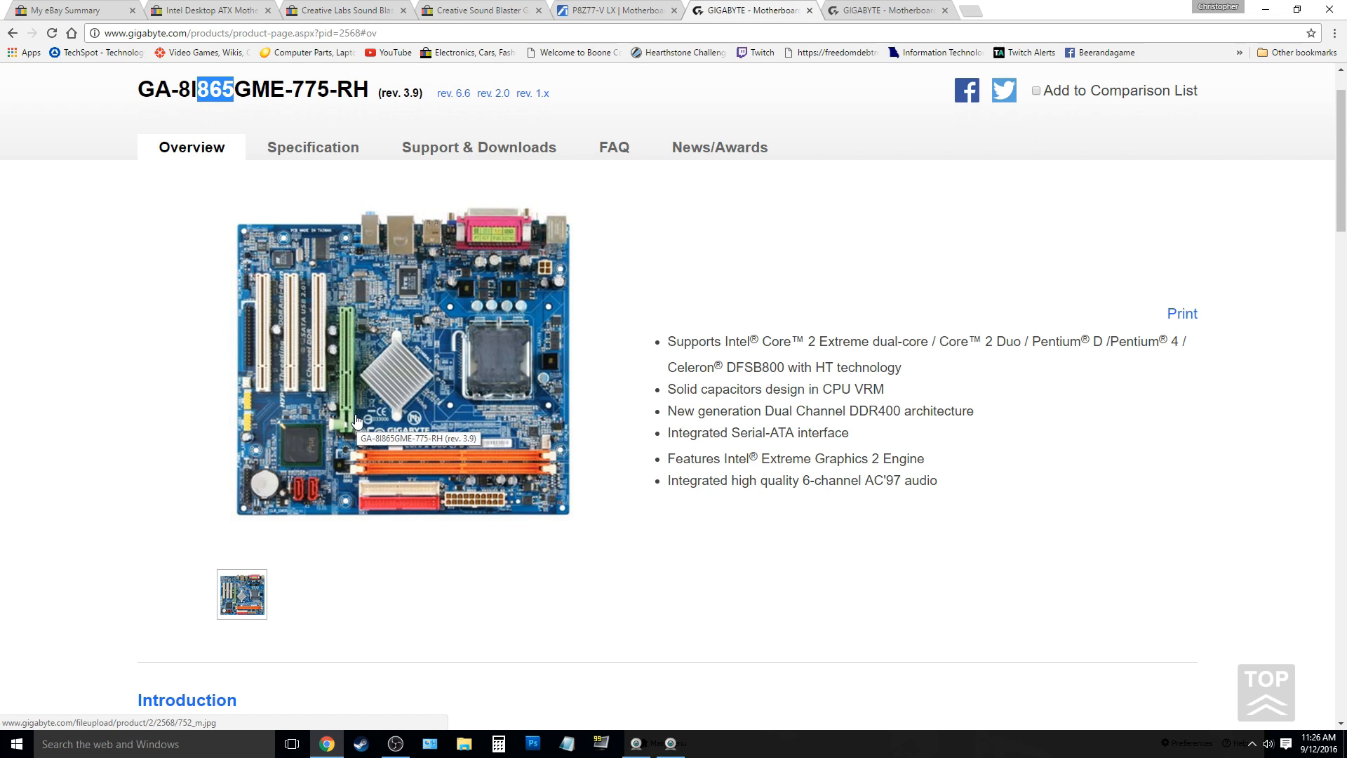
mouse_move(303, 406)
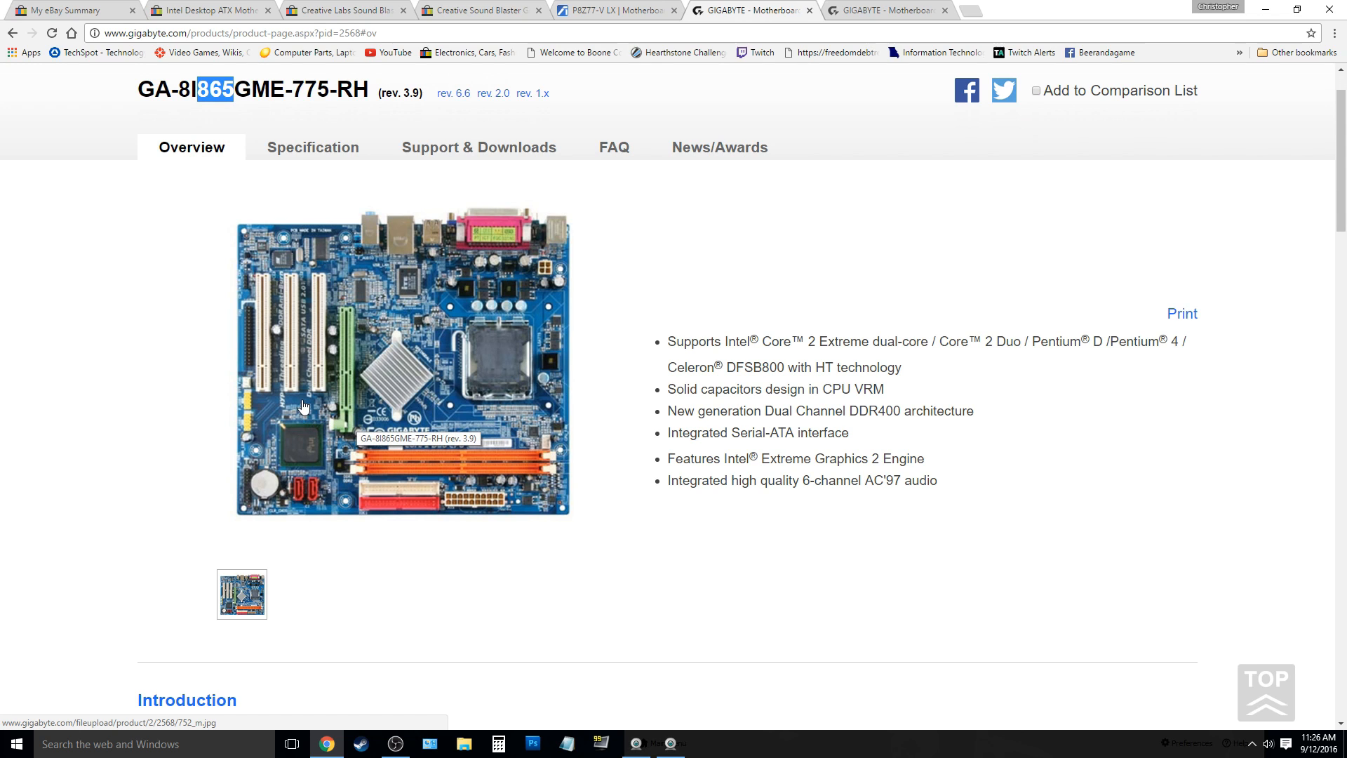
mouse_move(109, 378)
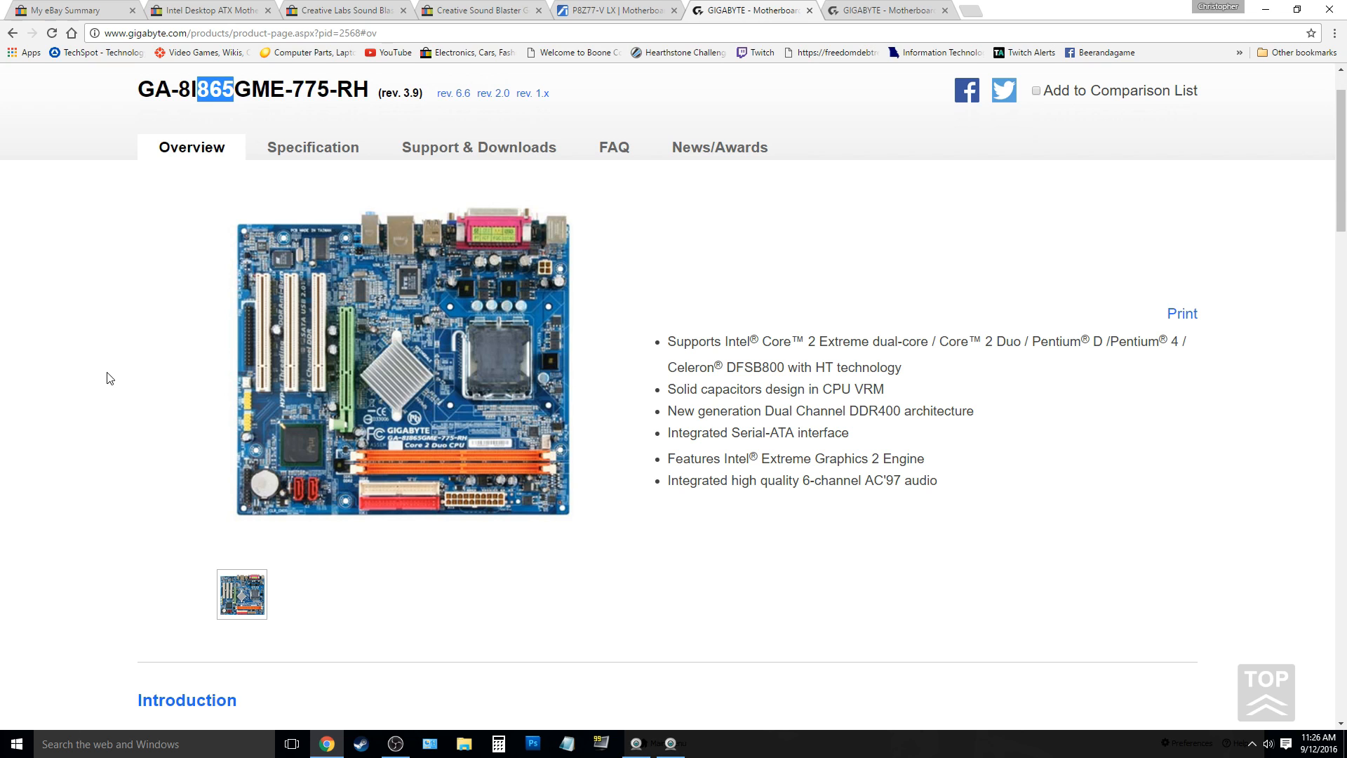
mouse_move(307, 332)
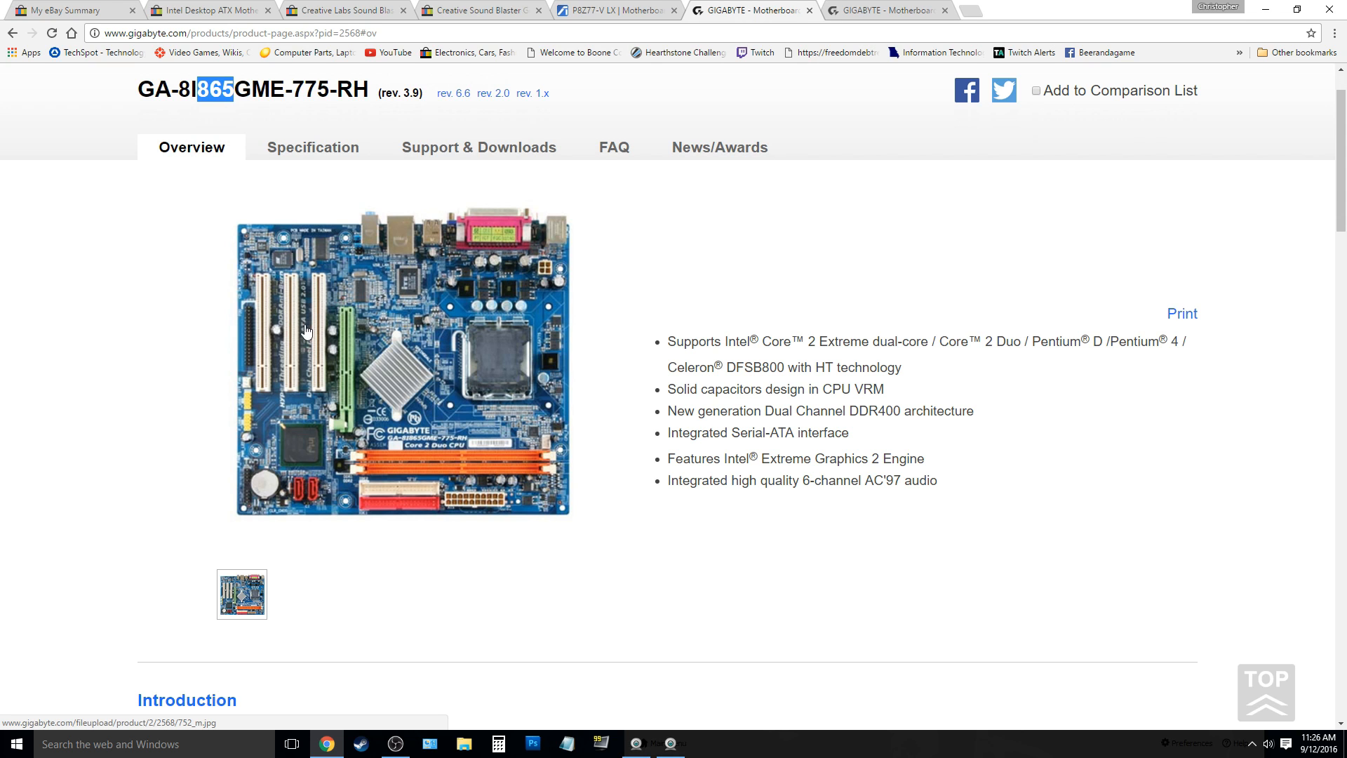
scroll("up", 3)
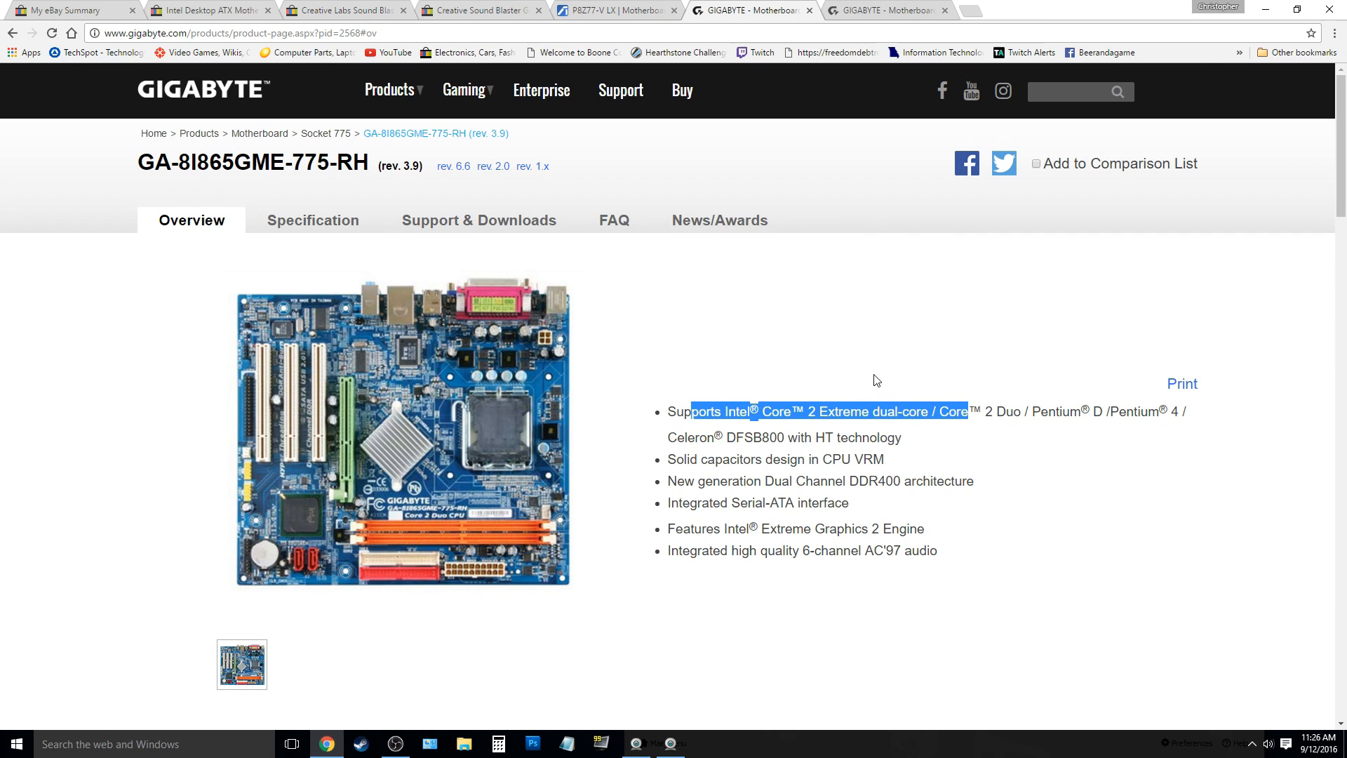
left_click(770, 367)
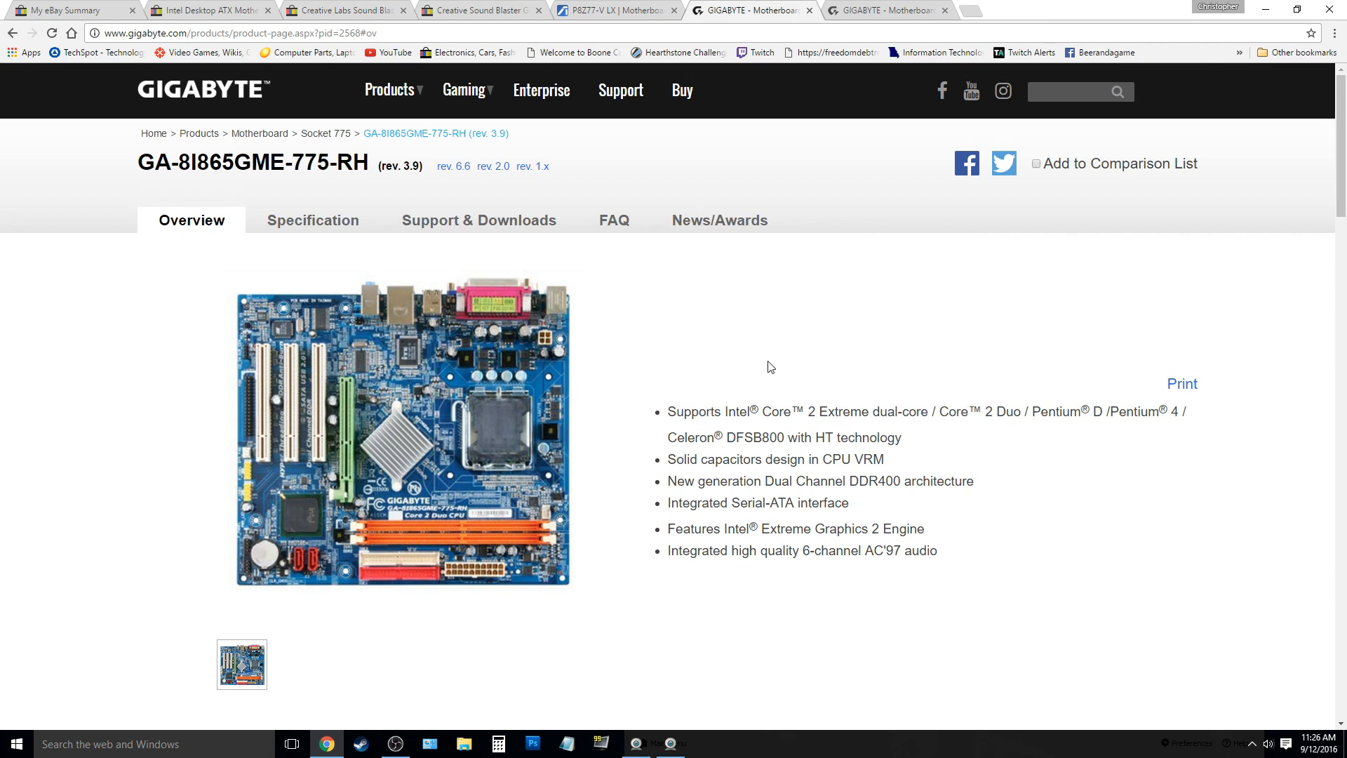
mouse_move(583, 456)
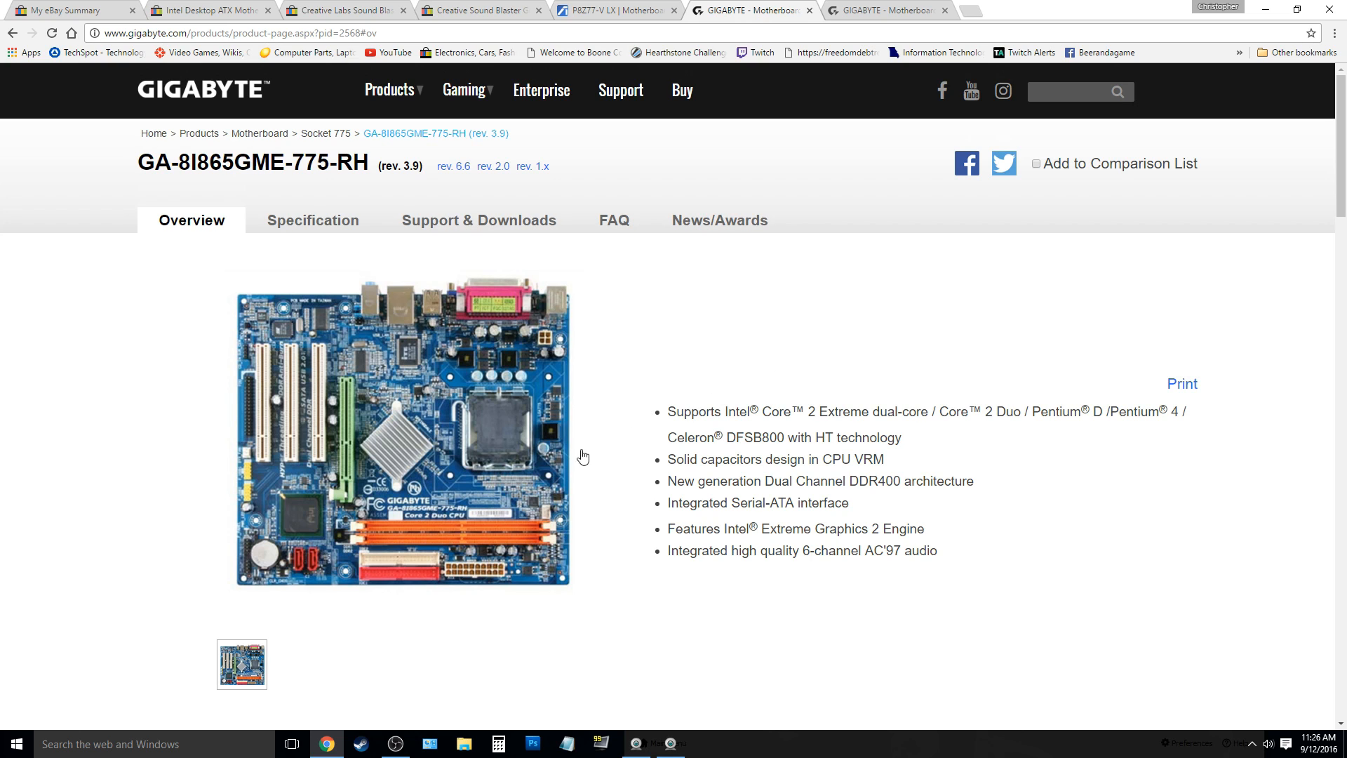
mouse_move(723, 334)
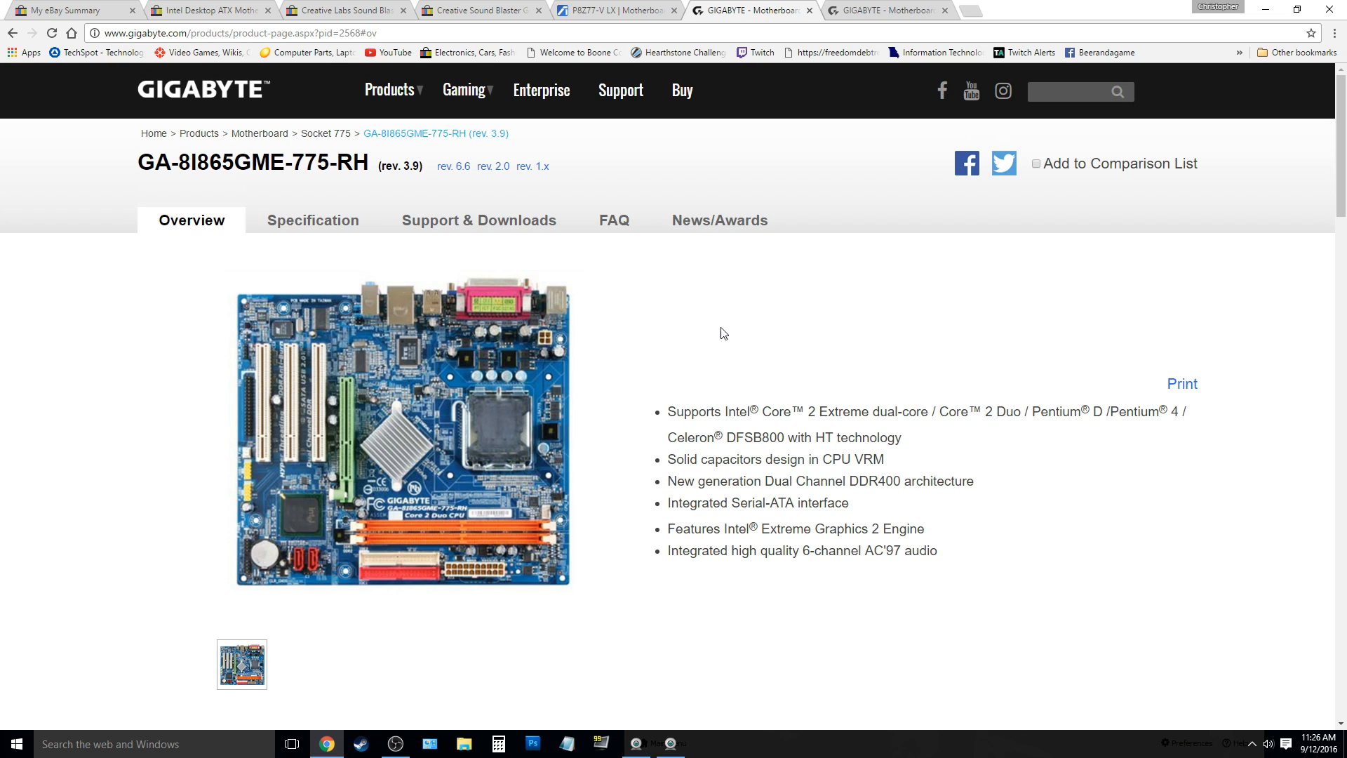
- Show the board's Support & Downloads driver list for Windows 98SE
left_click(478, 220)
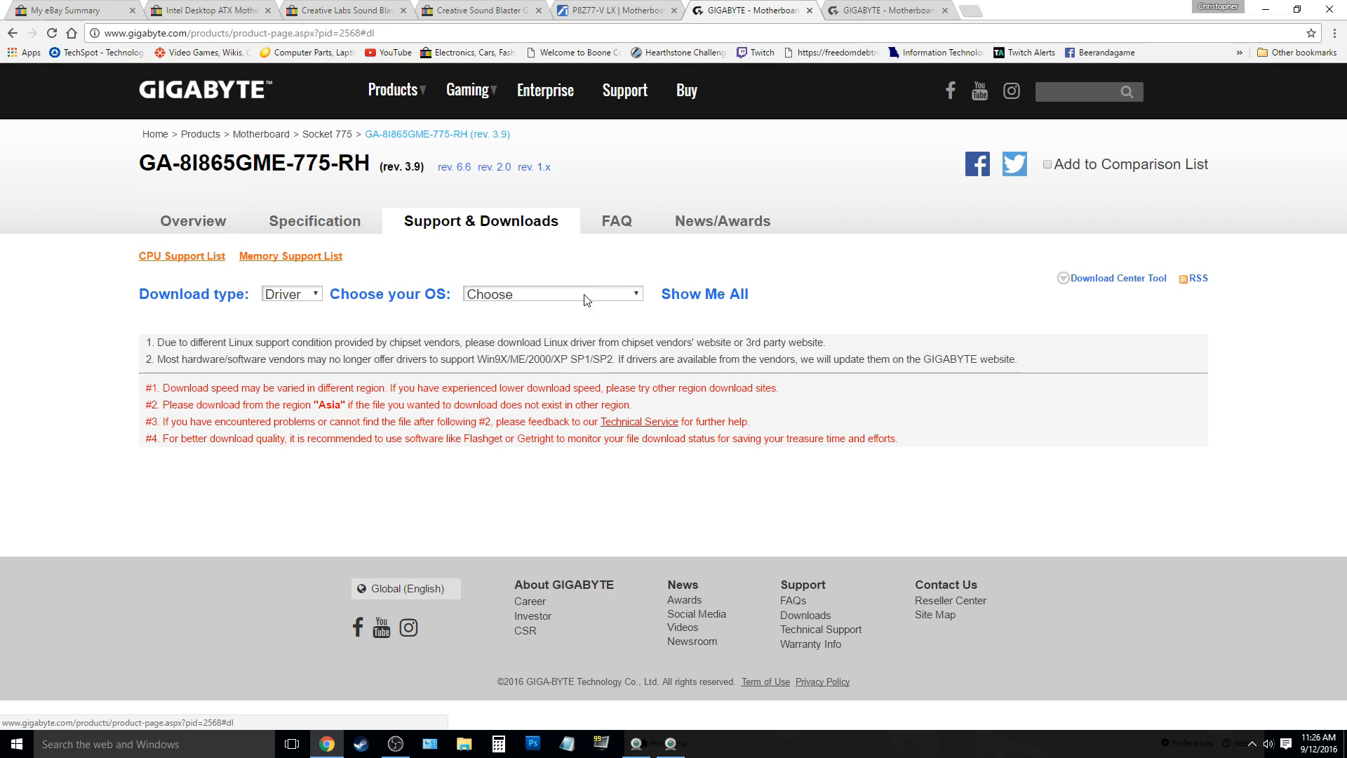
left_click(552, 294)
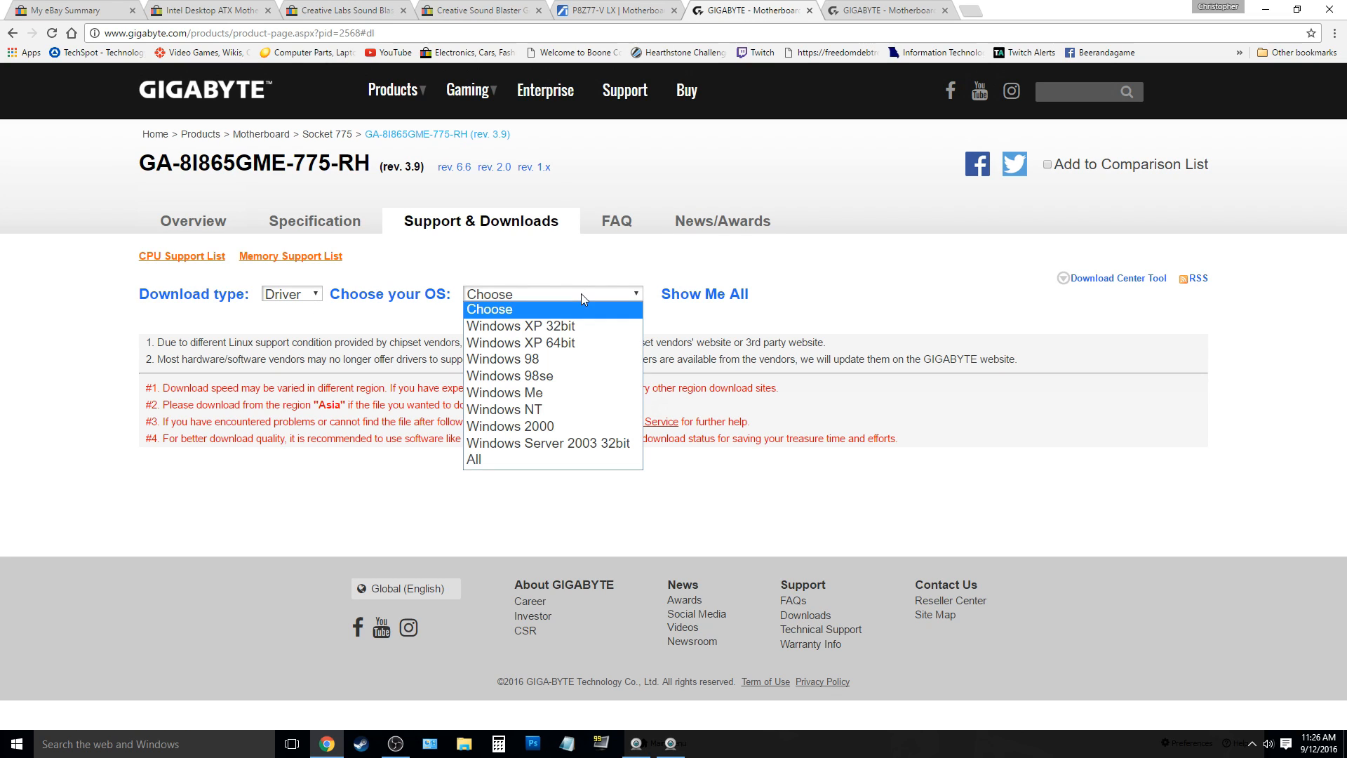
mouse_move(554, 360)
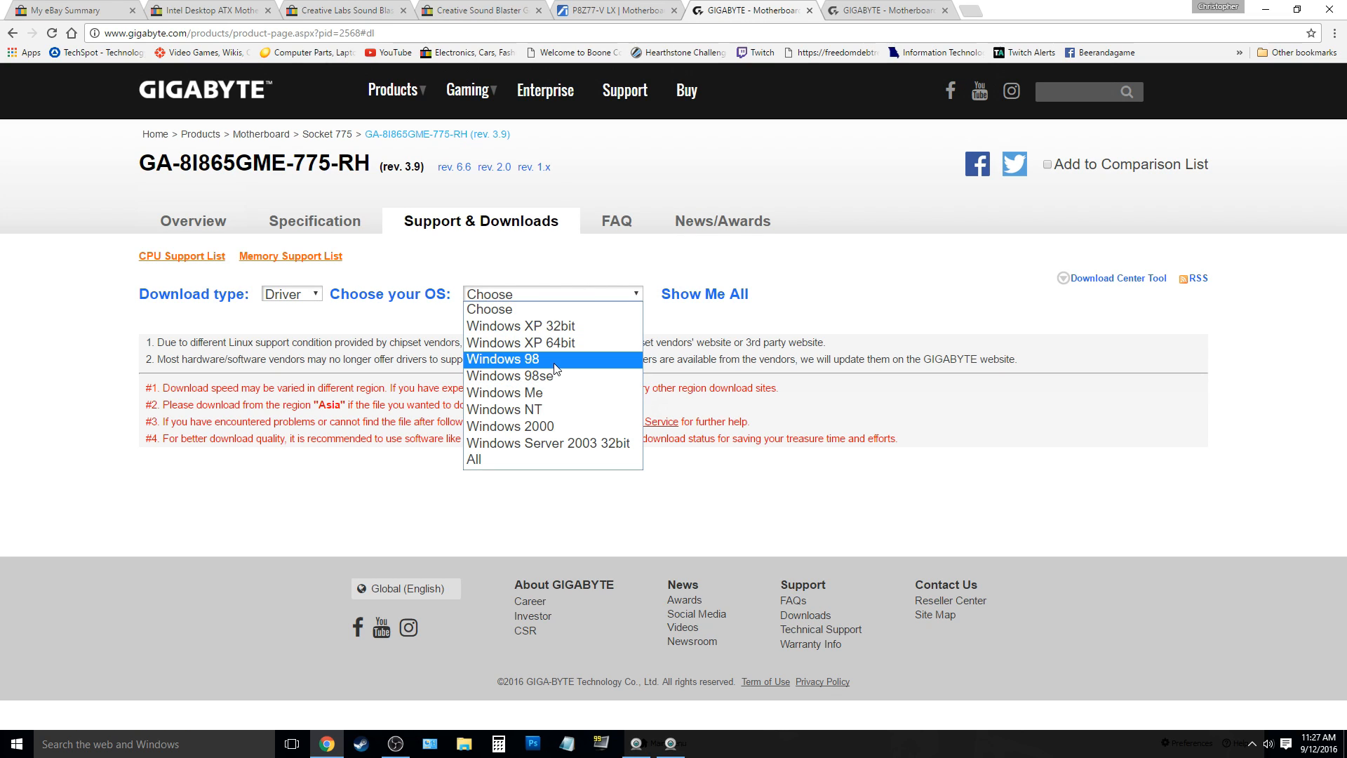
mouse_move(556, 379)
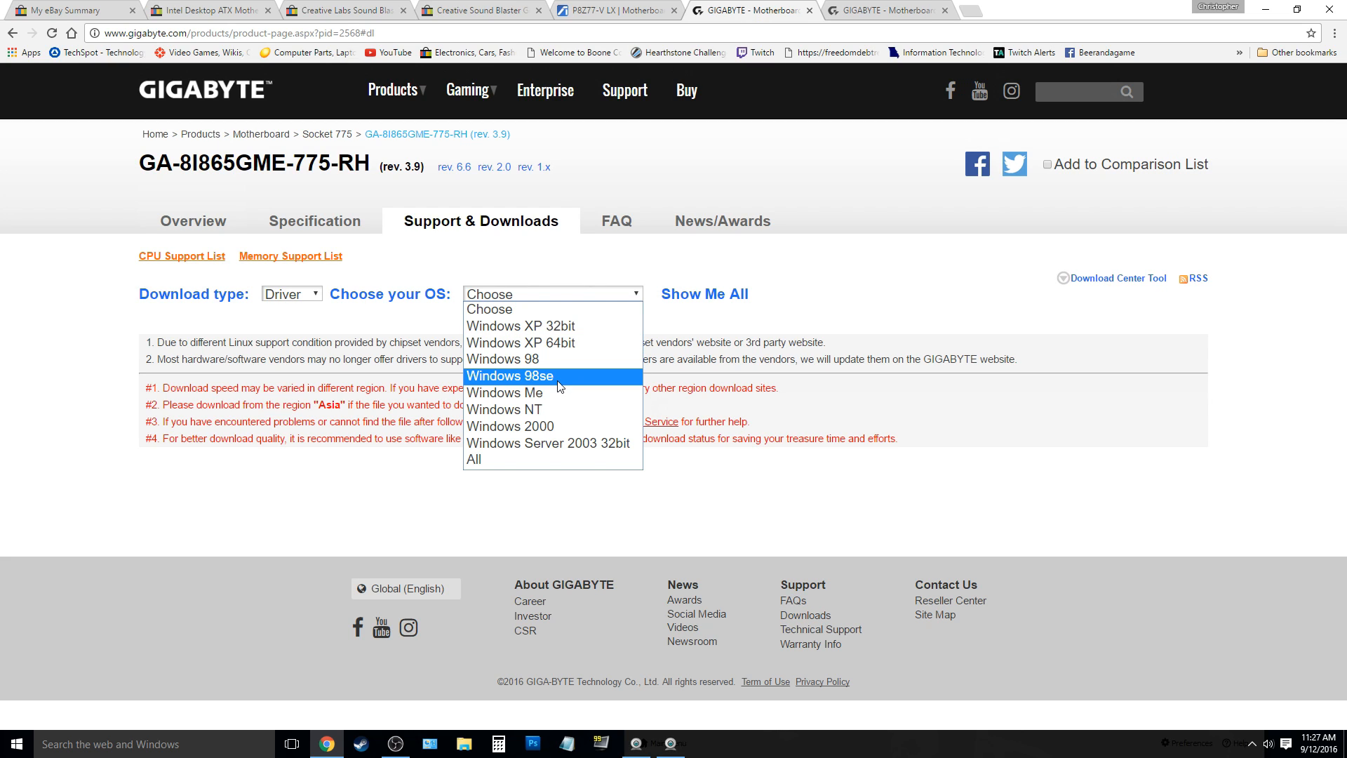
left_click(509, 376)
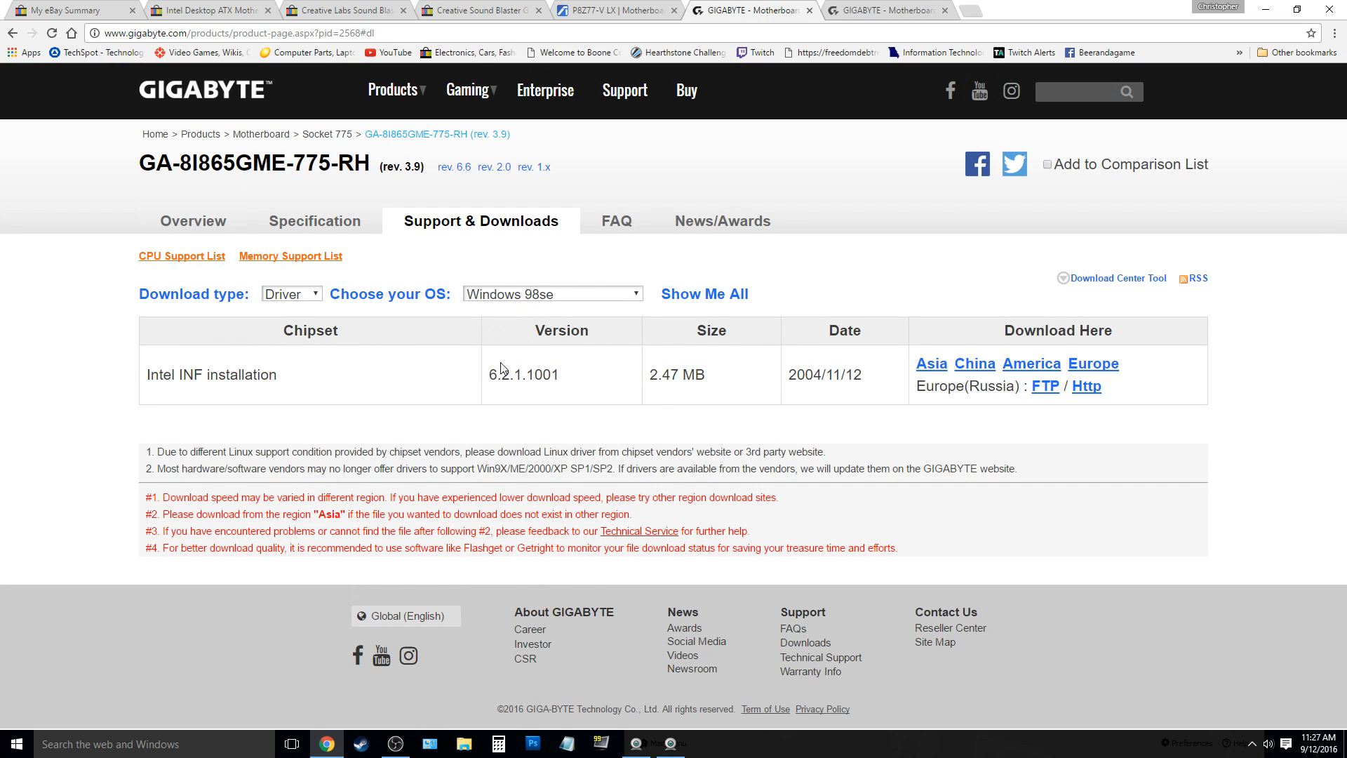
mouse_move(417, 428)
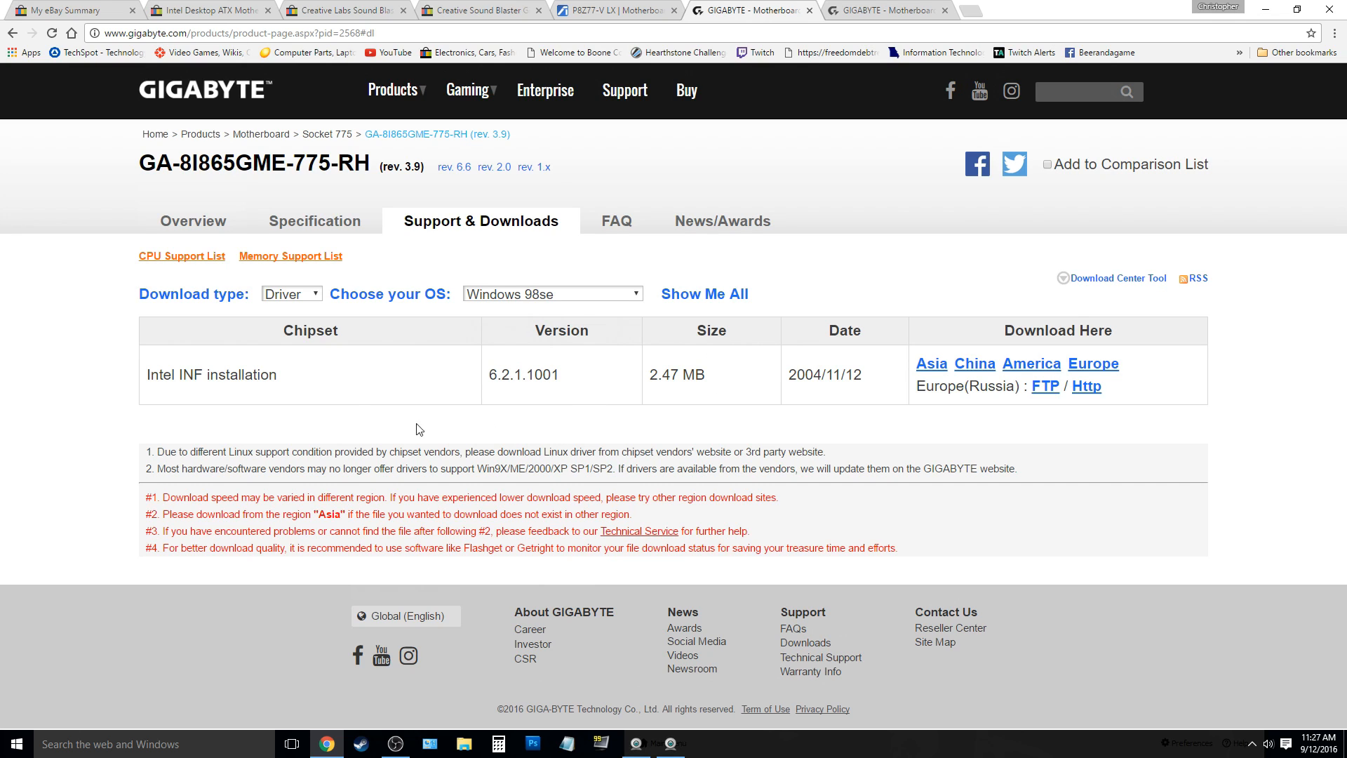
mouse_move(390, 396)
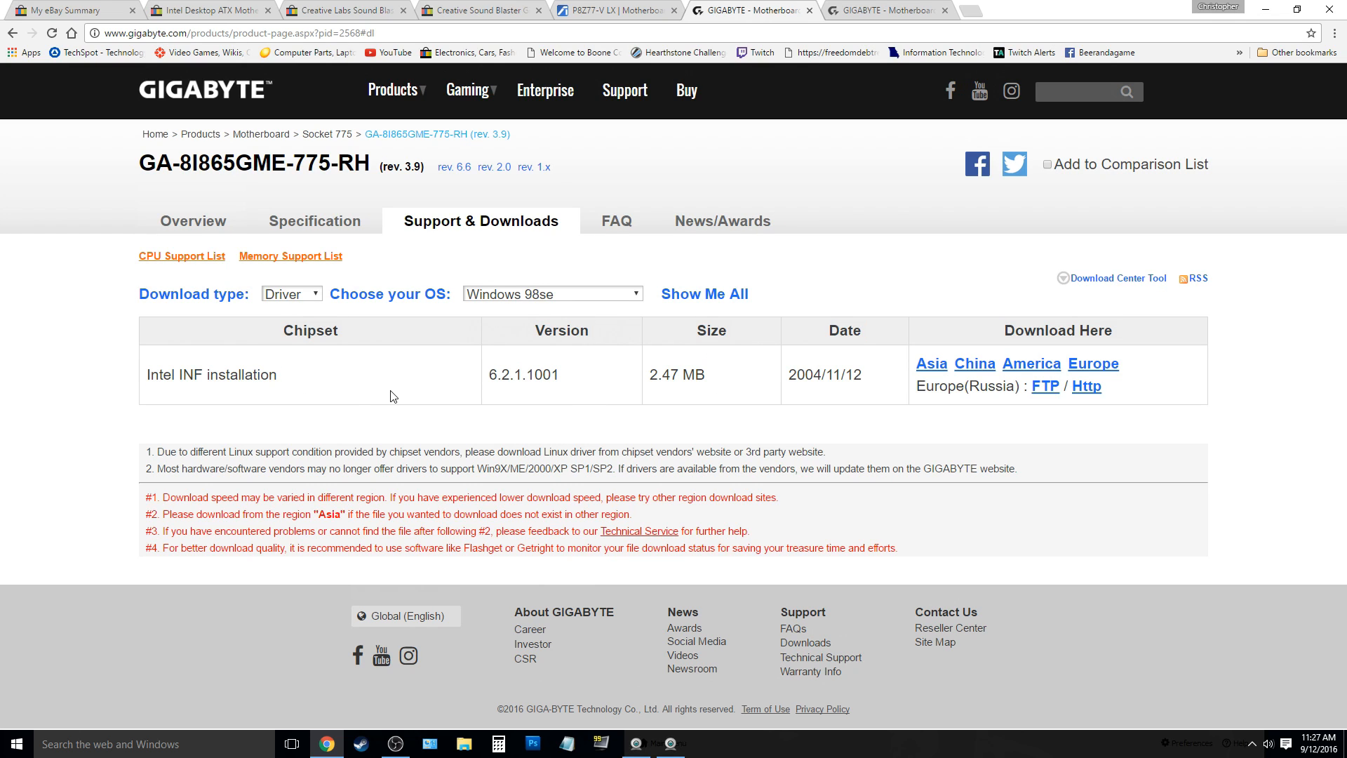
- Change the OS filter and review the AC97 audio, INF chipset, LAN and VGA drivers
left_click(552, 293)
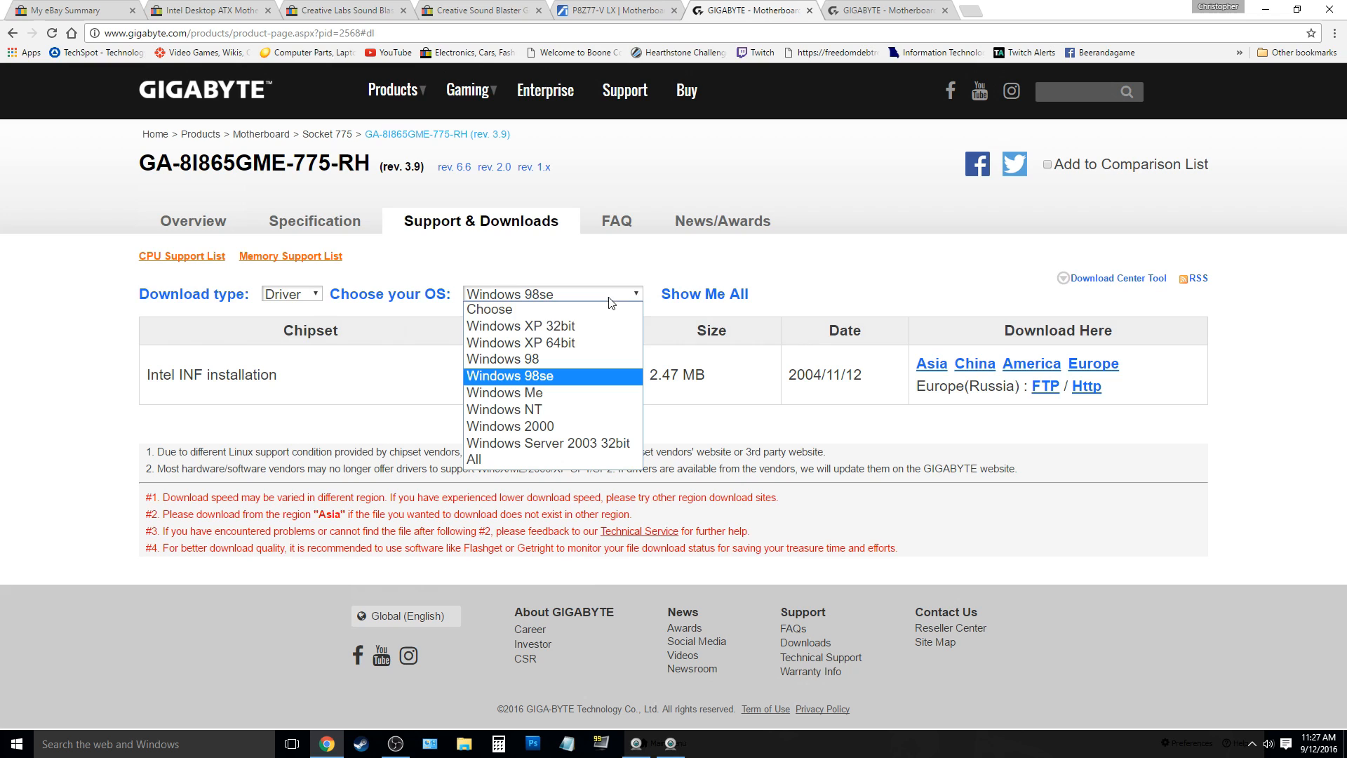
left_click(502, 358)
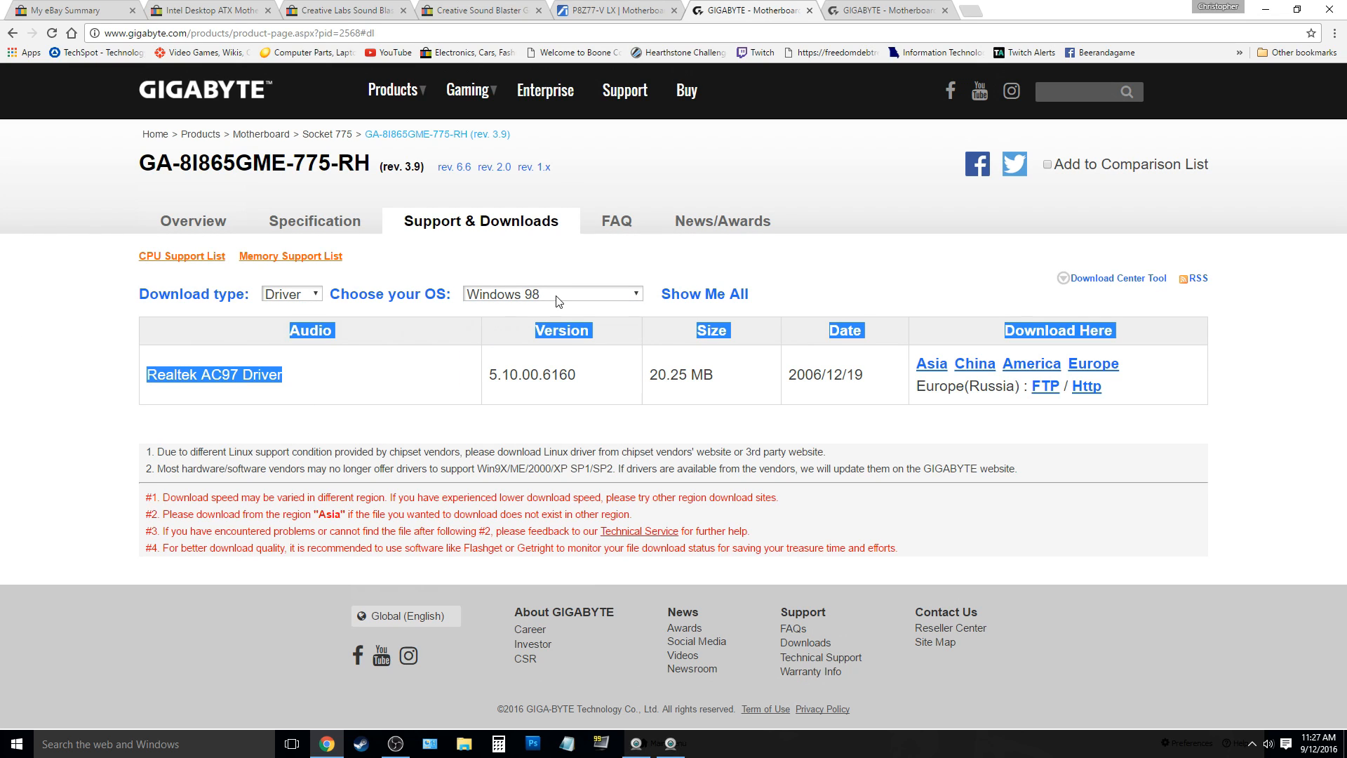
left_click(552, 294)
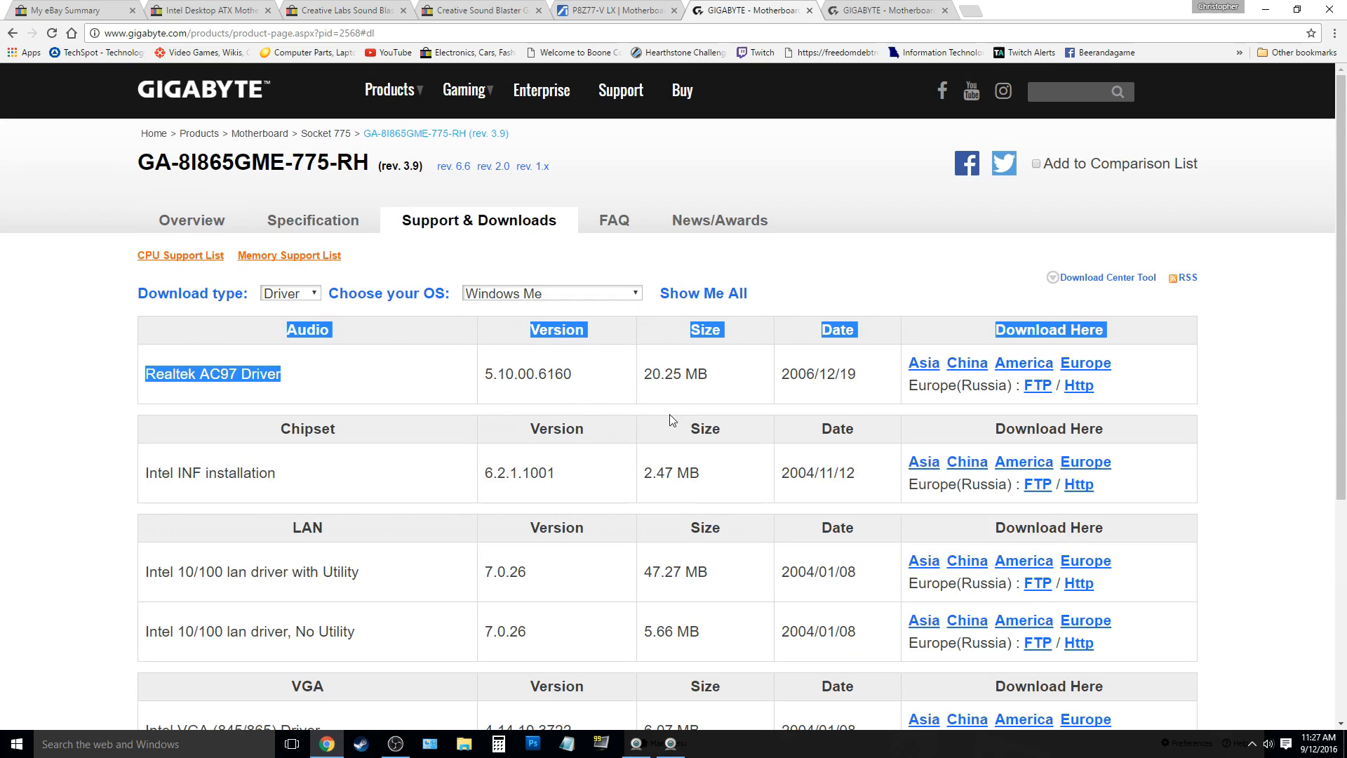
scroll("down", 3)
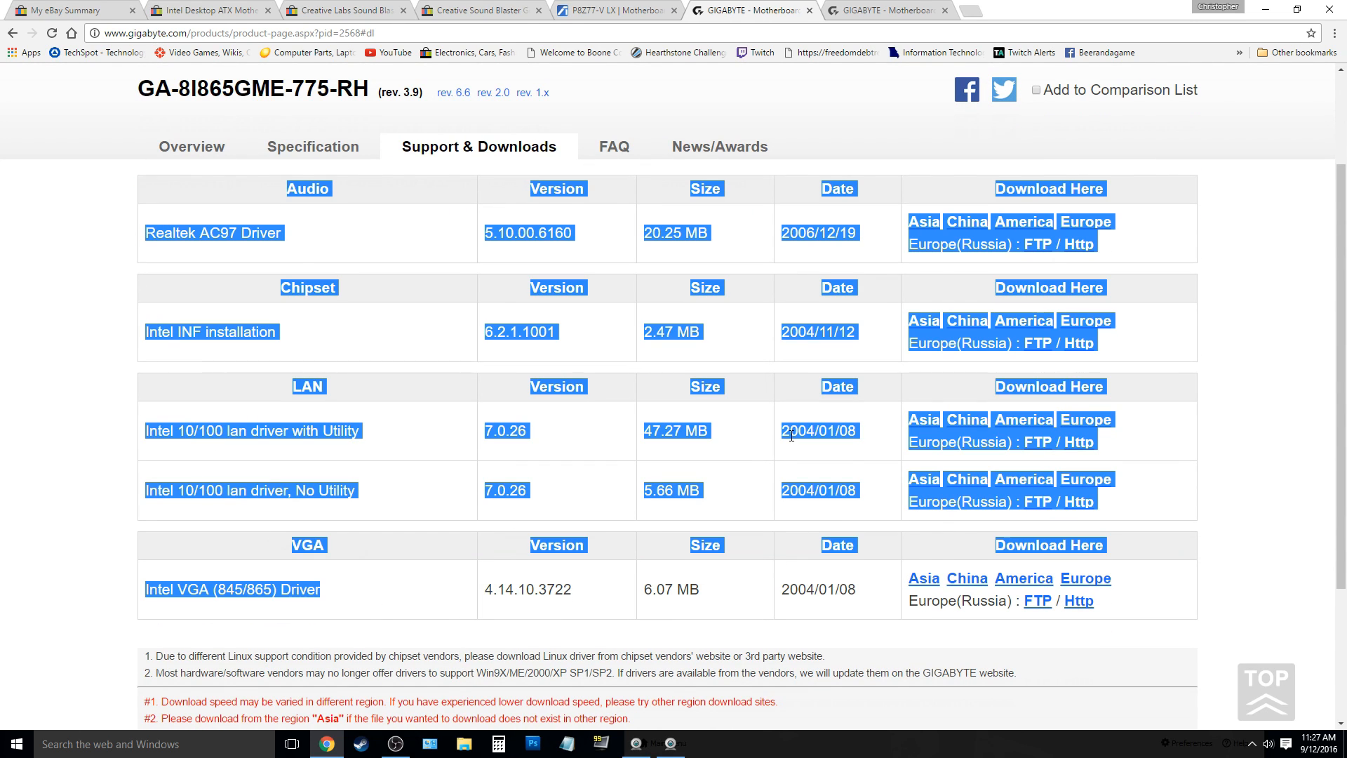
left_click(628, 510)
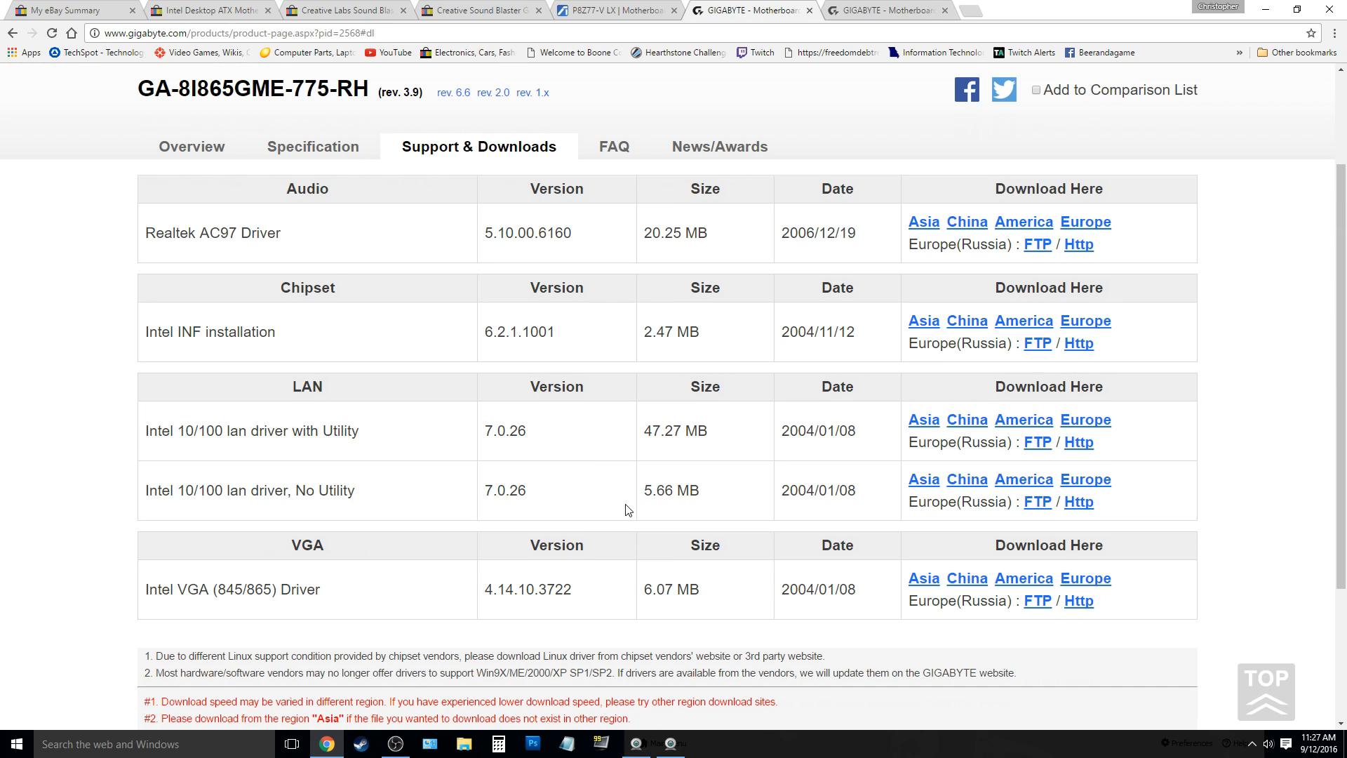
scroll("up", 3)
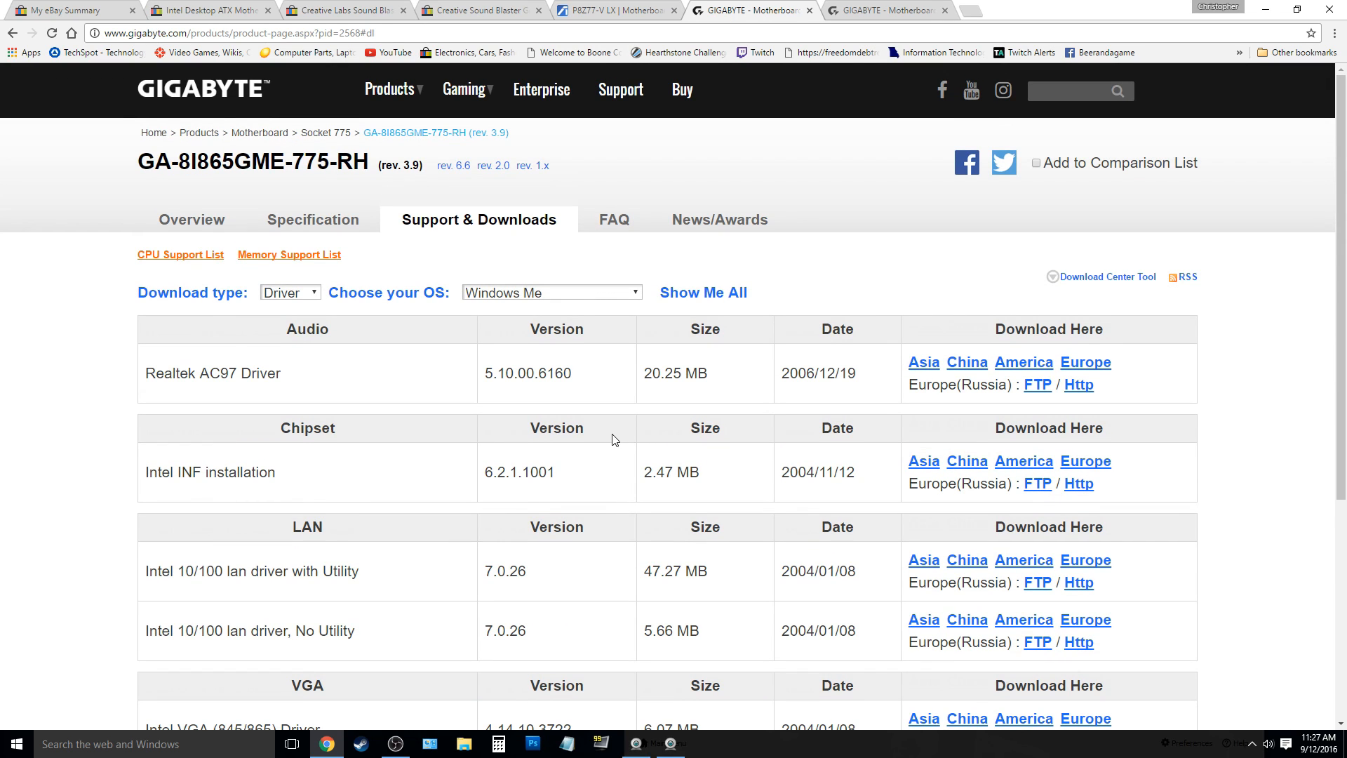
mouse_move(866, 6)
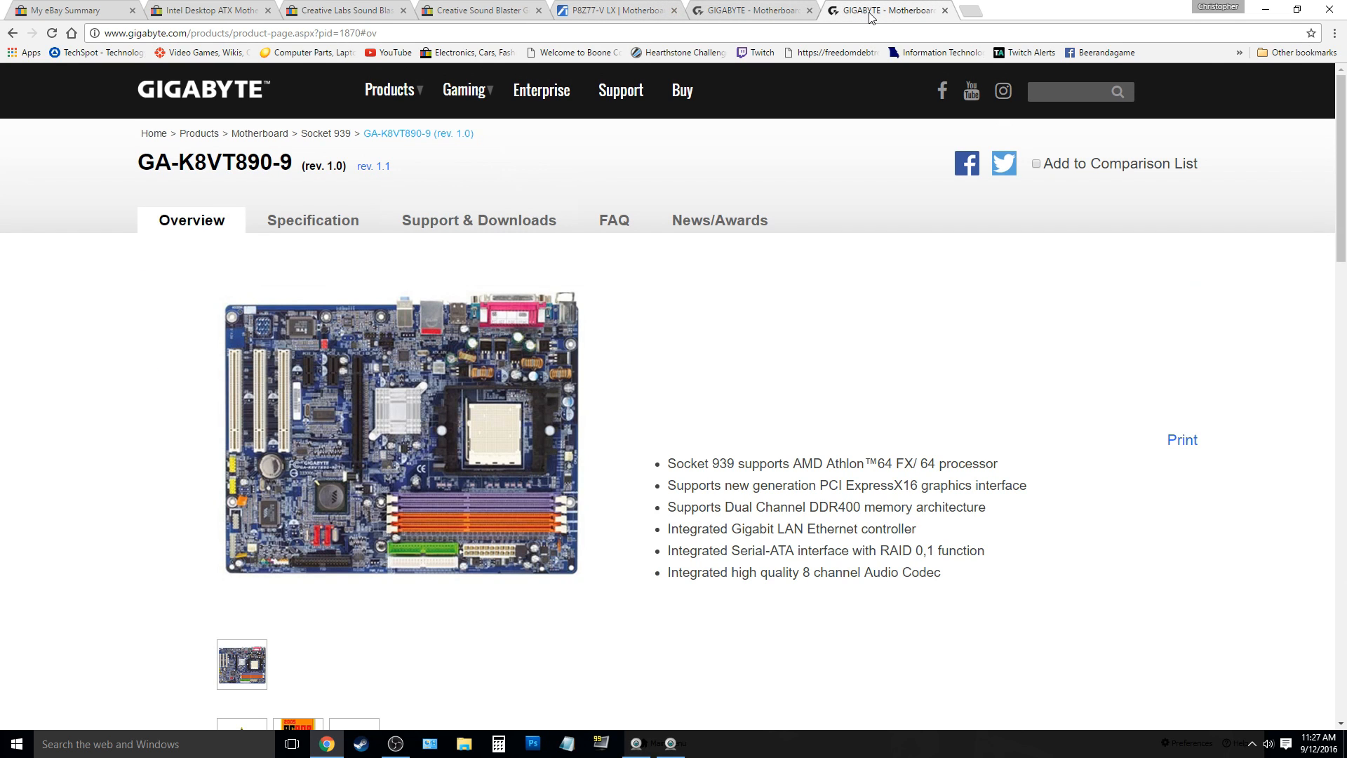
mouse_move(759, 326)
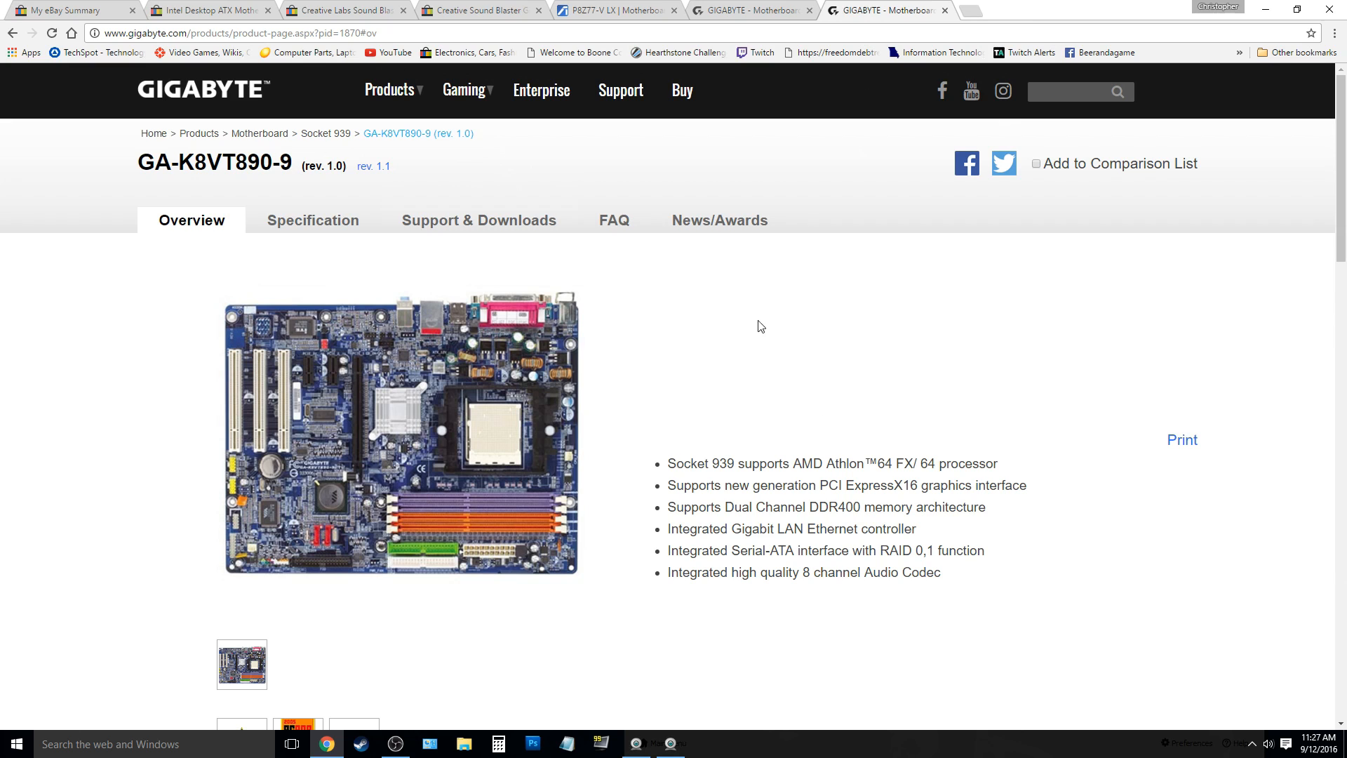
mouse_move(271, 152)
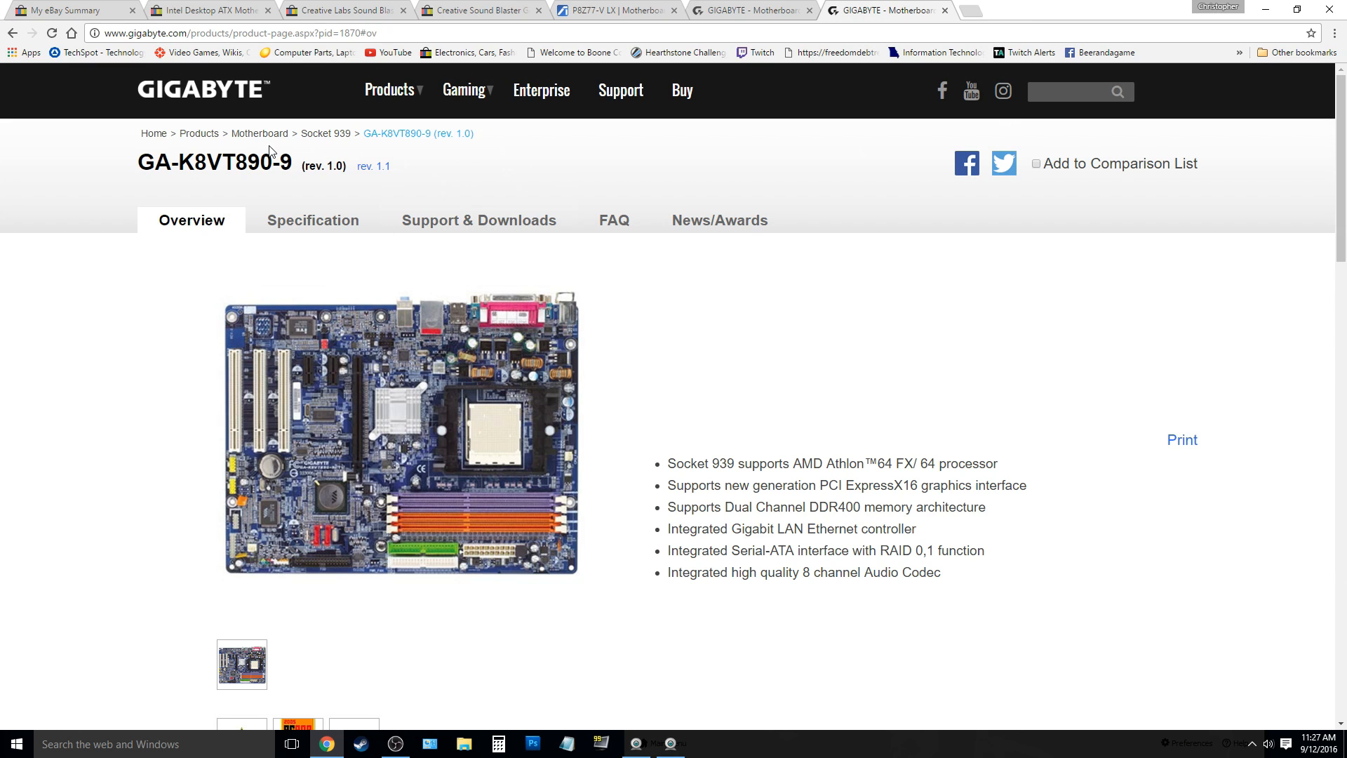
- Review the GA-K8VT890-9 overview, highlighting the model name and its Athlon 64 FX features
double_click(213, 162)
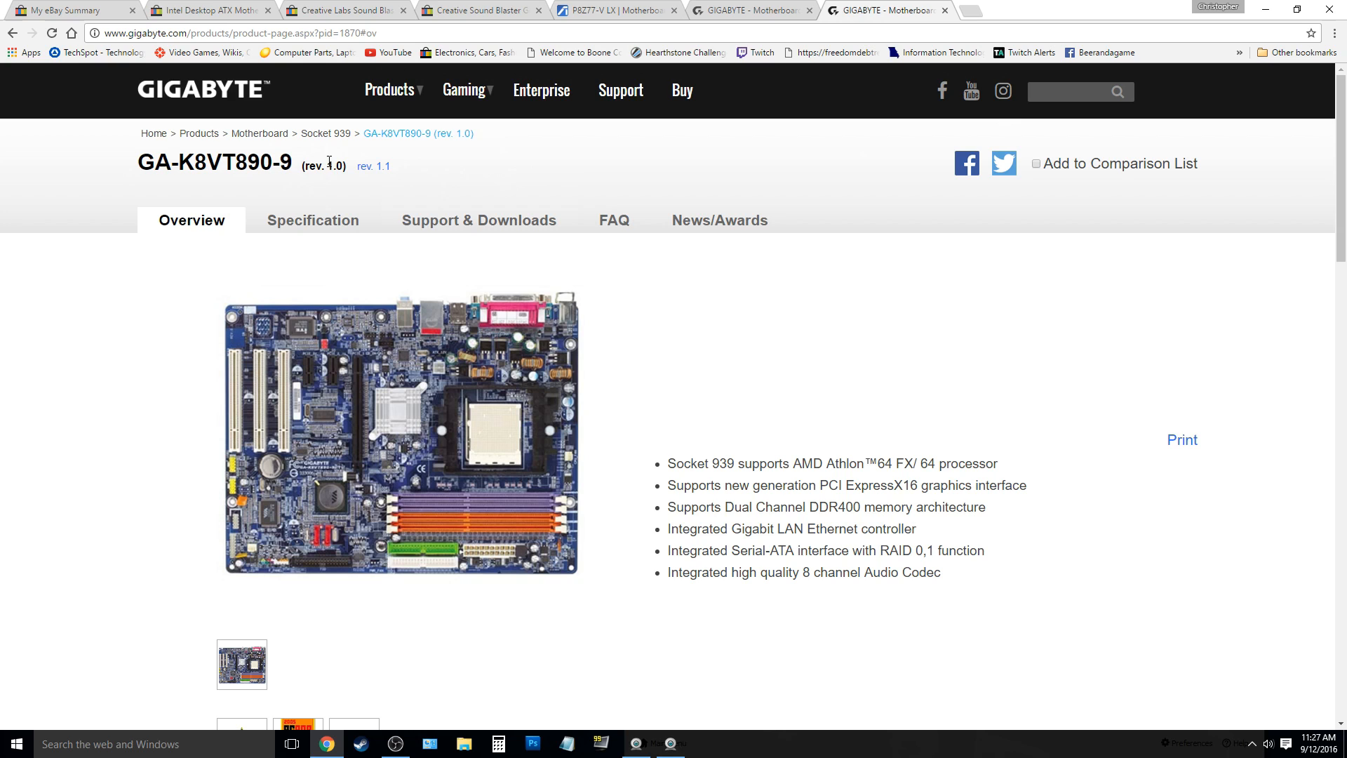
mouse_move(641, 436)
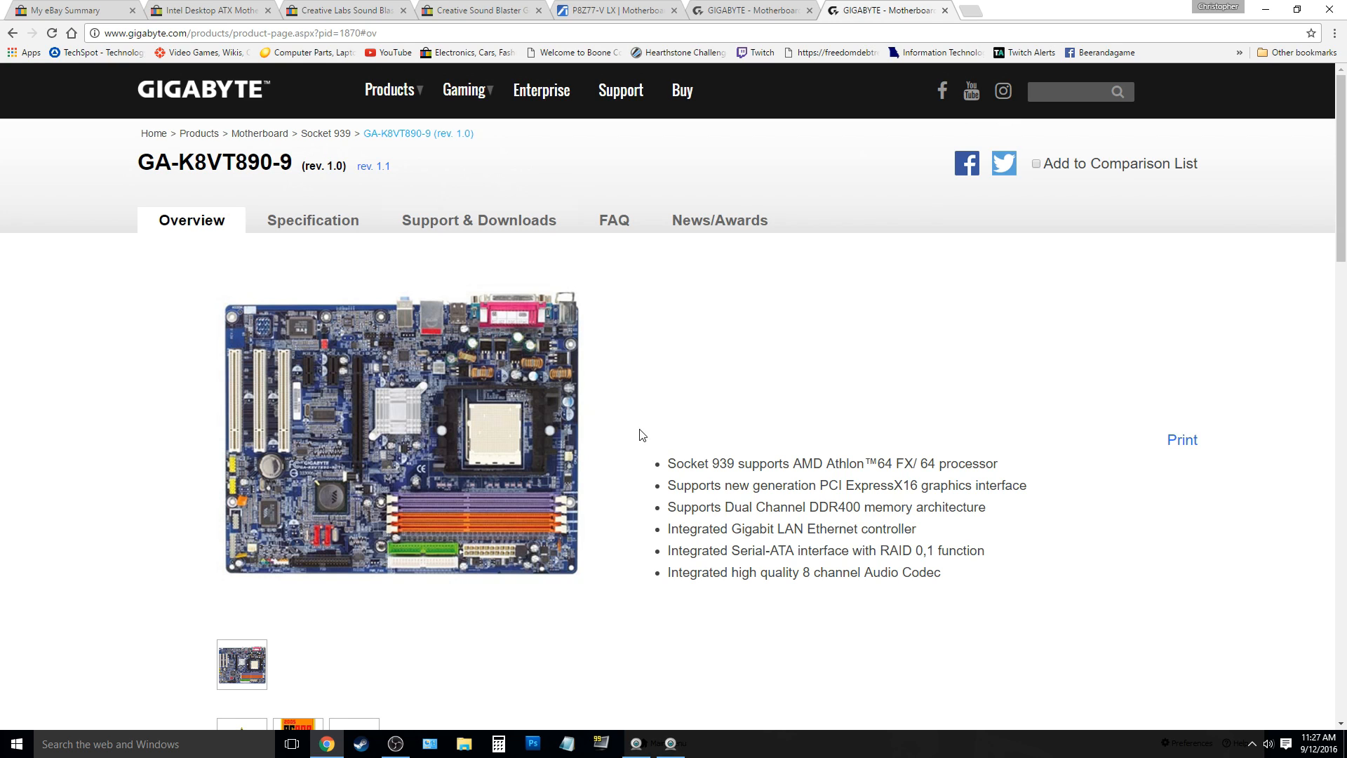
scroll("down", 3)
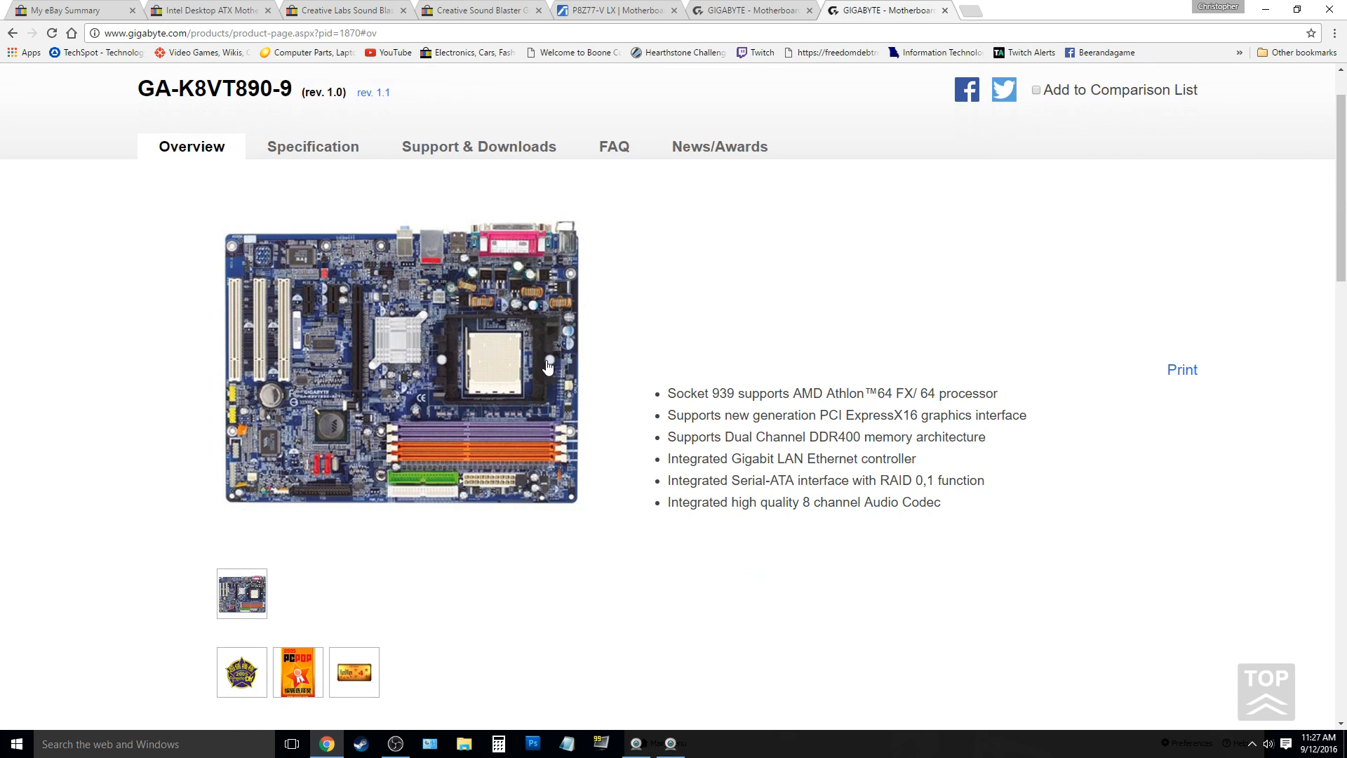
mouse_move(637, 387)
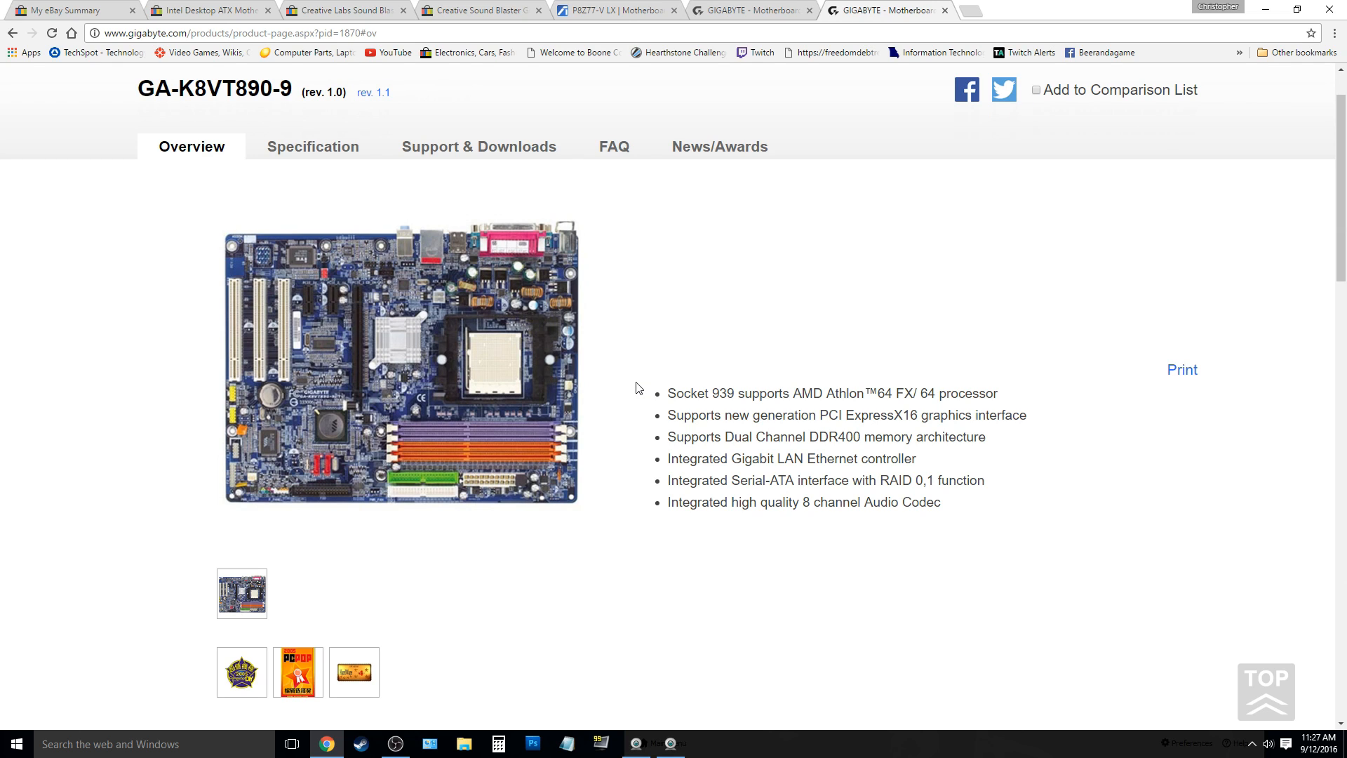
mouse_move(359, 260)
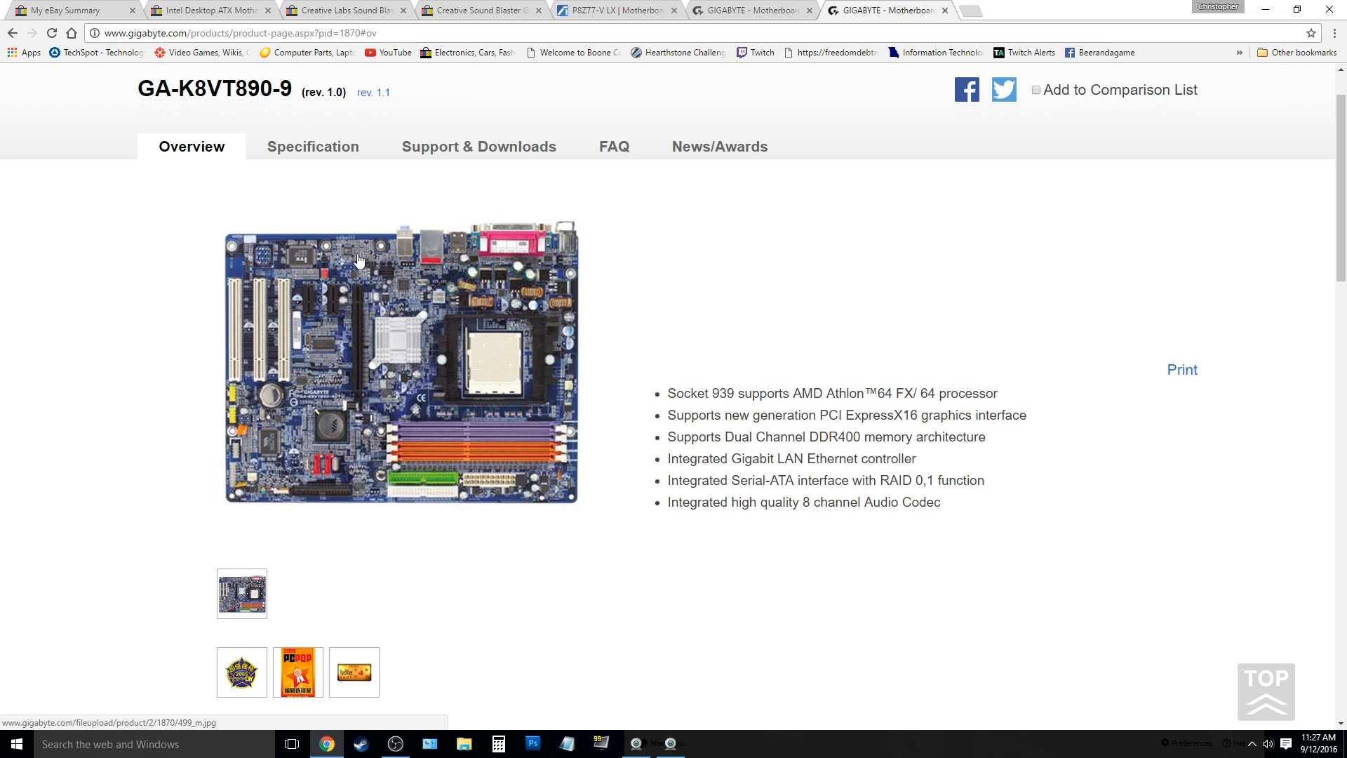
mouse_move(373, 248)
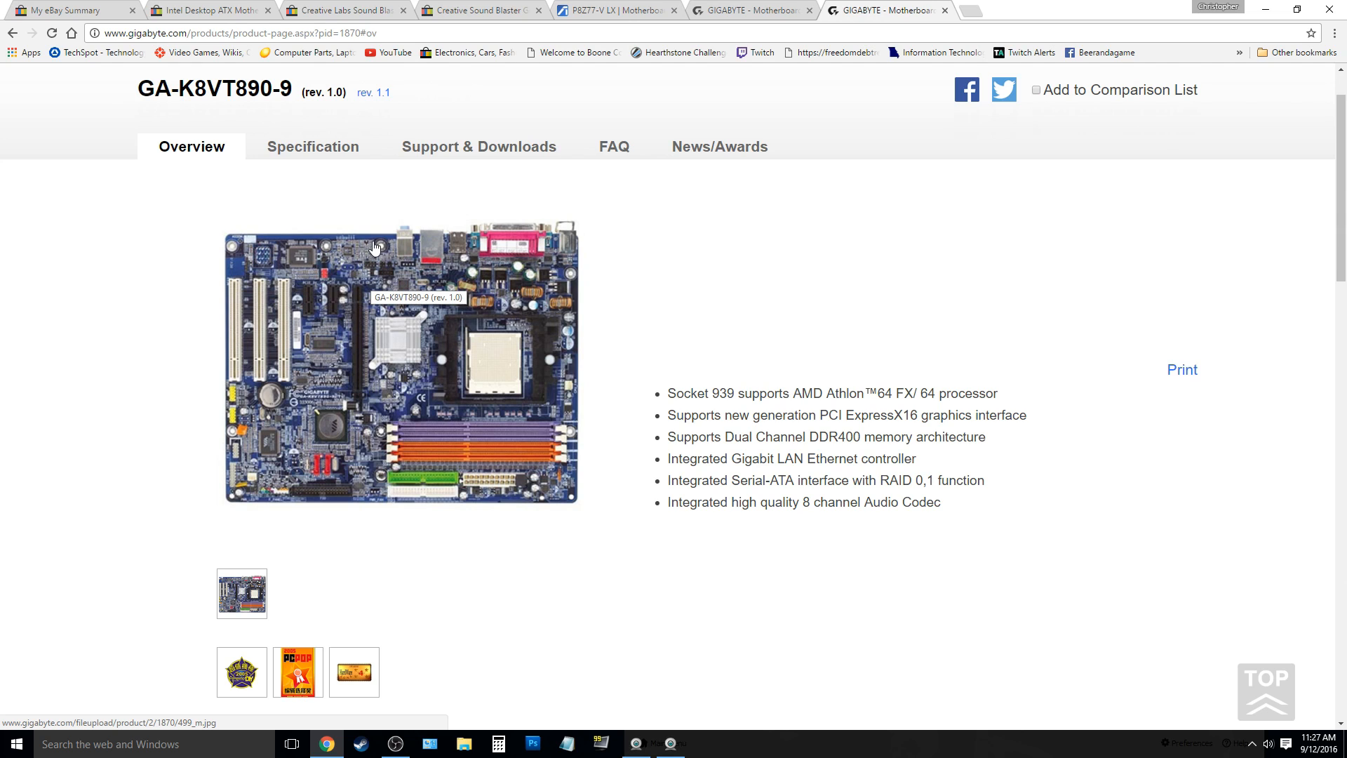
mouse_move(767, 292)
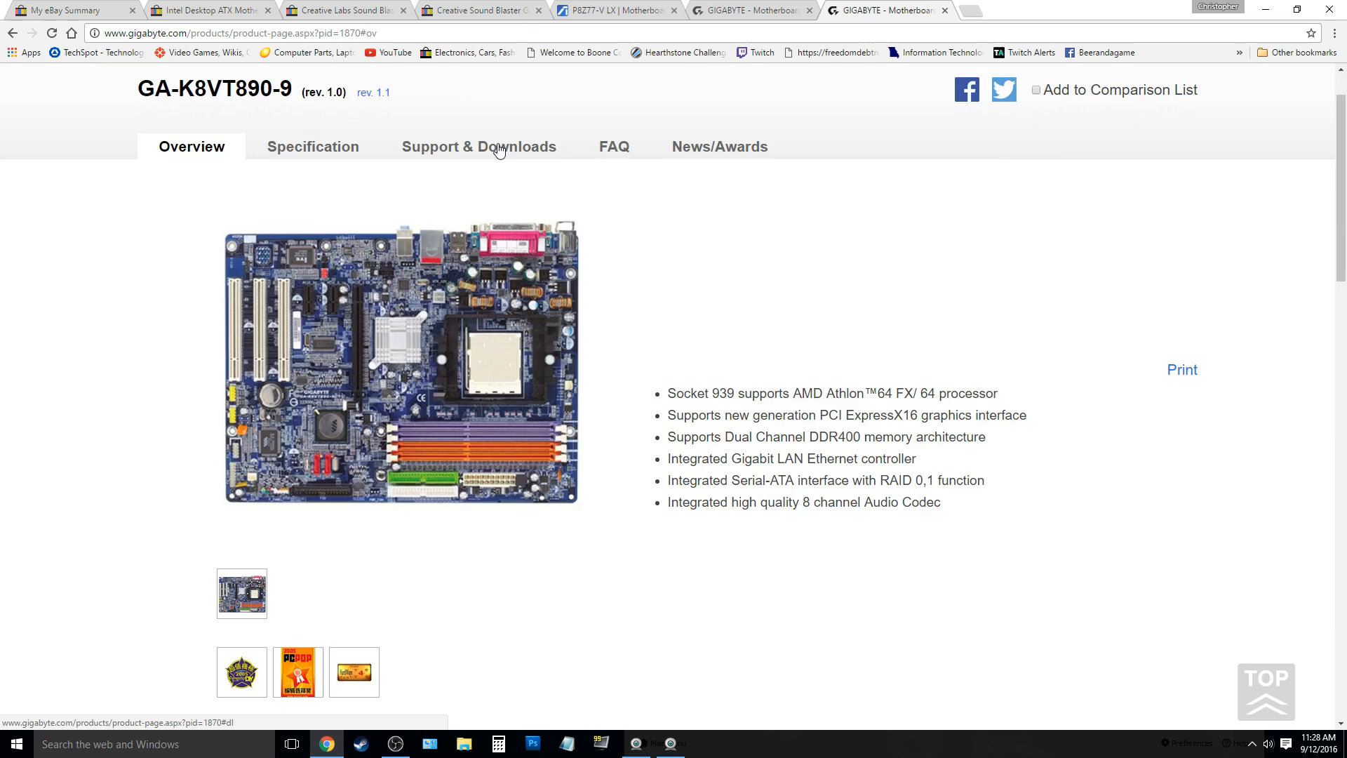
- Show the GA-K8VT890-9 driver downloads, including VIA SATA RAID and USB 2.0 drivers
left_click(478, 146)
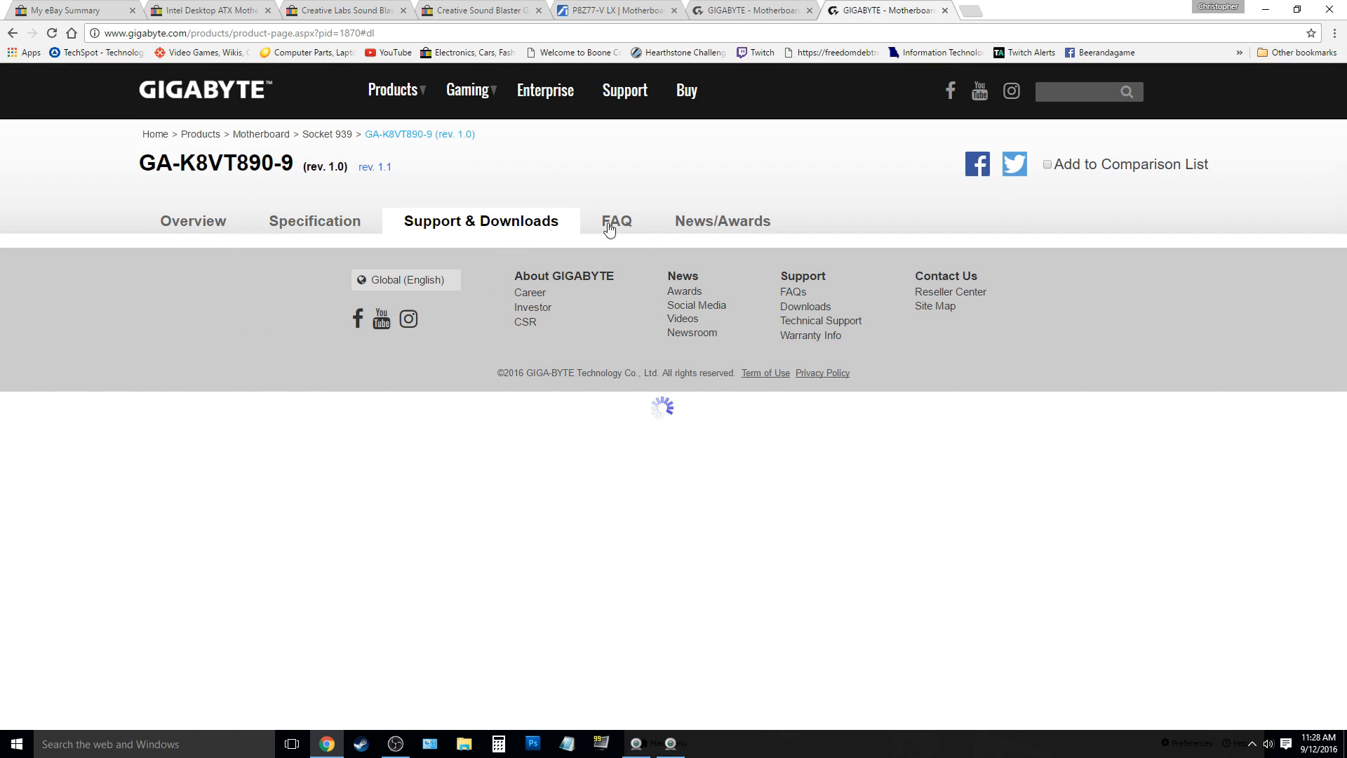
left_click(553, 294)
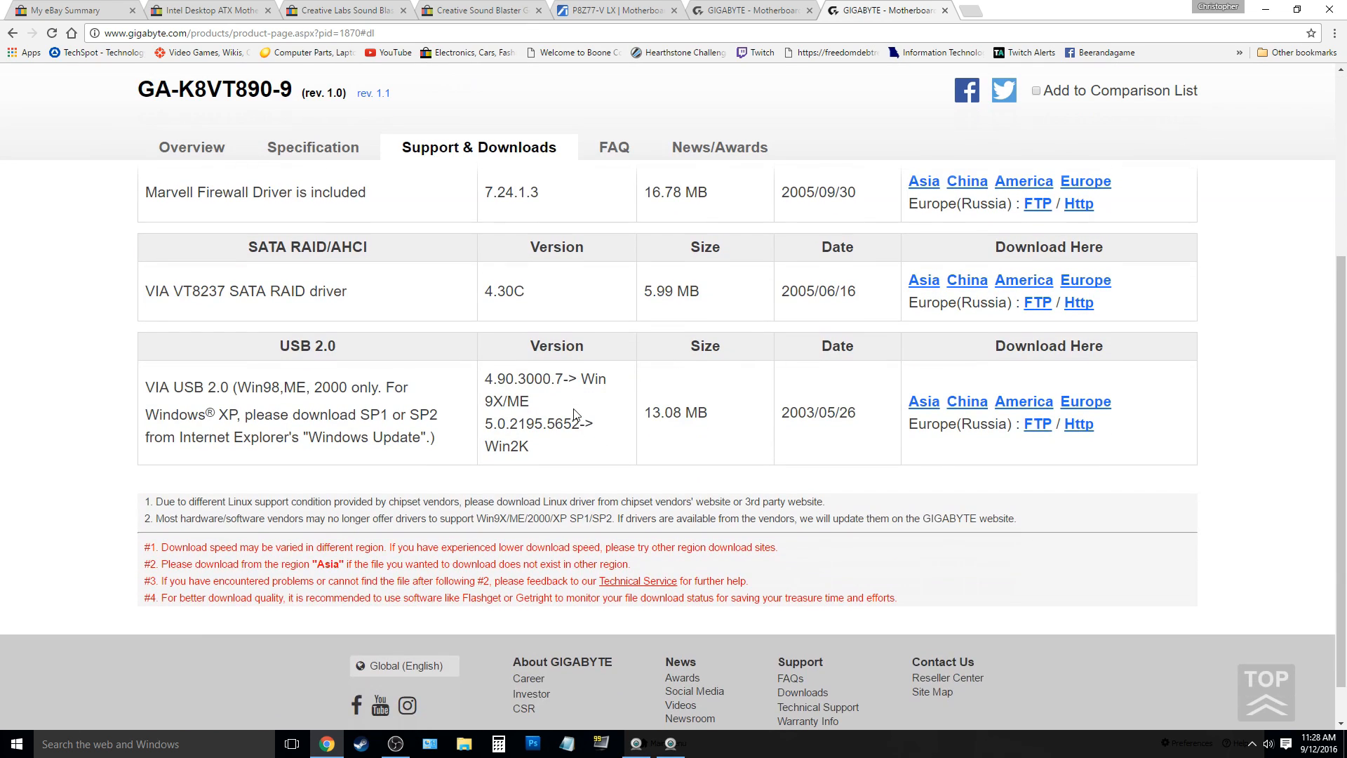
scroll("up", 3)
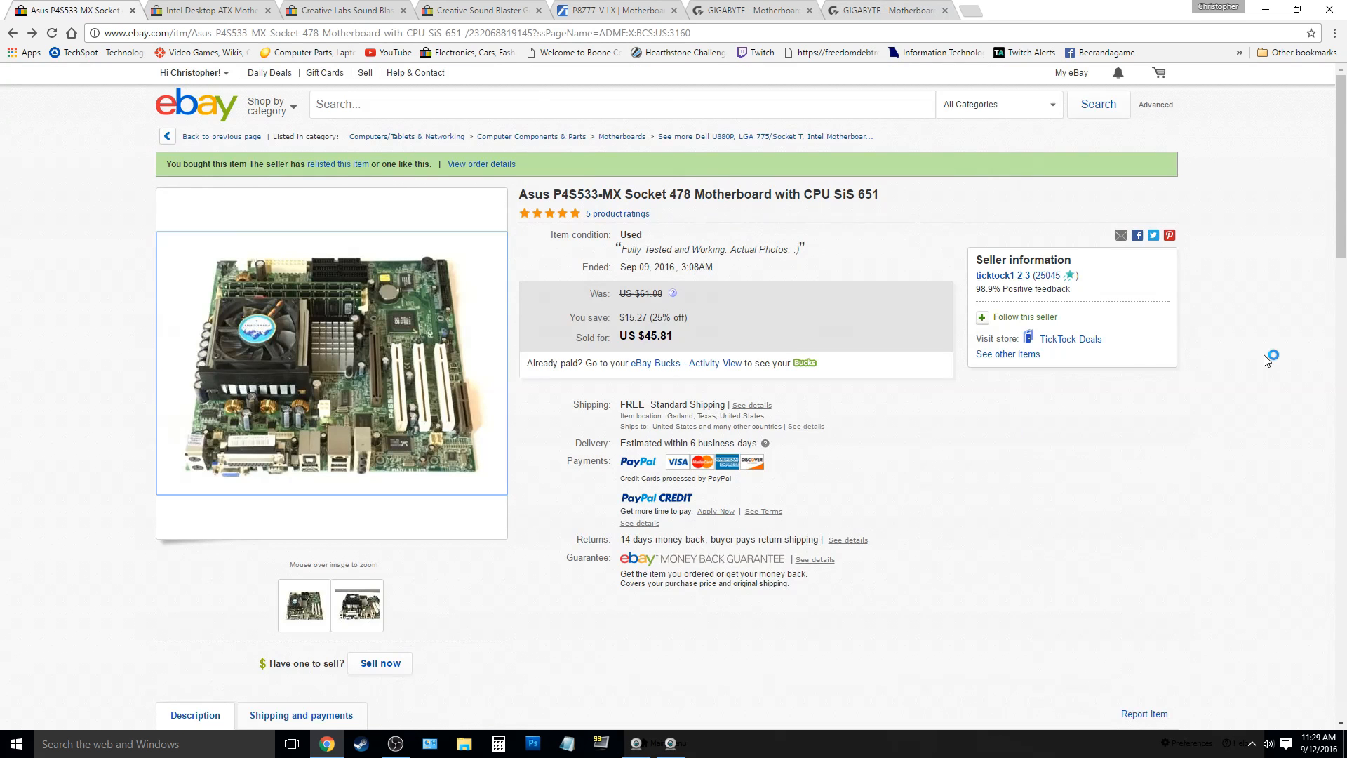
mouse_move(1267, 360)
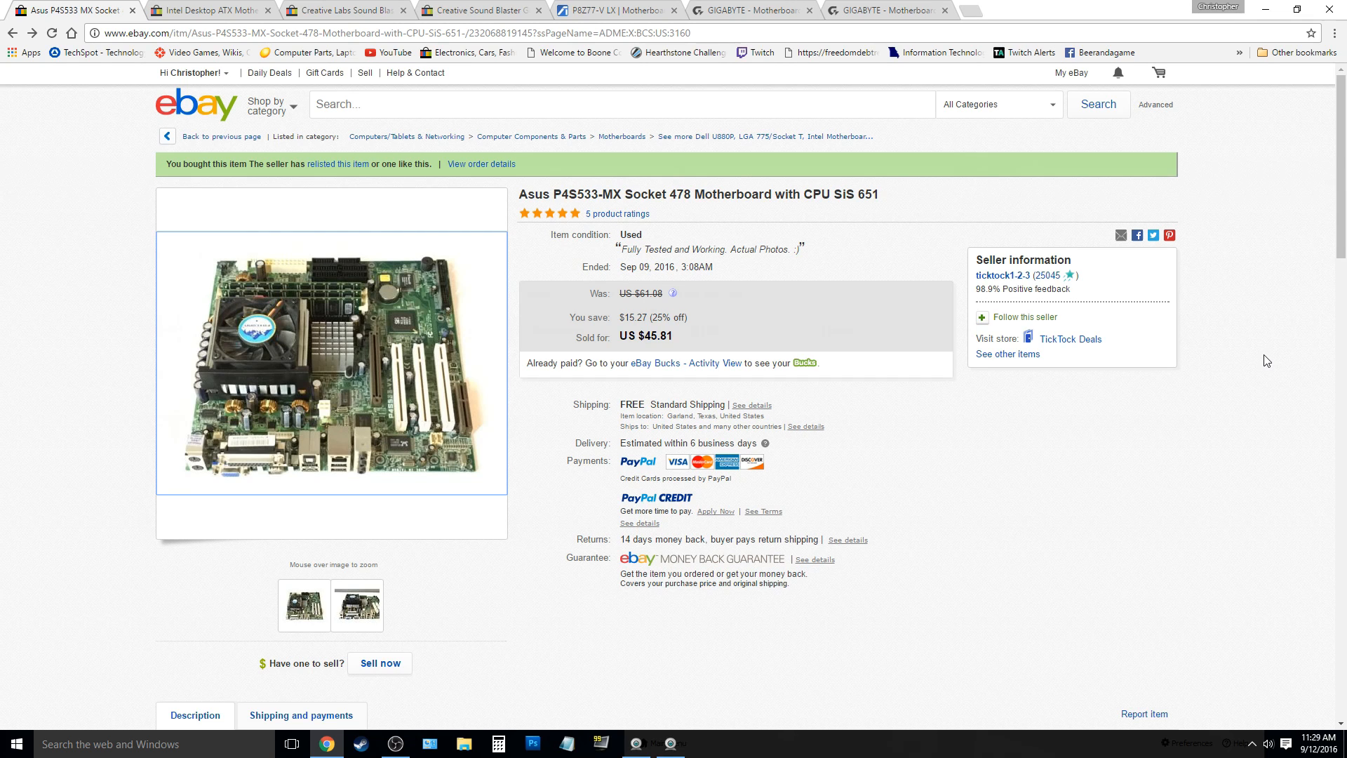
mouse_move(344, 379)
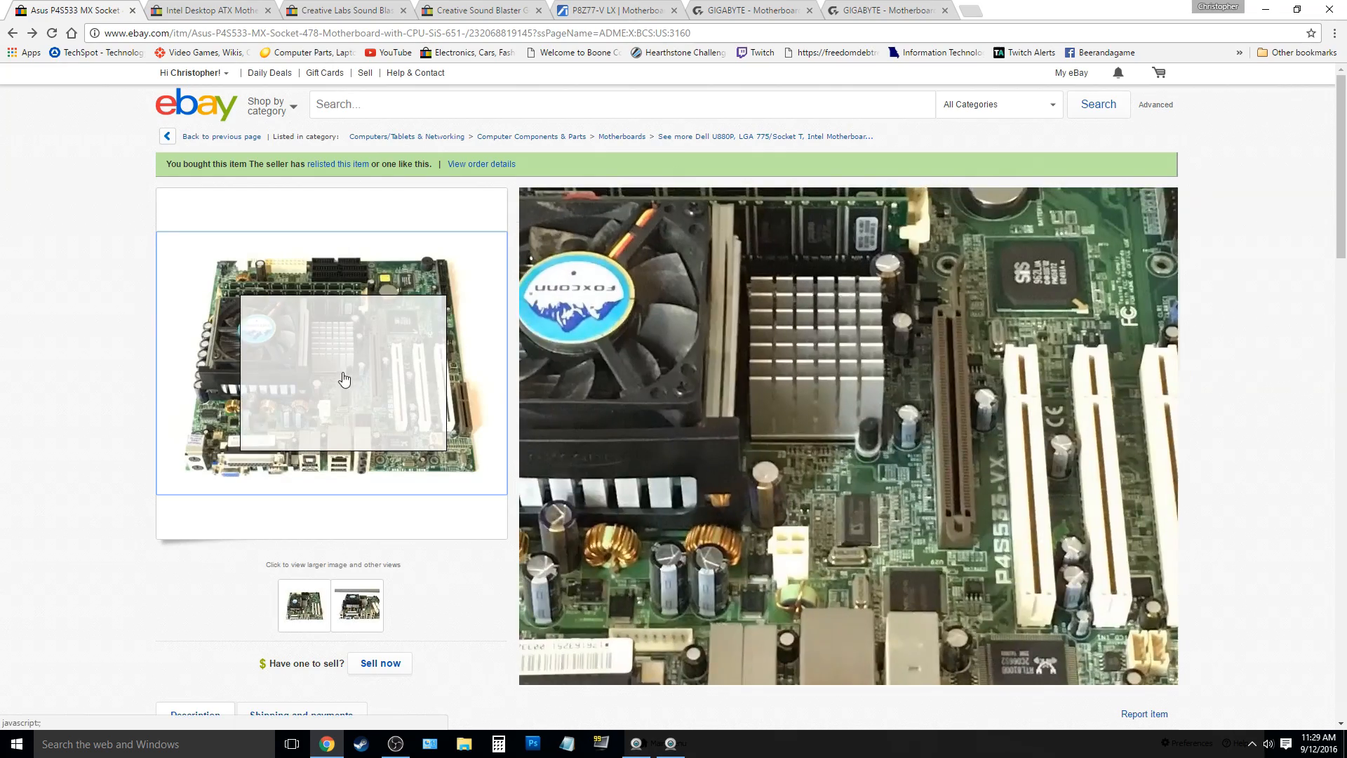
mouse_move(356, 324)
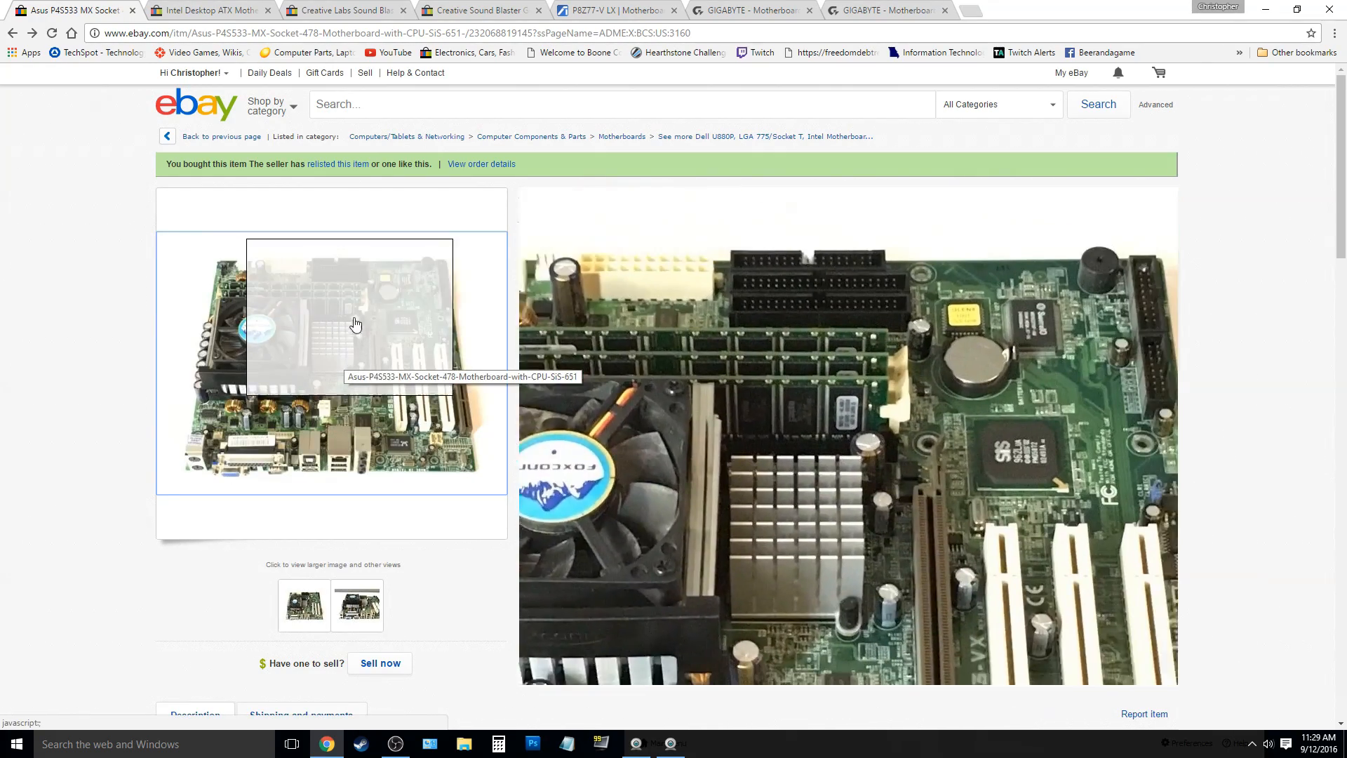
mouse_move(238, 425)
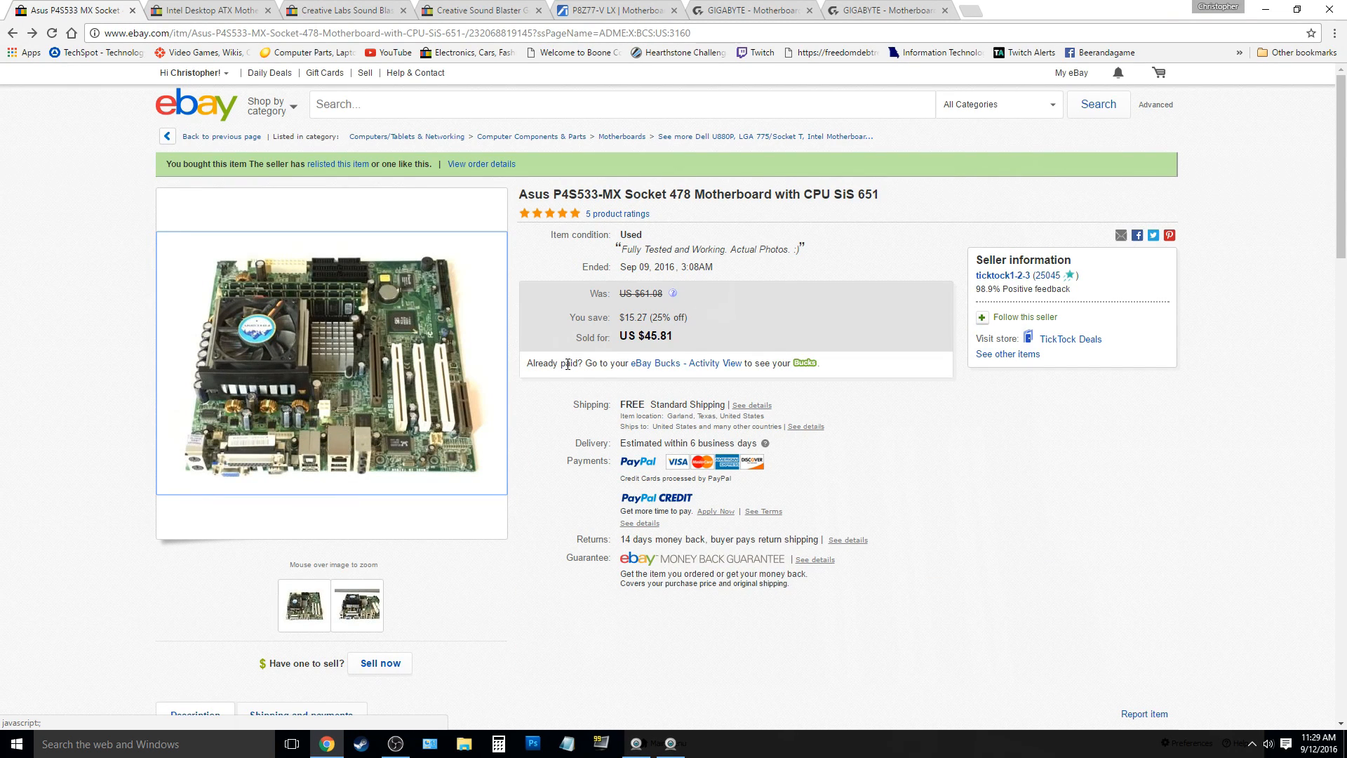
mouse_move(342, 380)
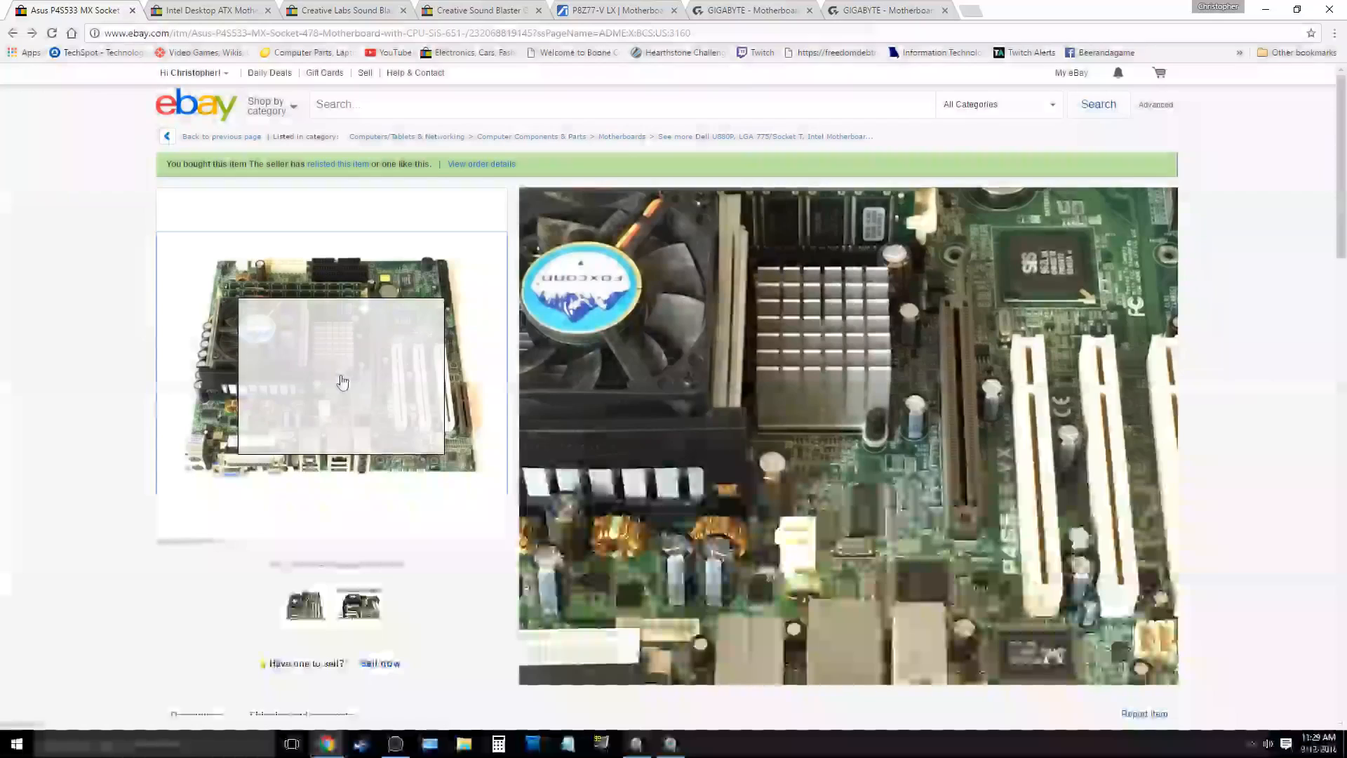
mouse_move(359, 376)
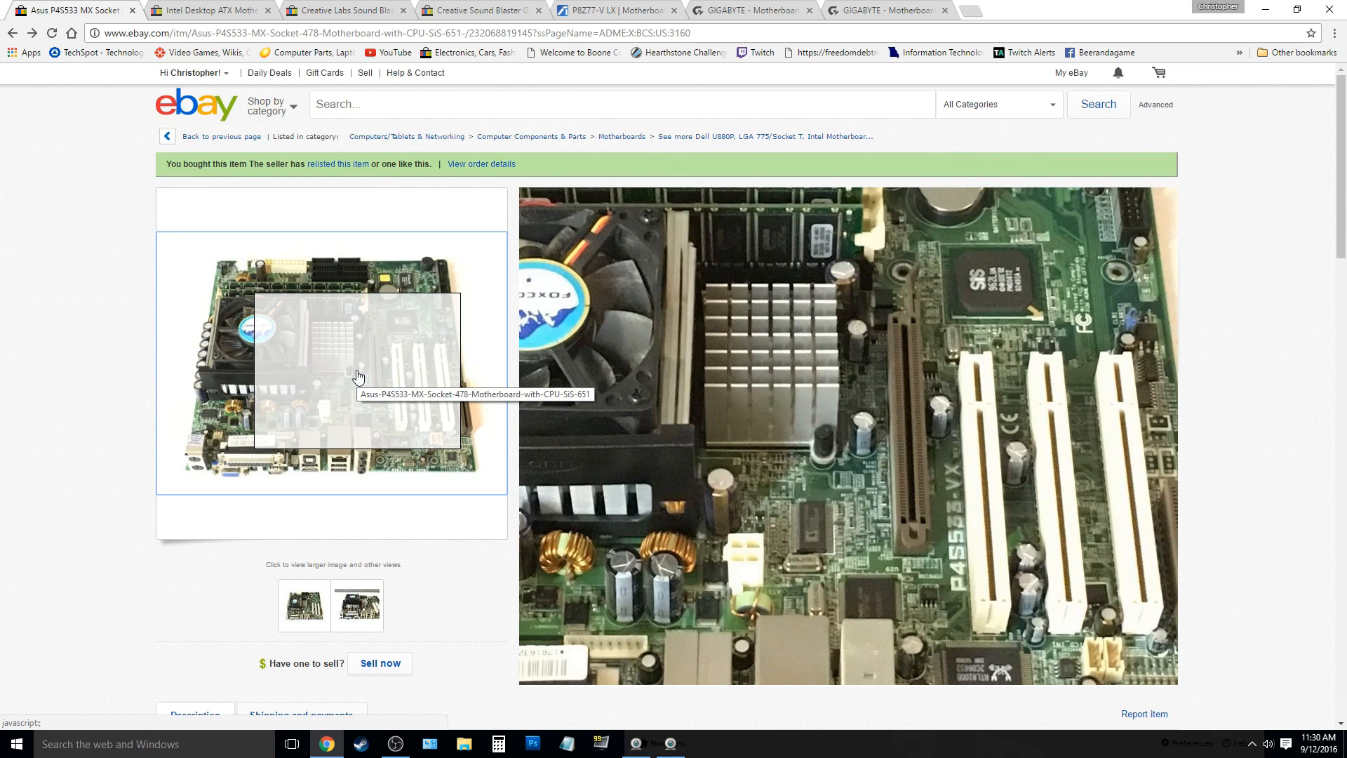
mouse_move(400, 376)
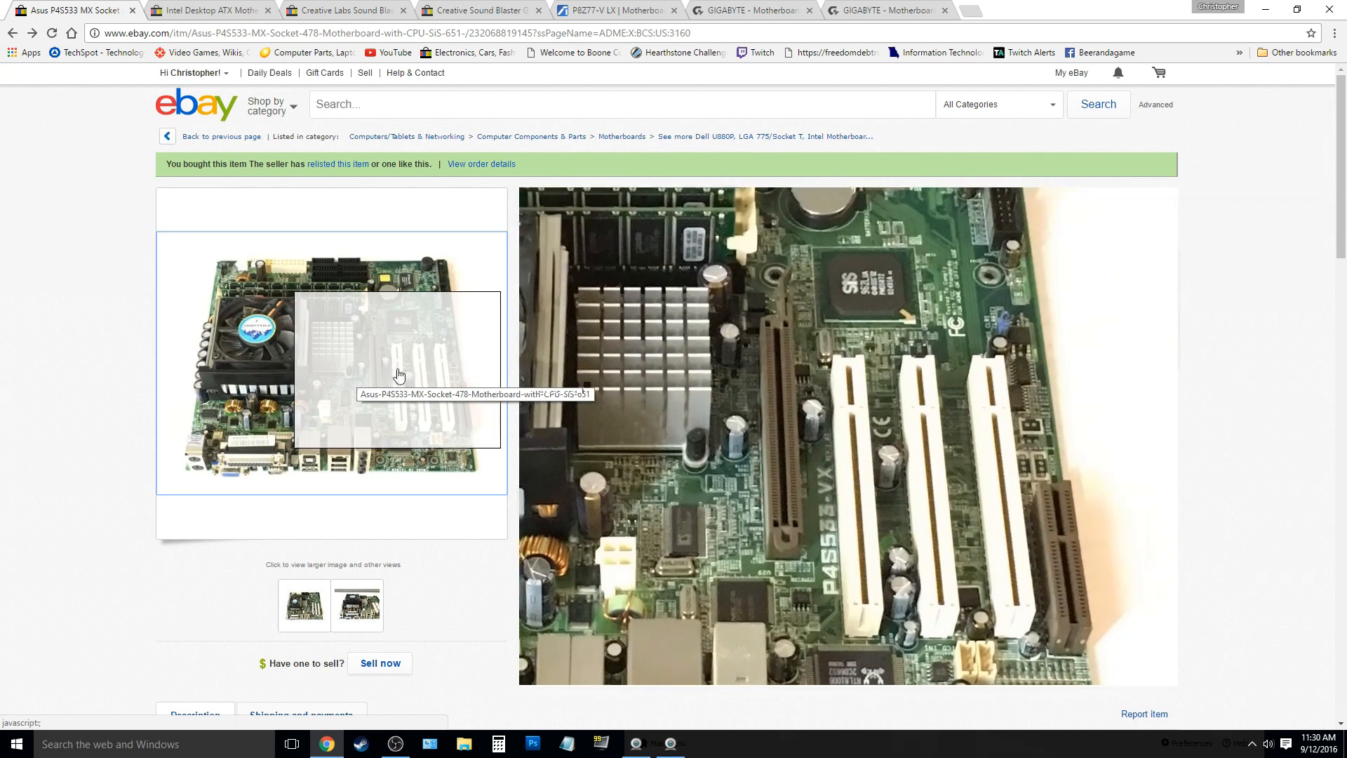
mouse_move(382, 368)
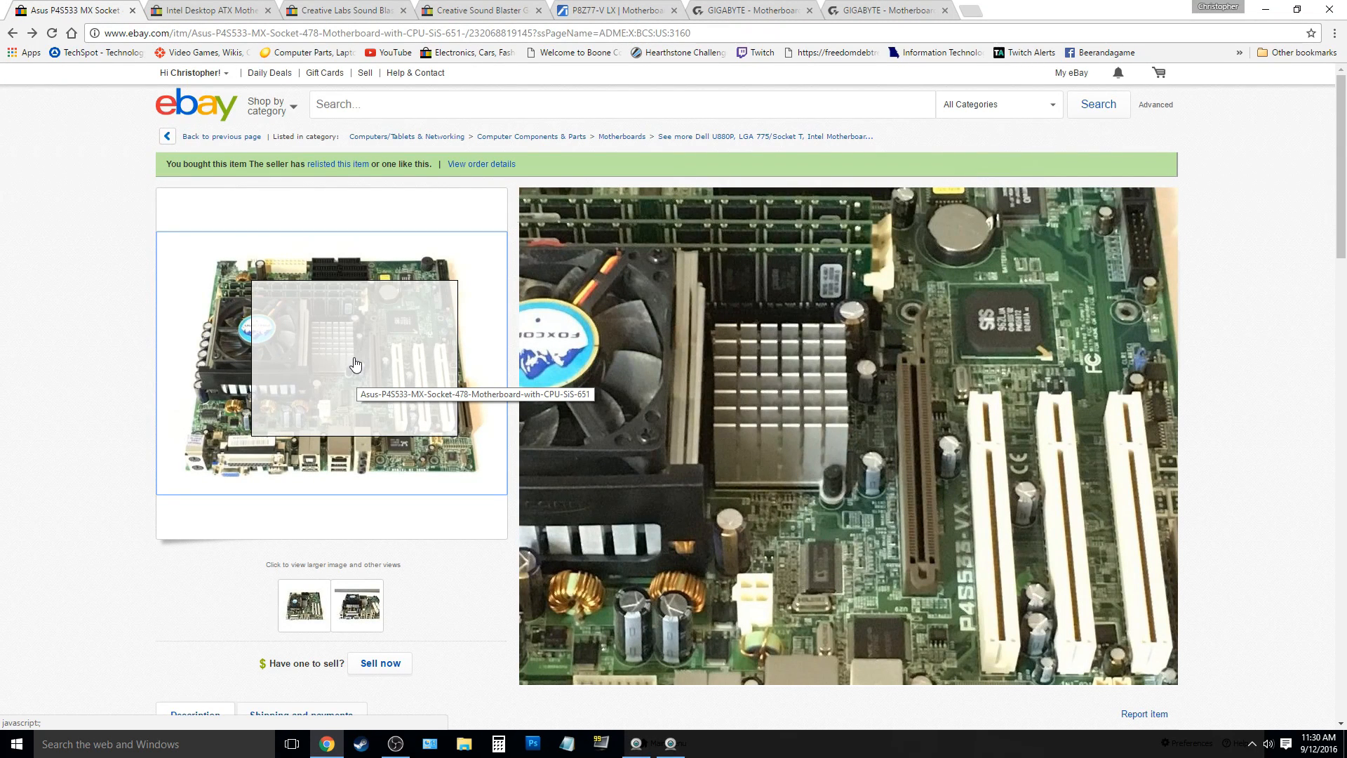
mouse_move(875, 670)
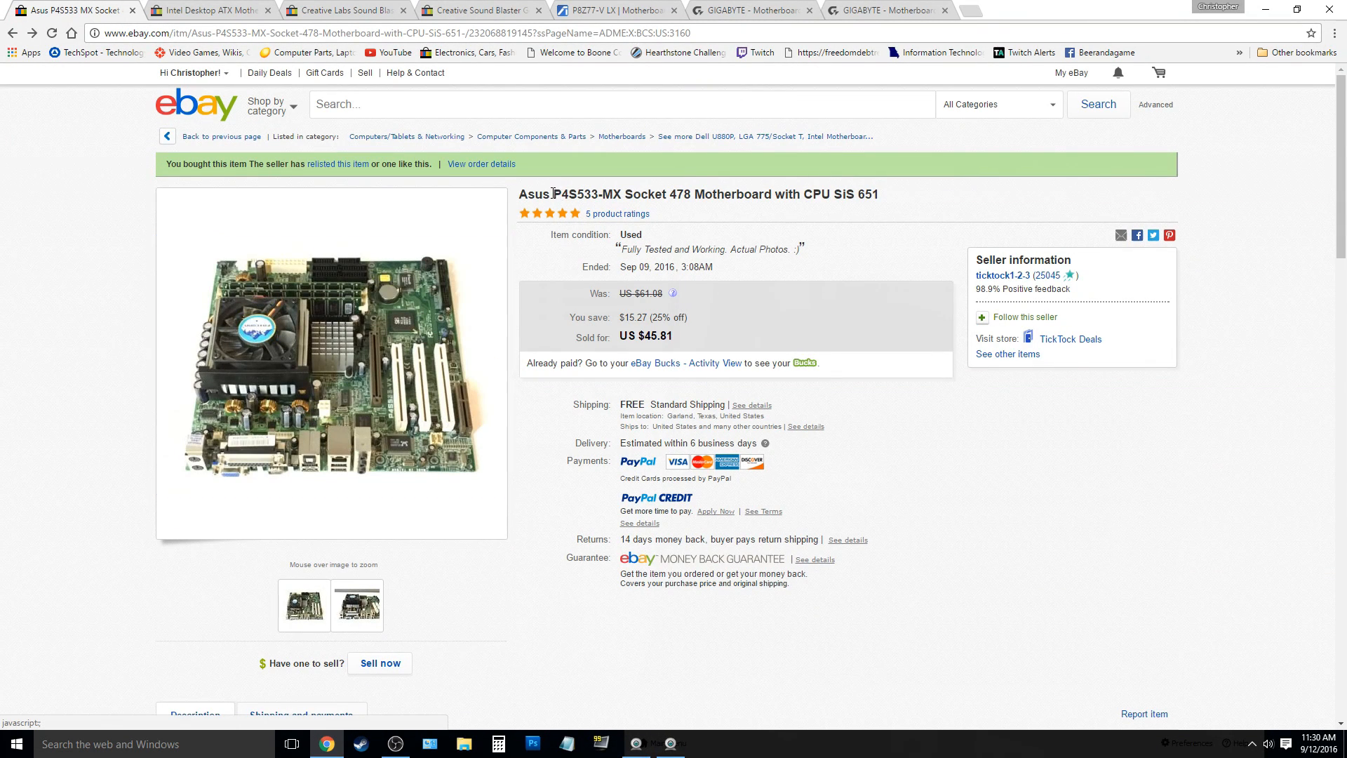
- Highlight the P4S533 model number in the Asus listing title
double_click(574, 195)
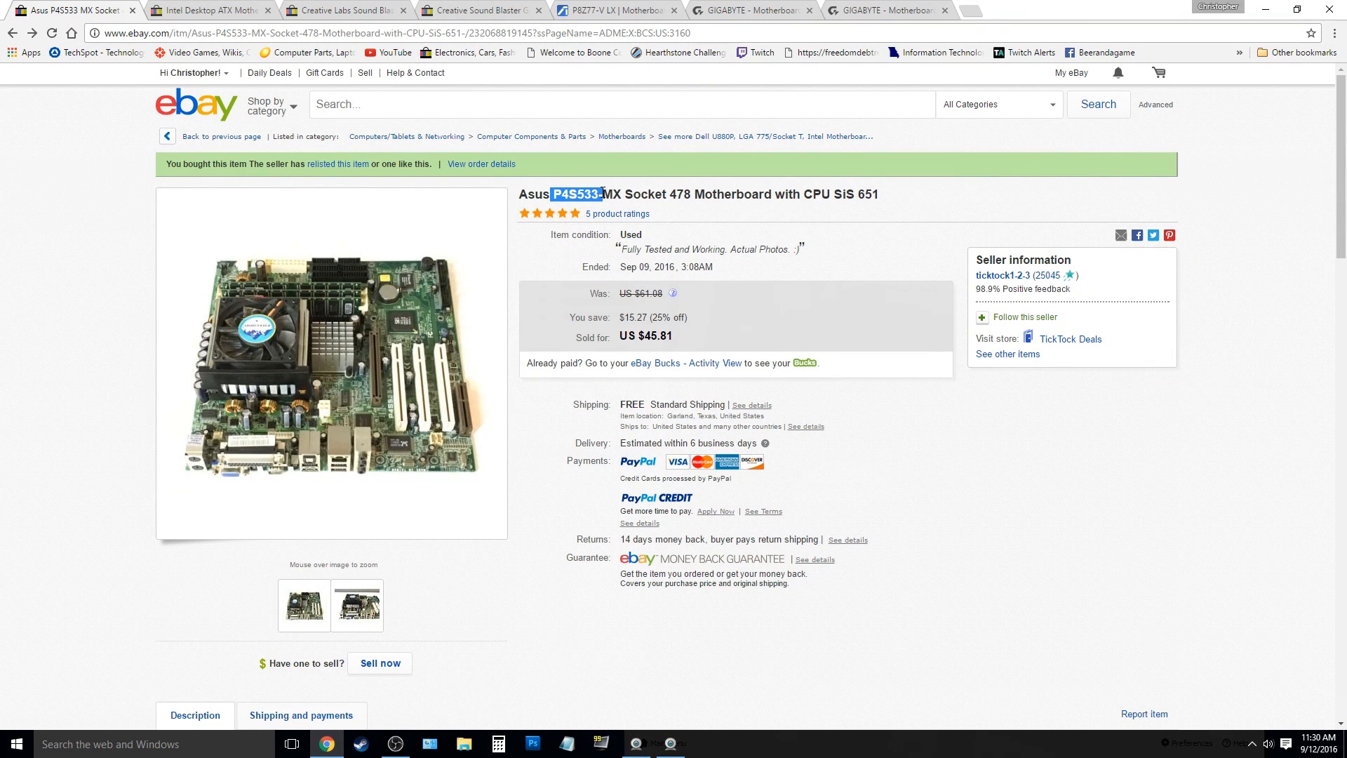
mouse_move(892, 191)
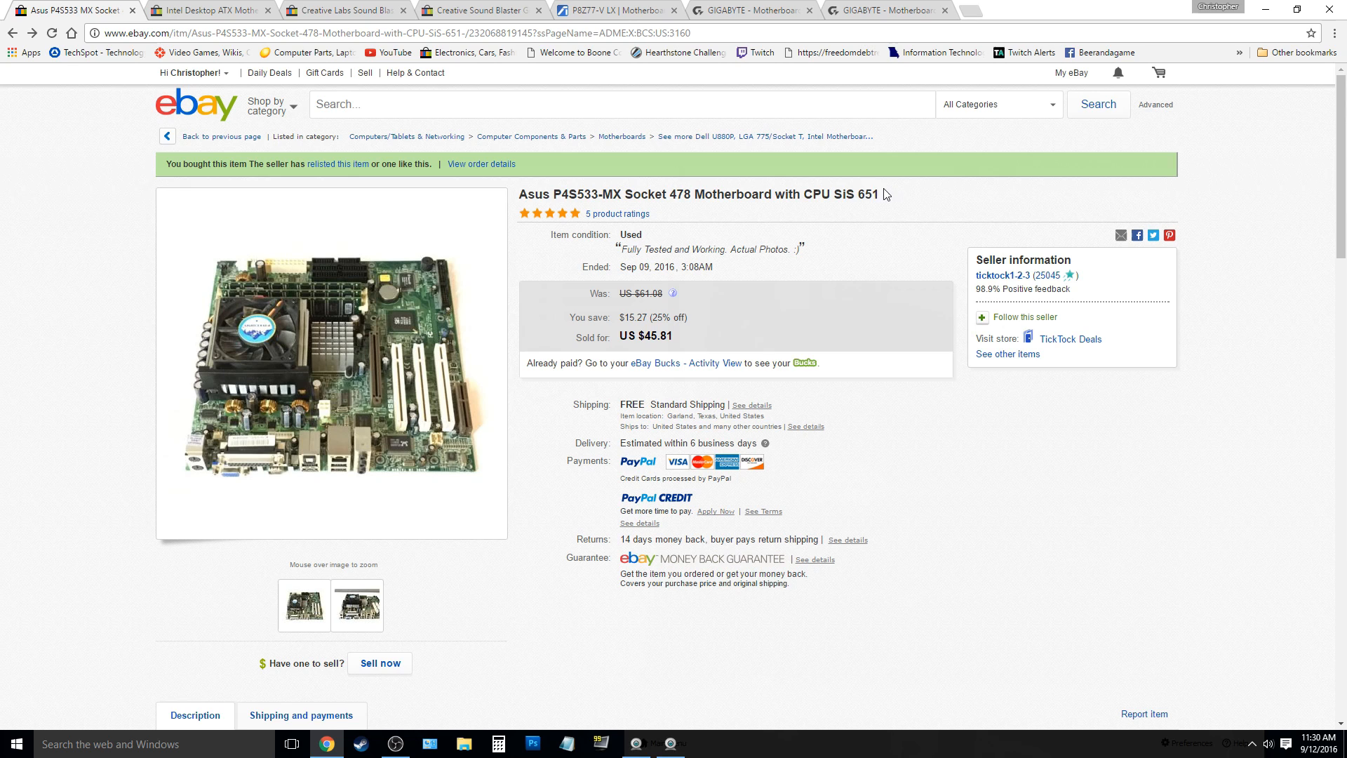
mouse_move(827, 226)
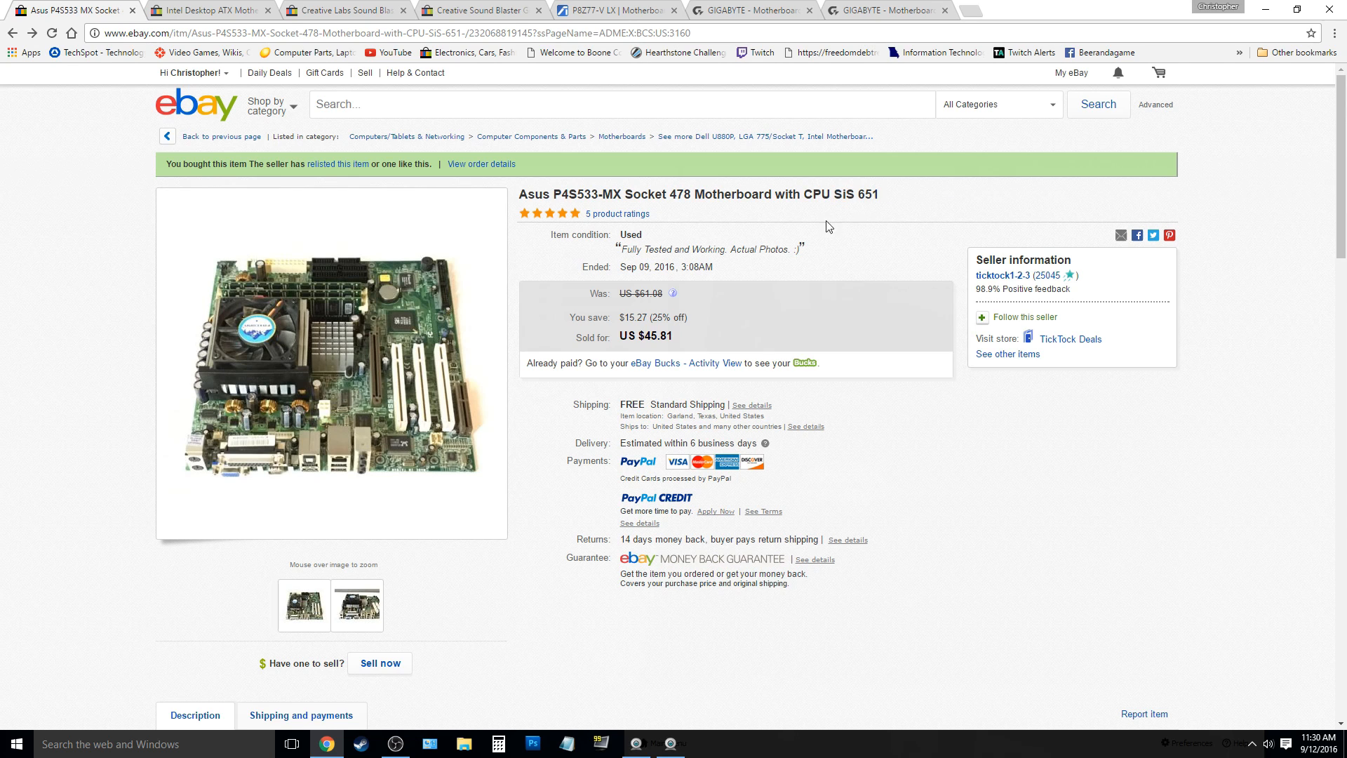
mouse_move(43, 284)
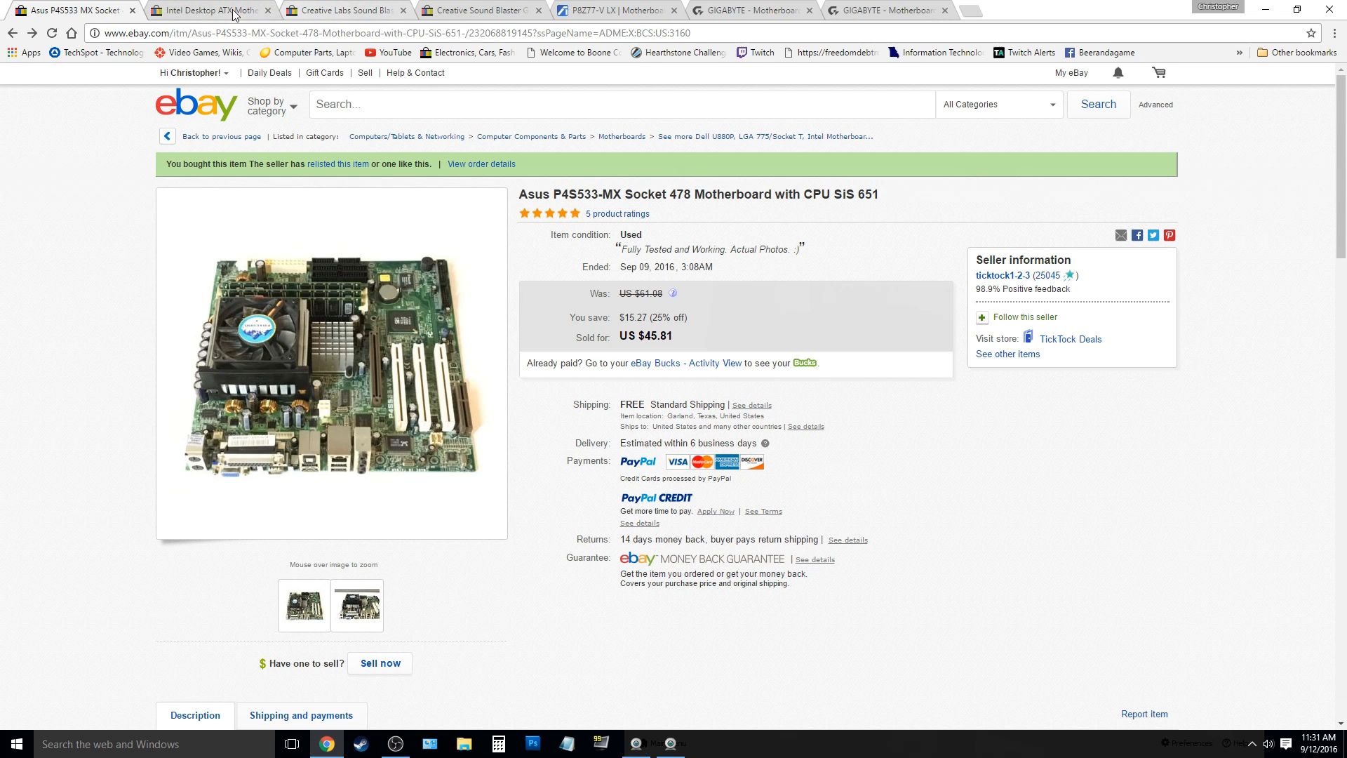
left_click(613, 9)
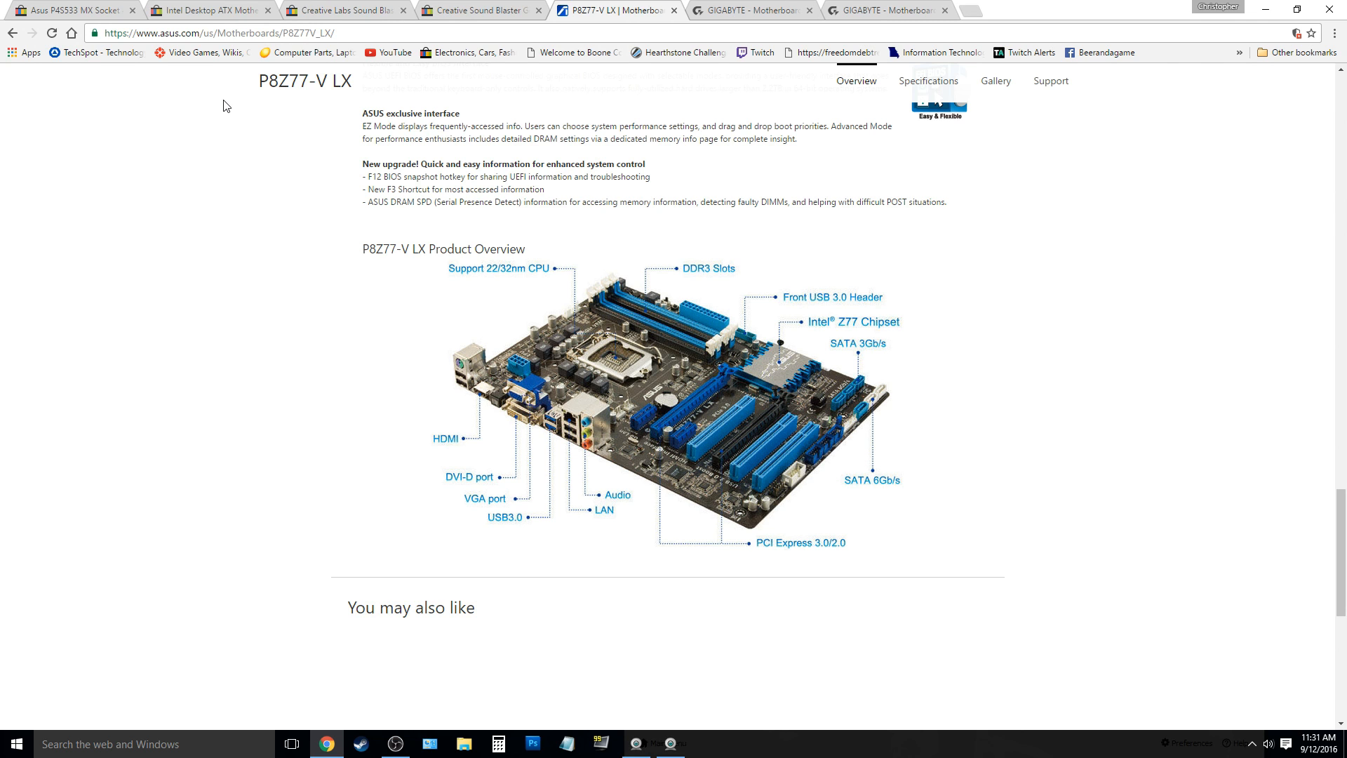
mouse_move(286, 209)
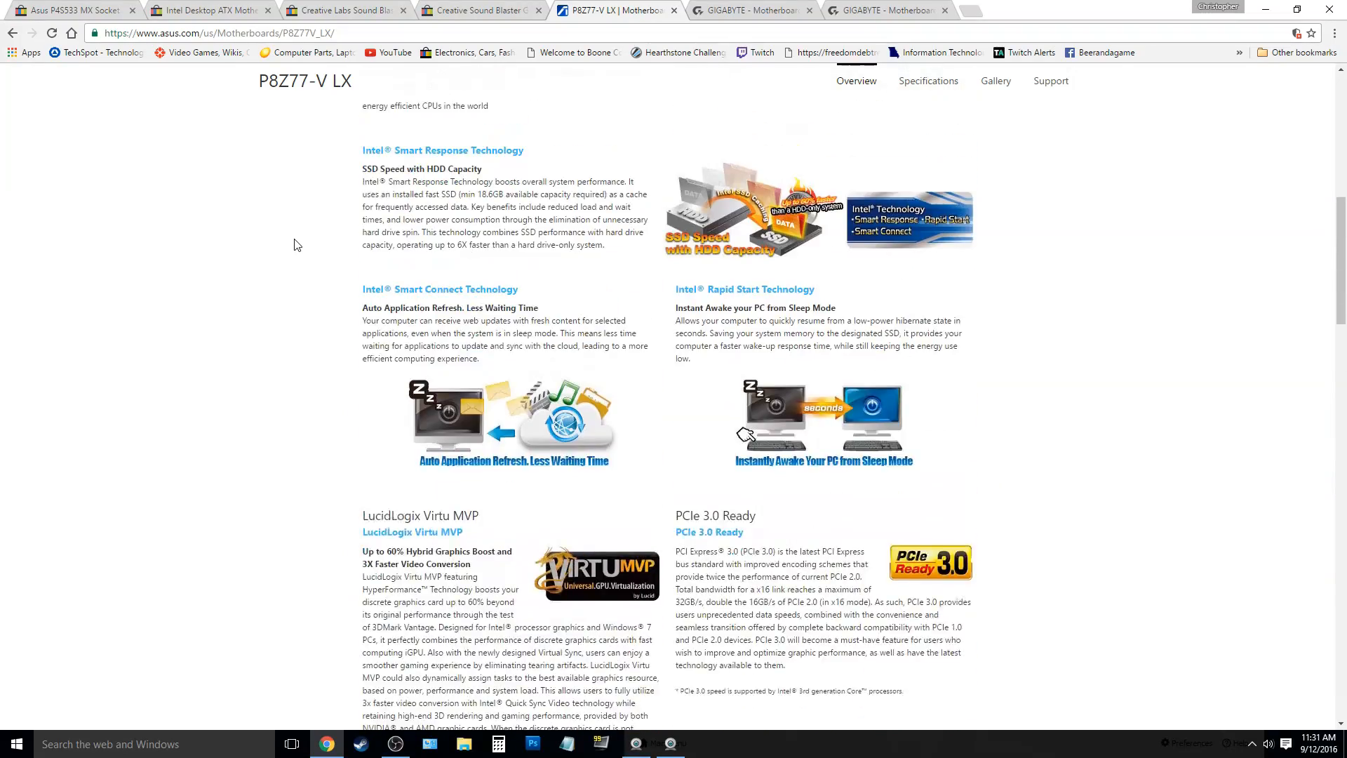
scroll("up", 3)
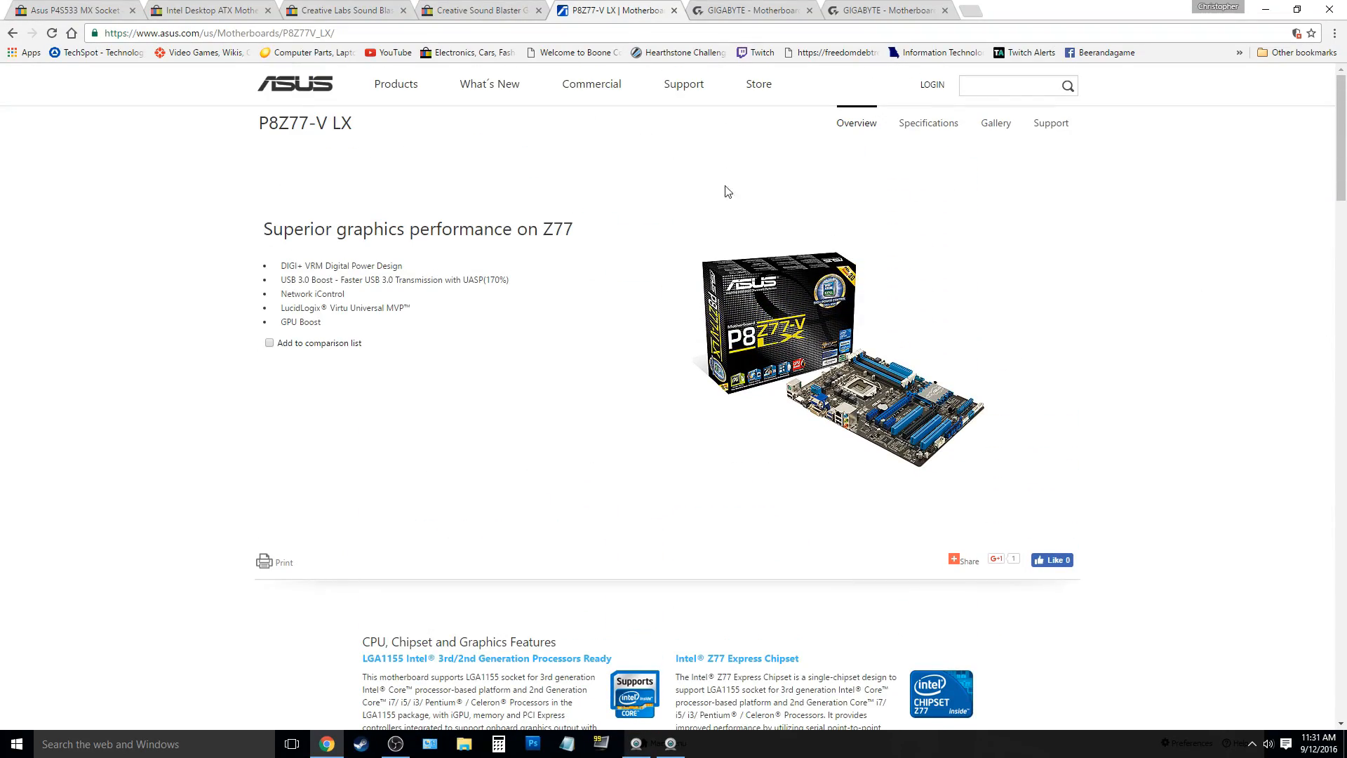
scroll("down", 3)
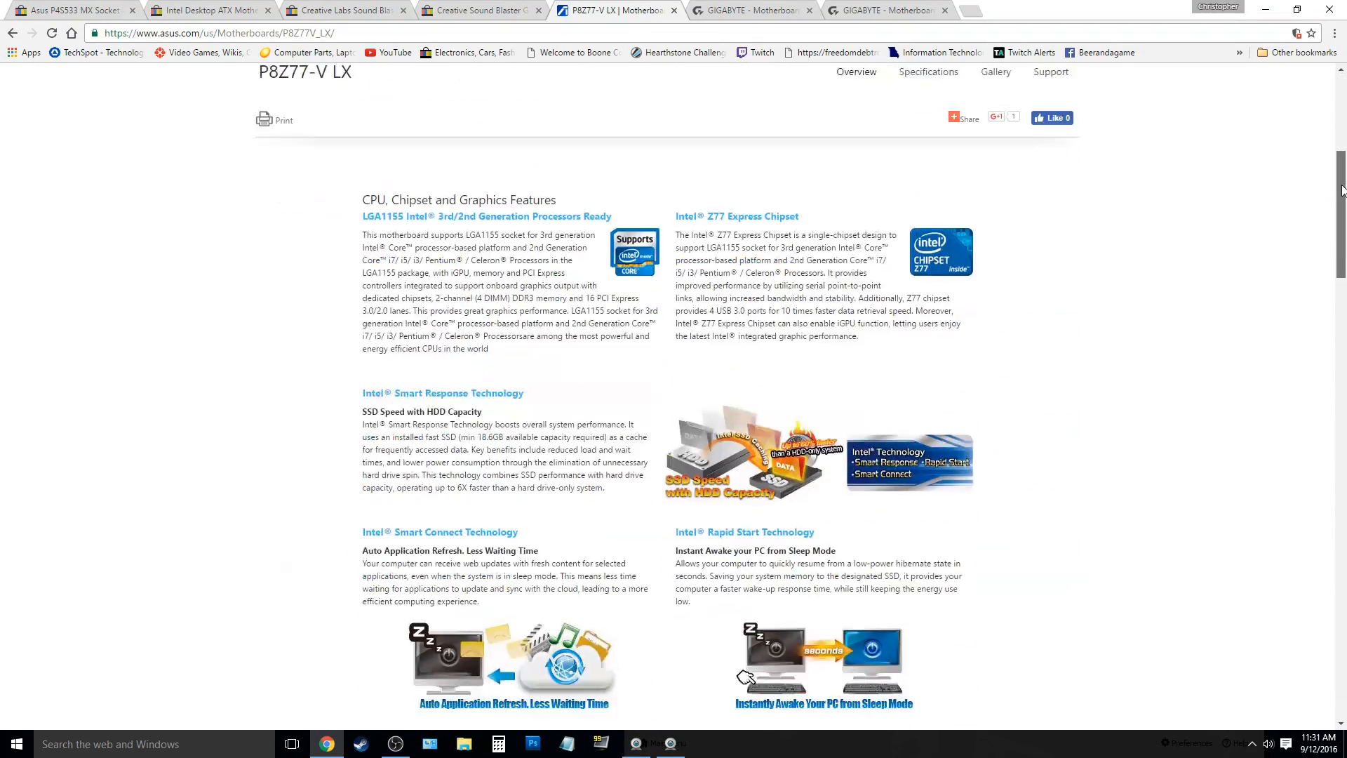
scroll("up", 3)
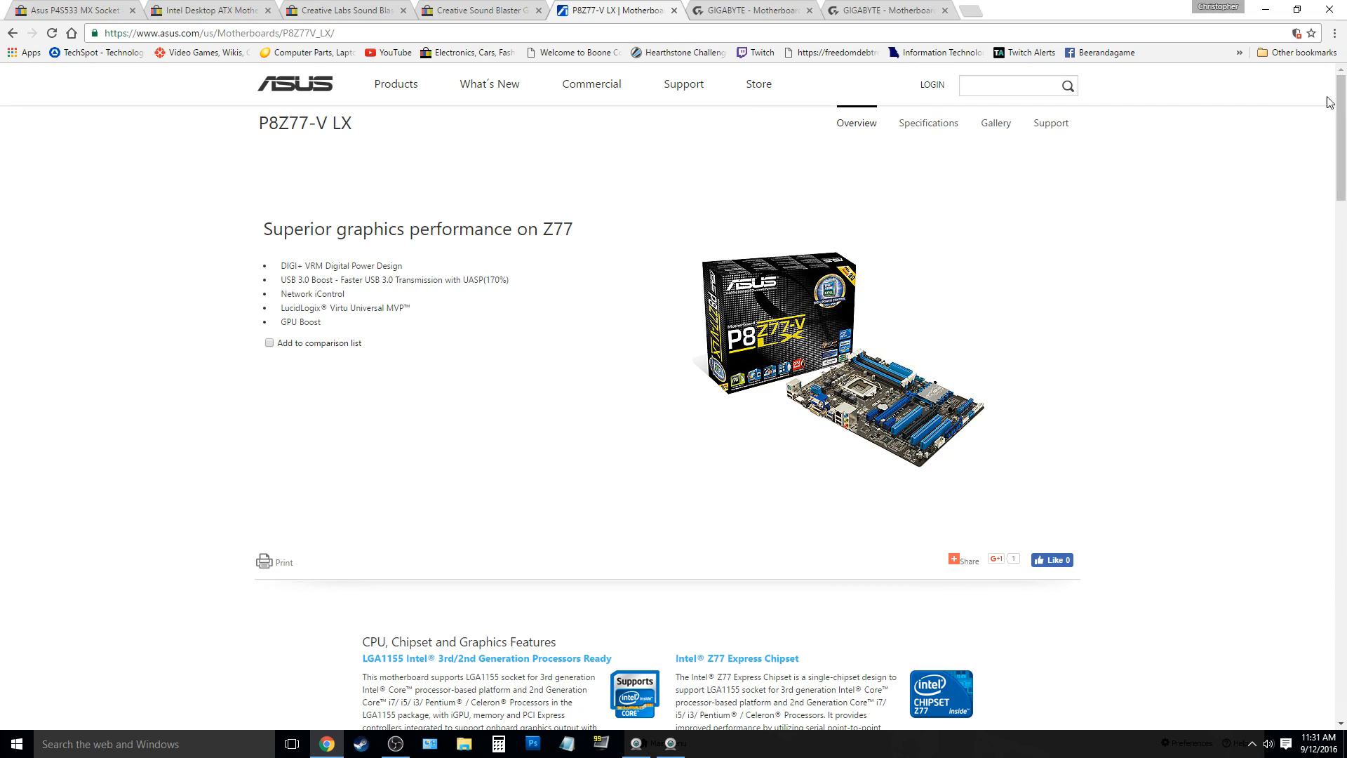
scroll("down", 3)
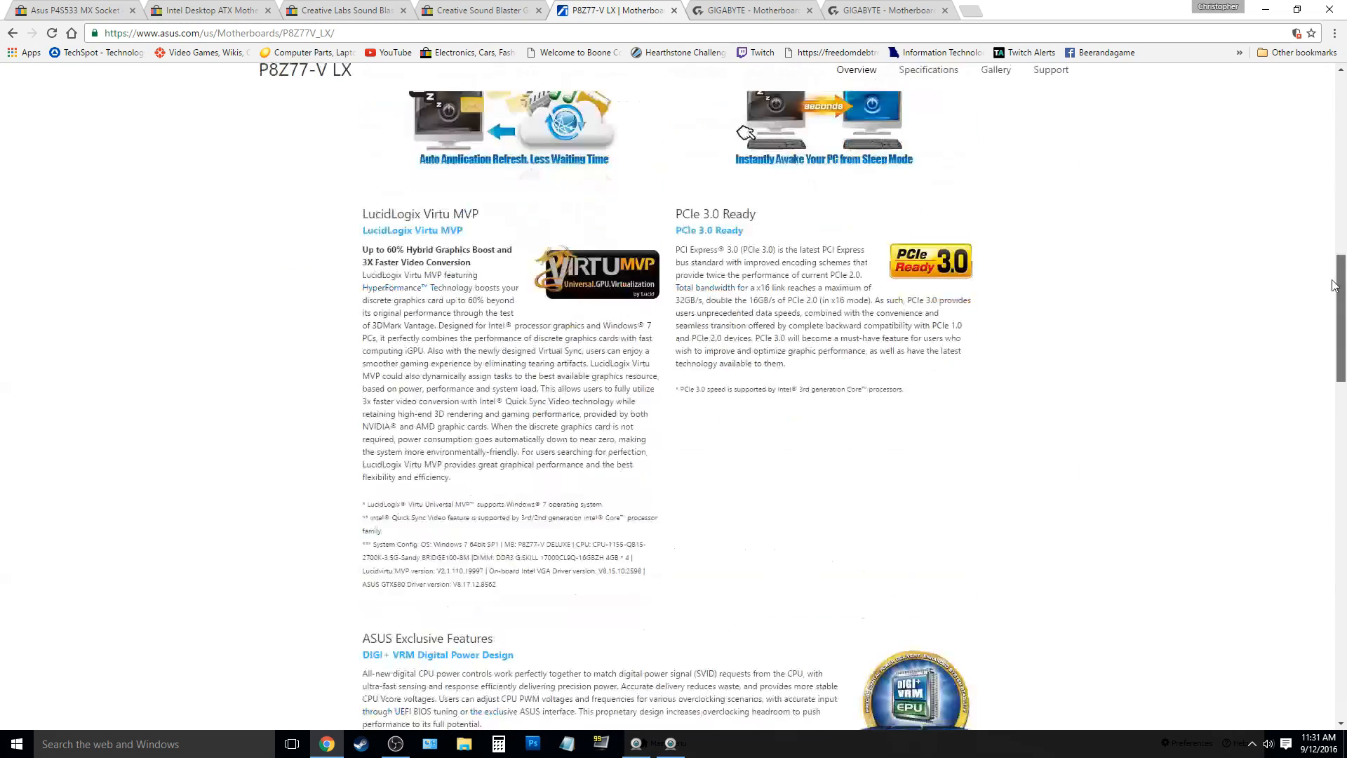
scroll("down", 3)
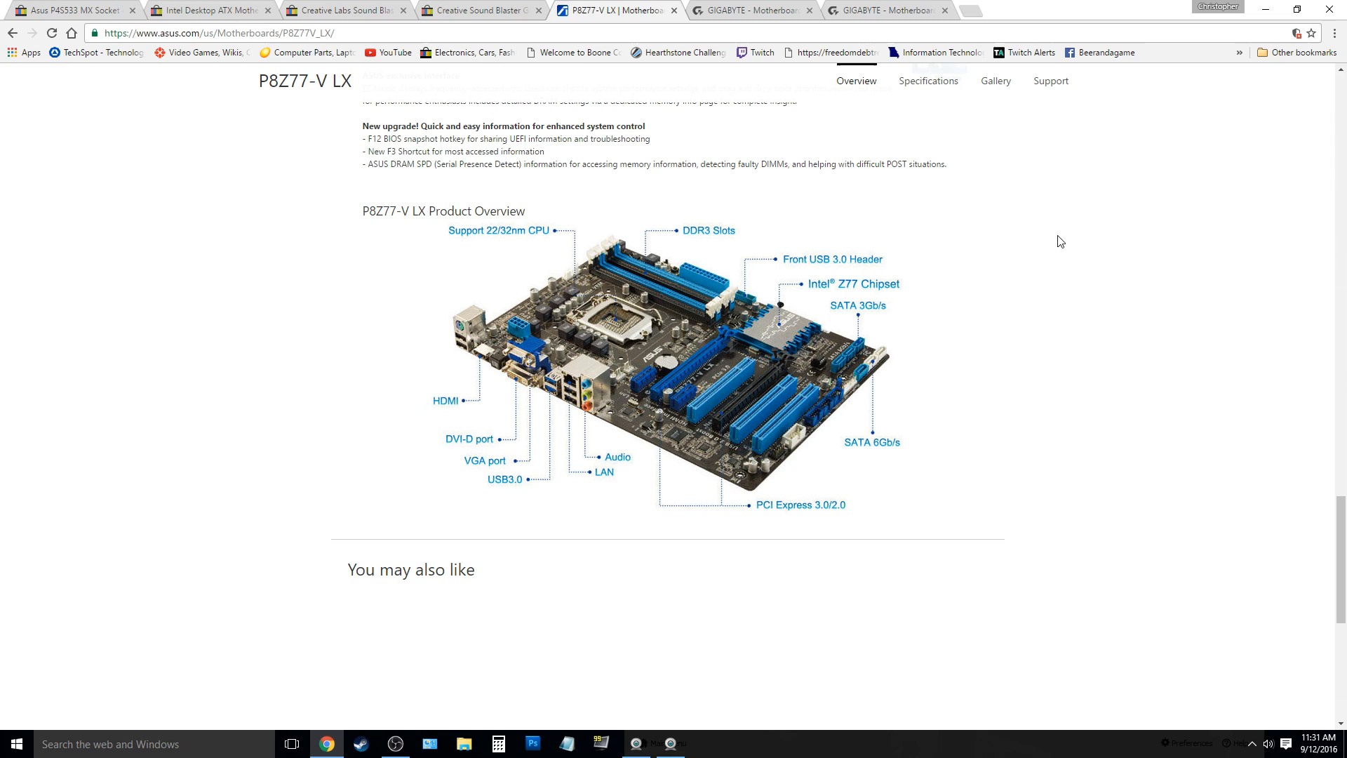
mouse_move(757, 409)
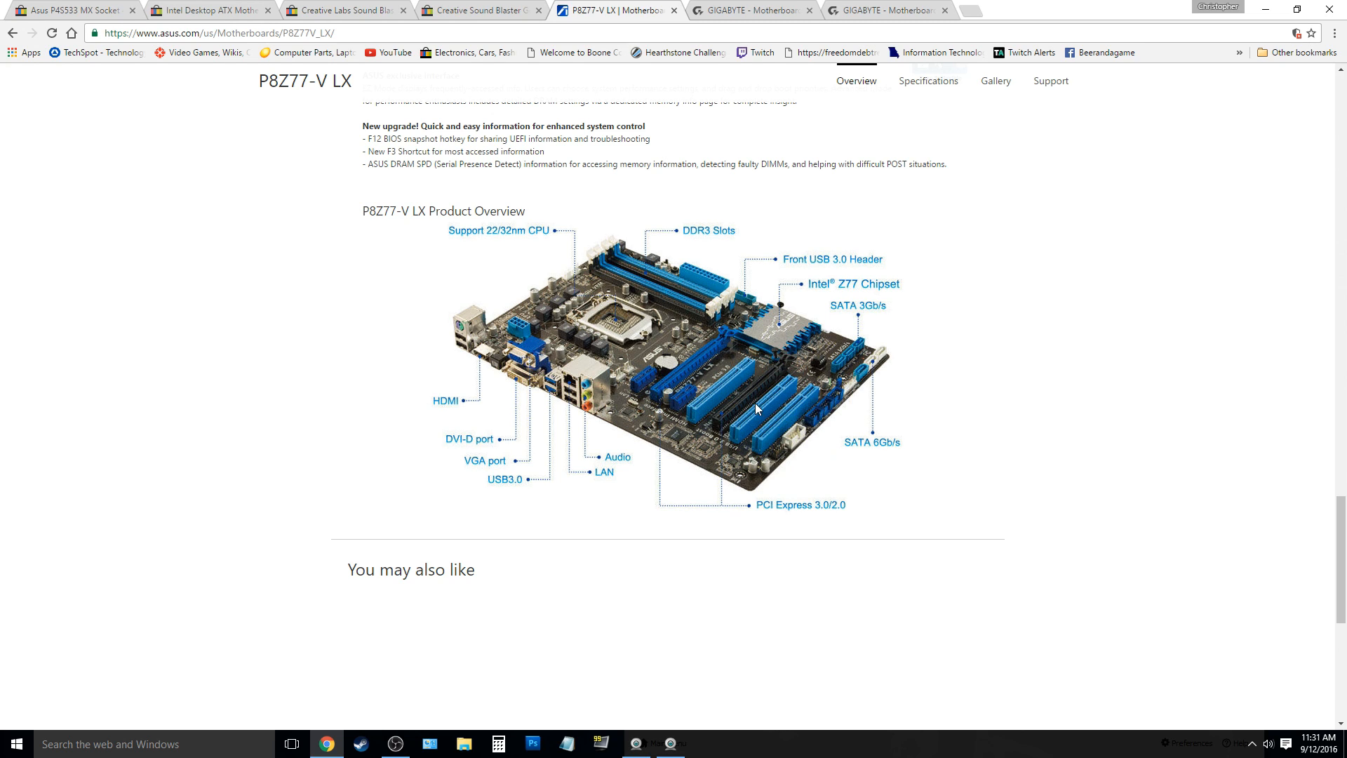
mouse_move(692, 352)
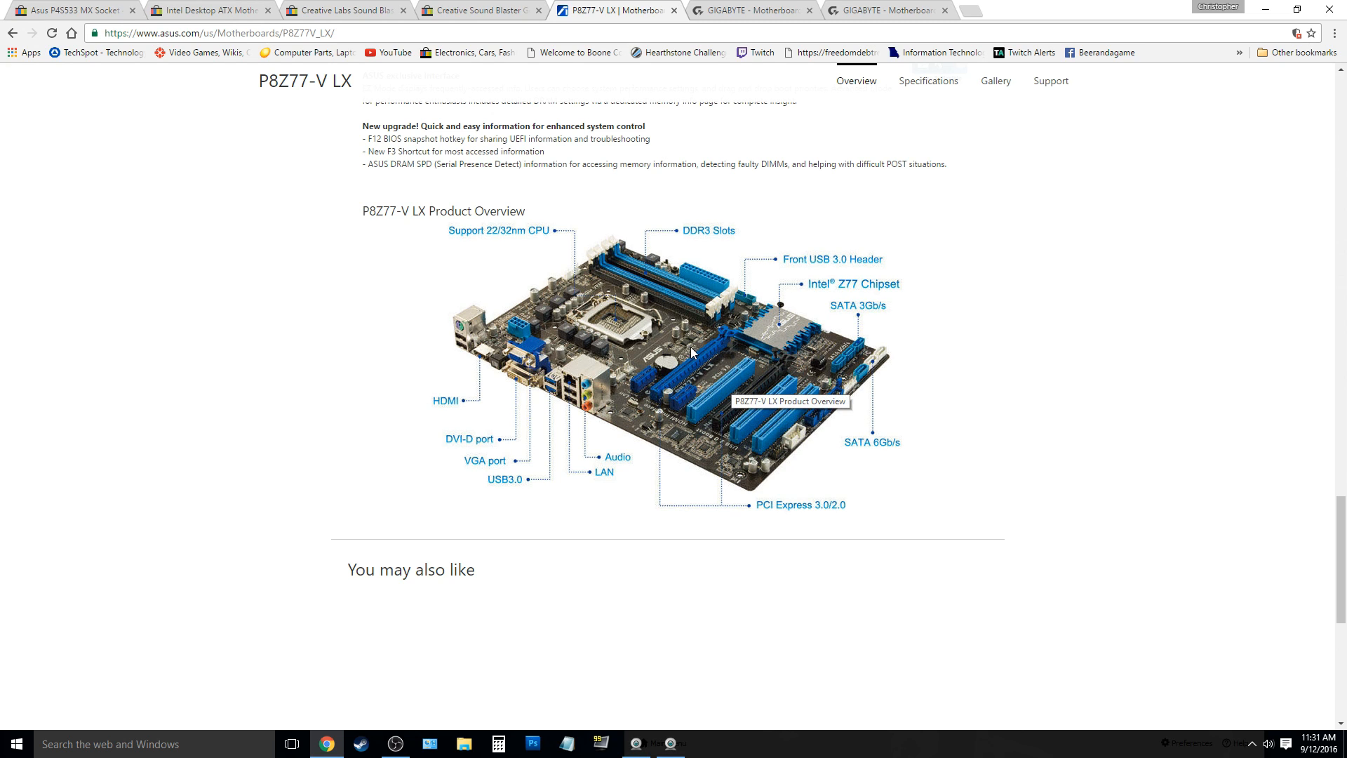
mouse_move(640, 253)
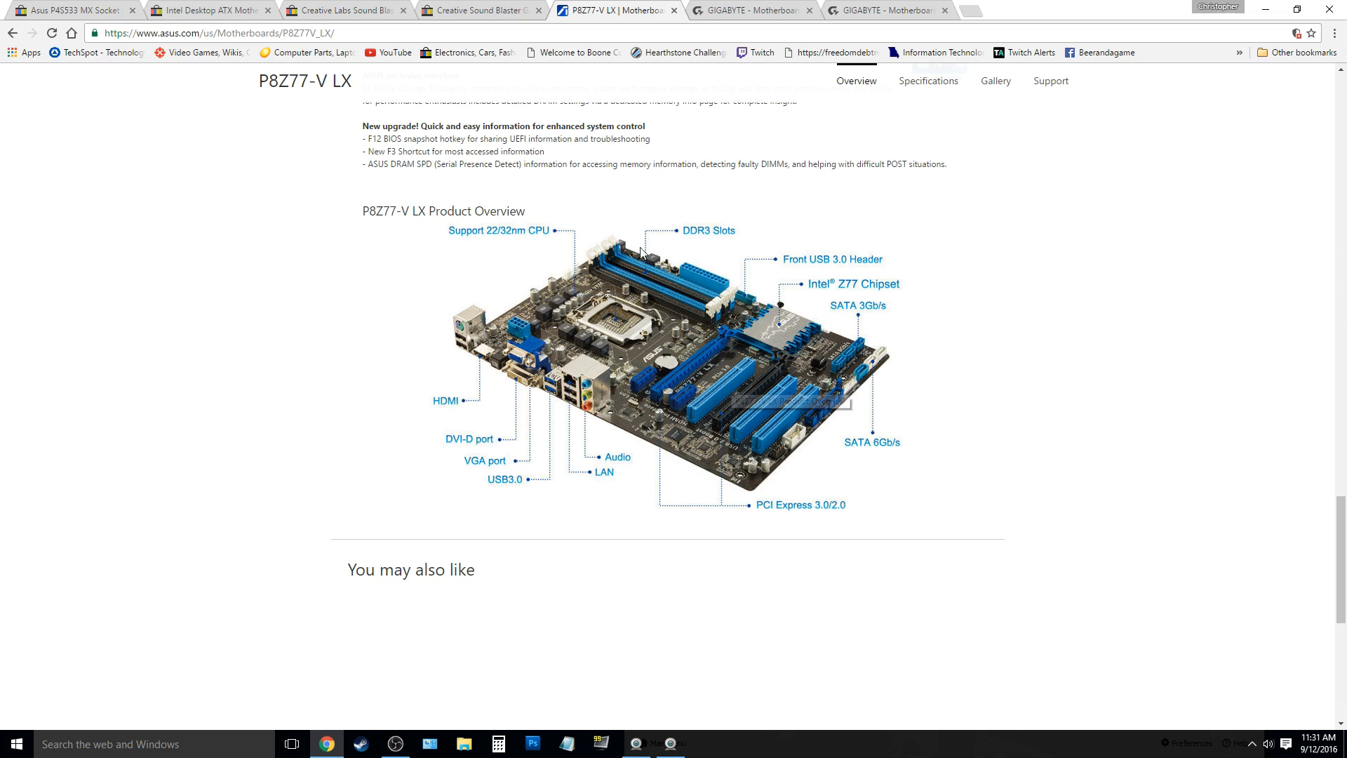
mouse_move(1080, 450)
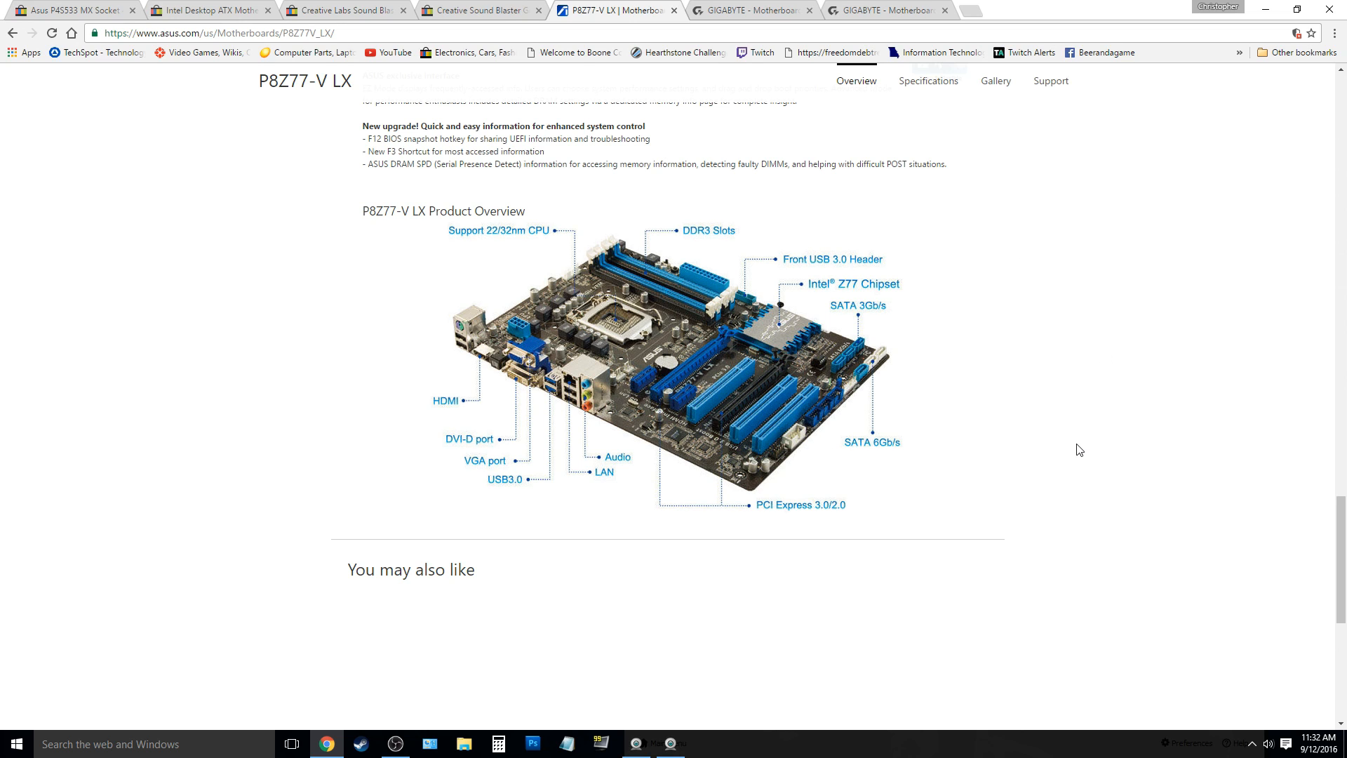
mouse_move(757, 299)
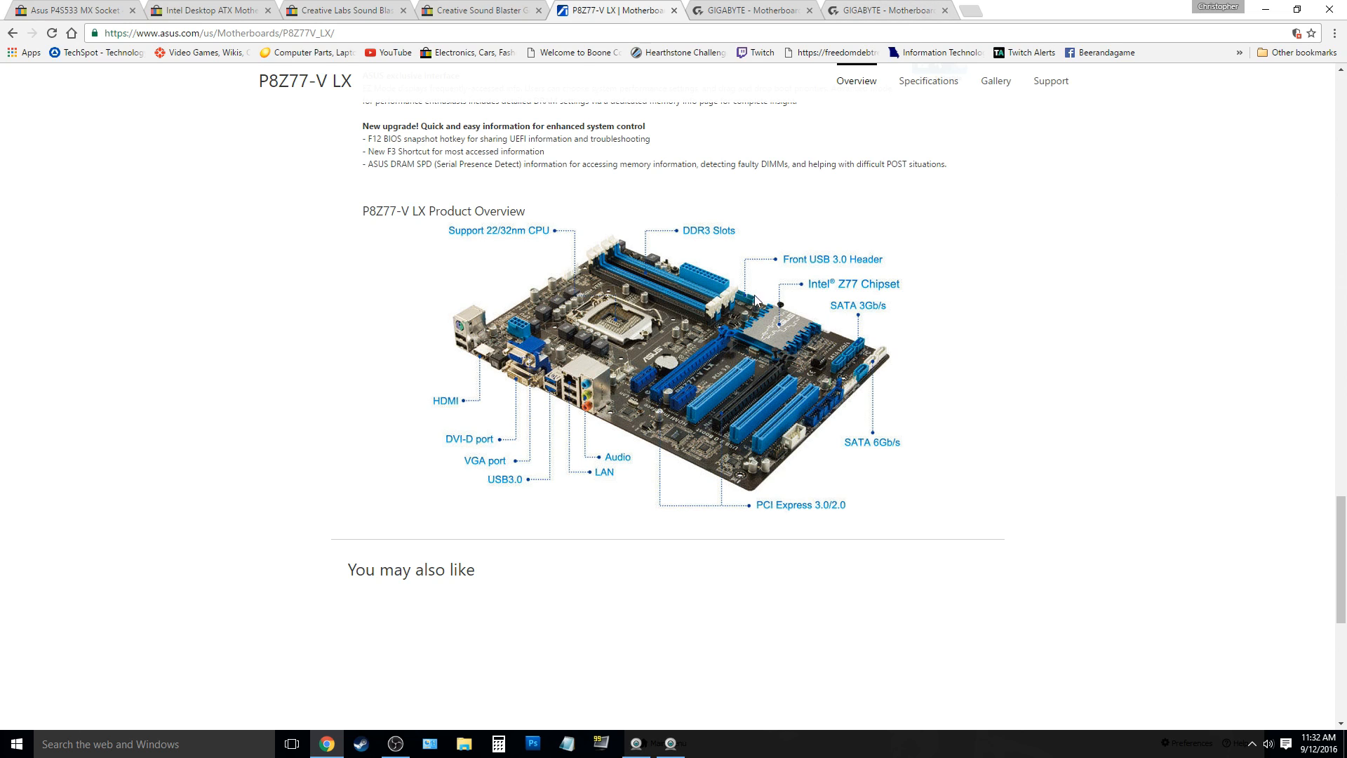
mouse_move(560, 341)
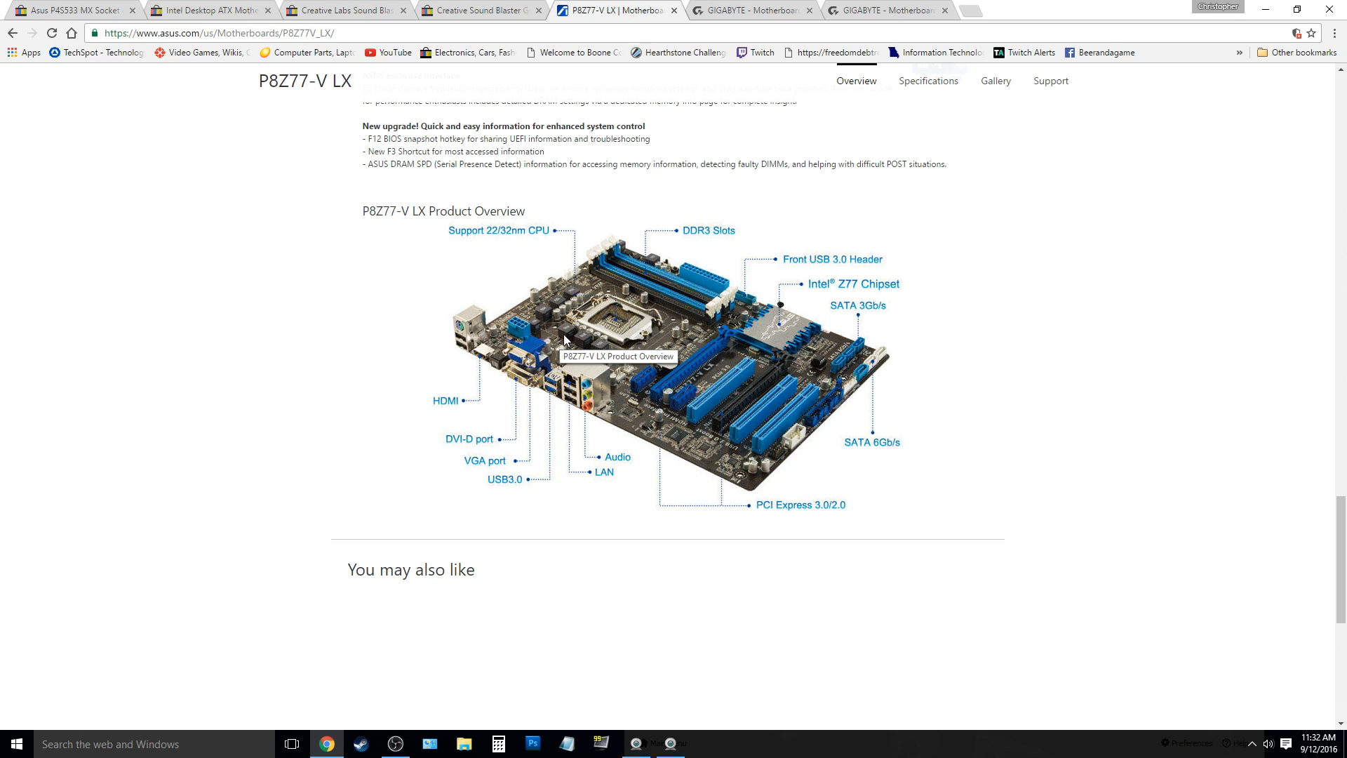
mouse_move(1061, 453)
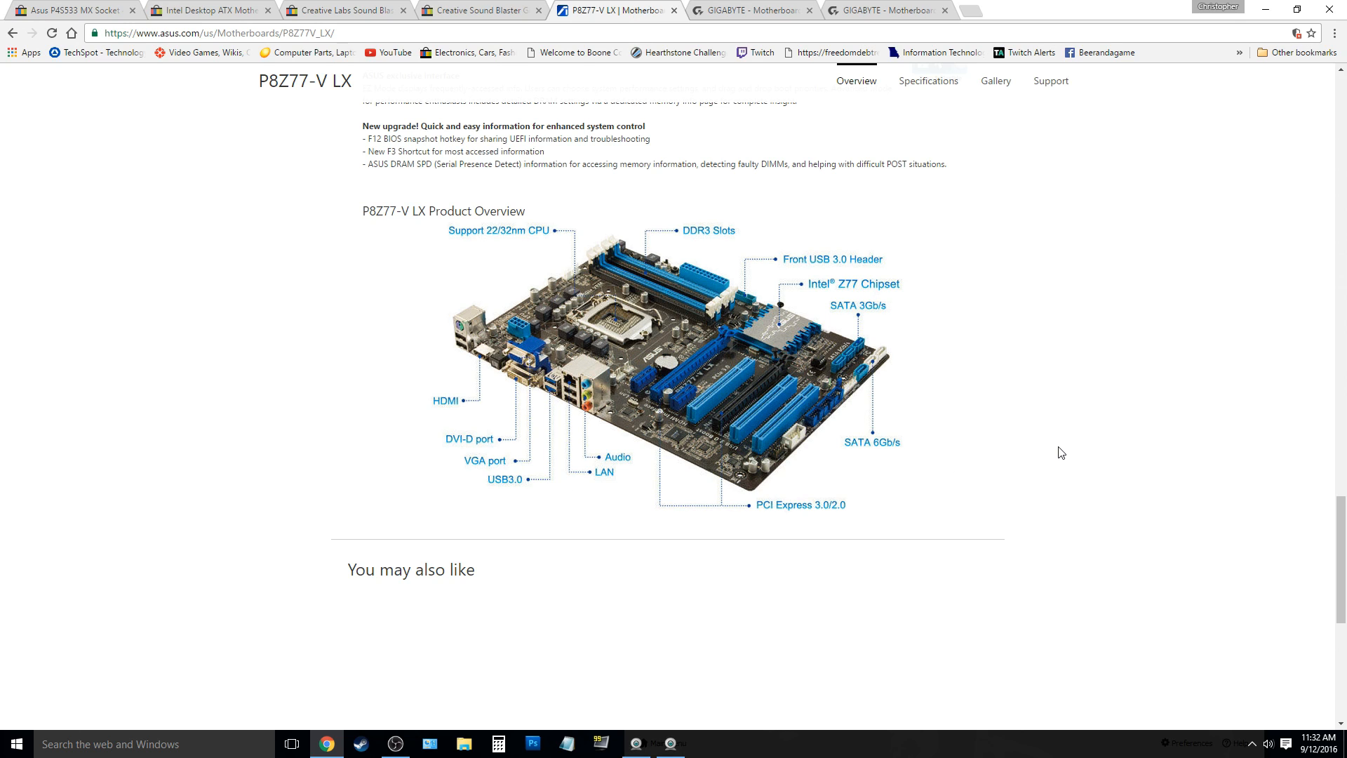
mouse_move(892, 280)
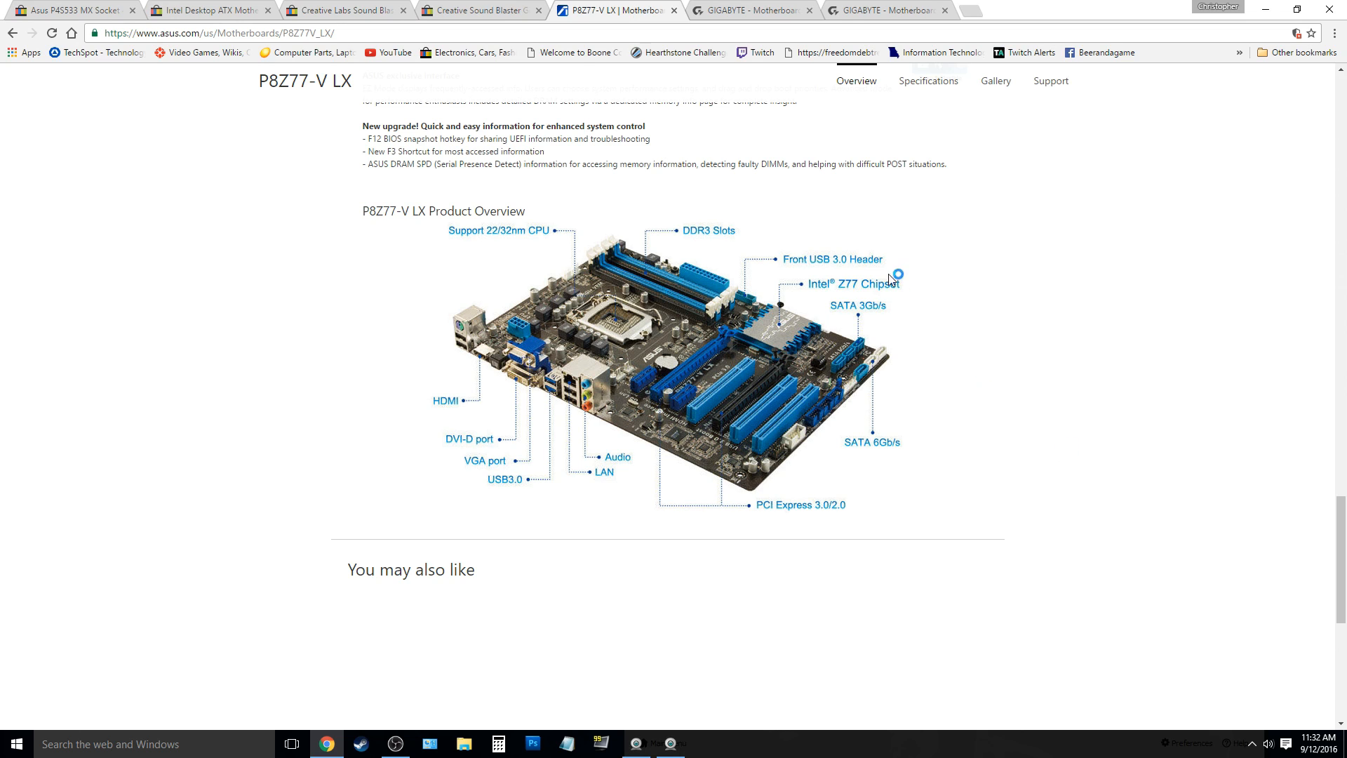
mouse_move(705, 348)
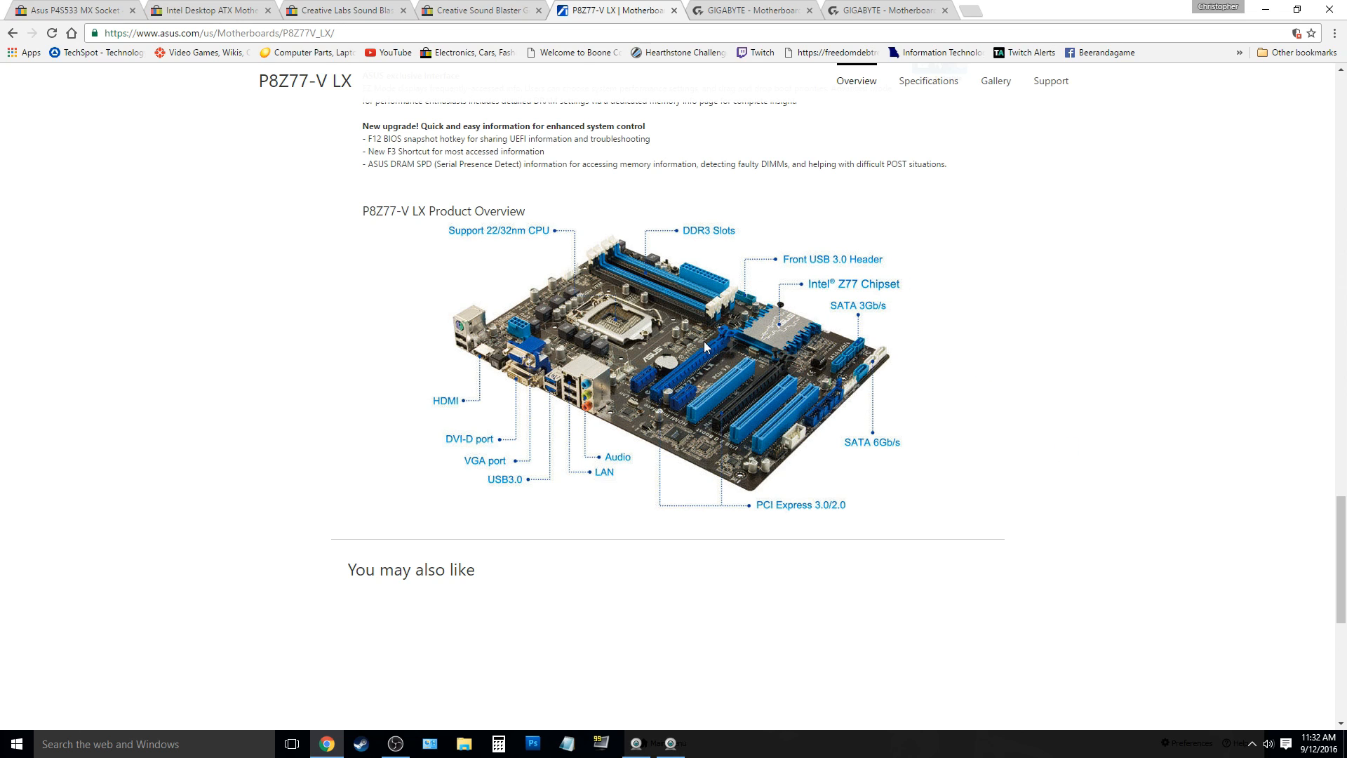
mouse_move(714, 373)
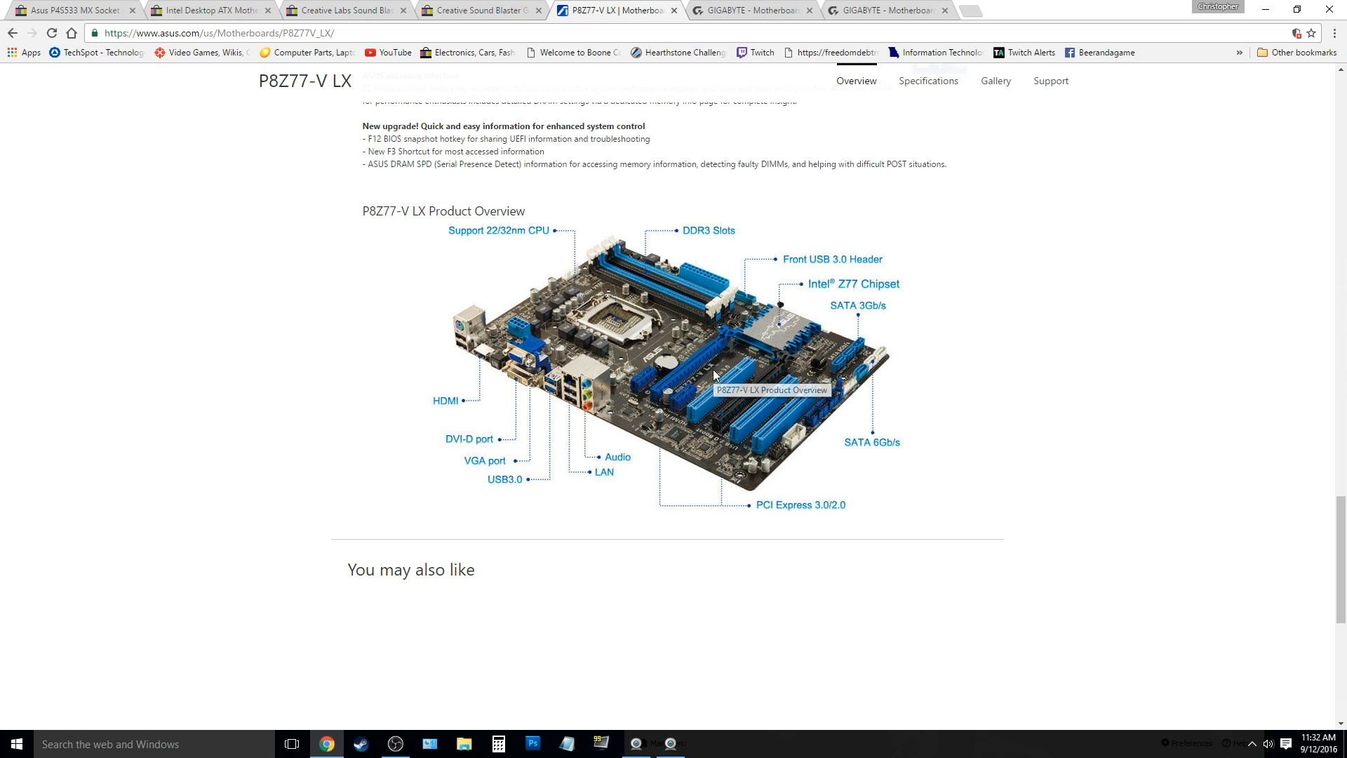
mouse_move(770, 379)
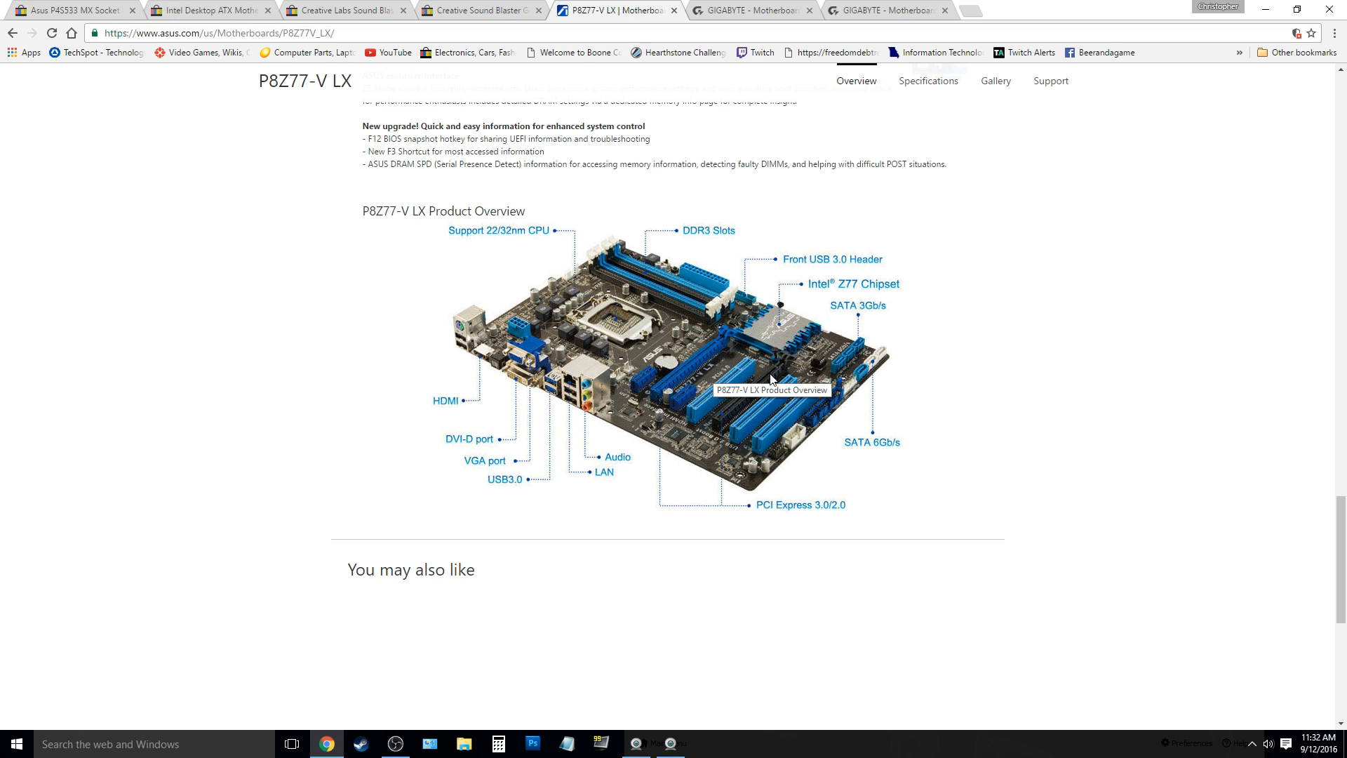
mouse_move(917, 394)
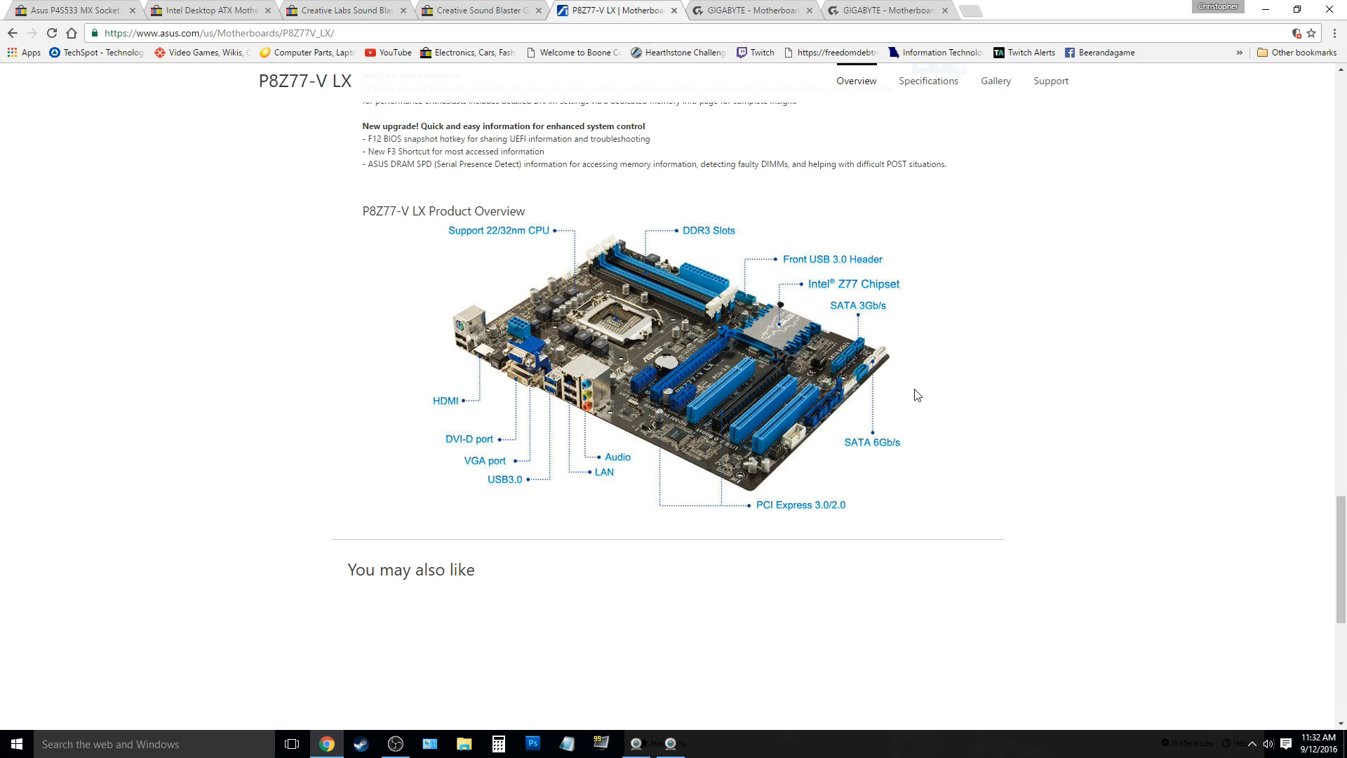
mouse_move(772, 376)
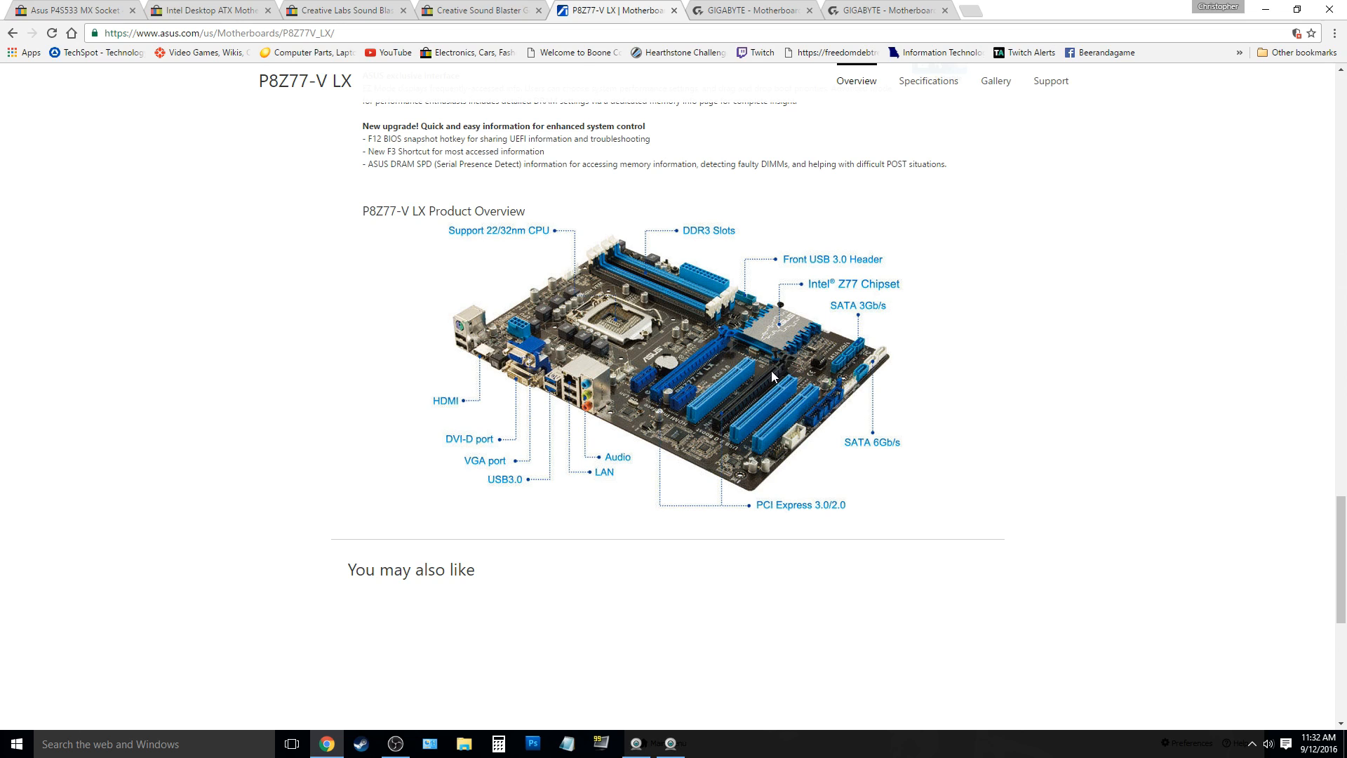
mouse_move(732, 420)
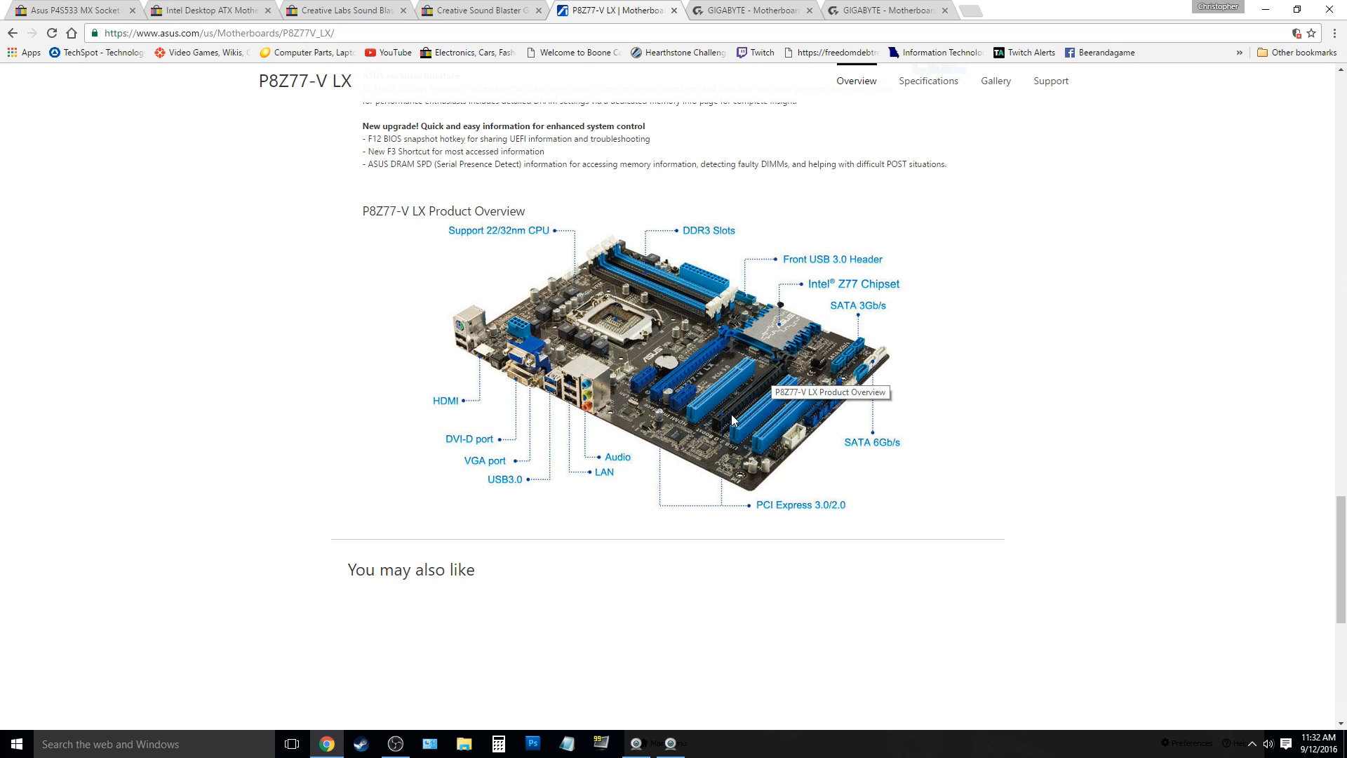
mouse_move(1045, 428)
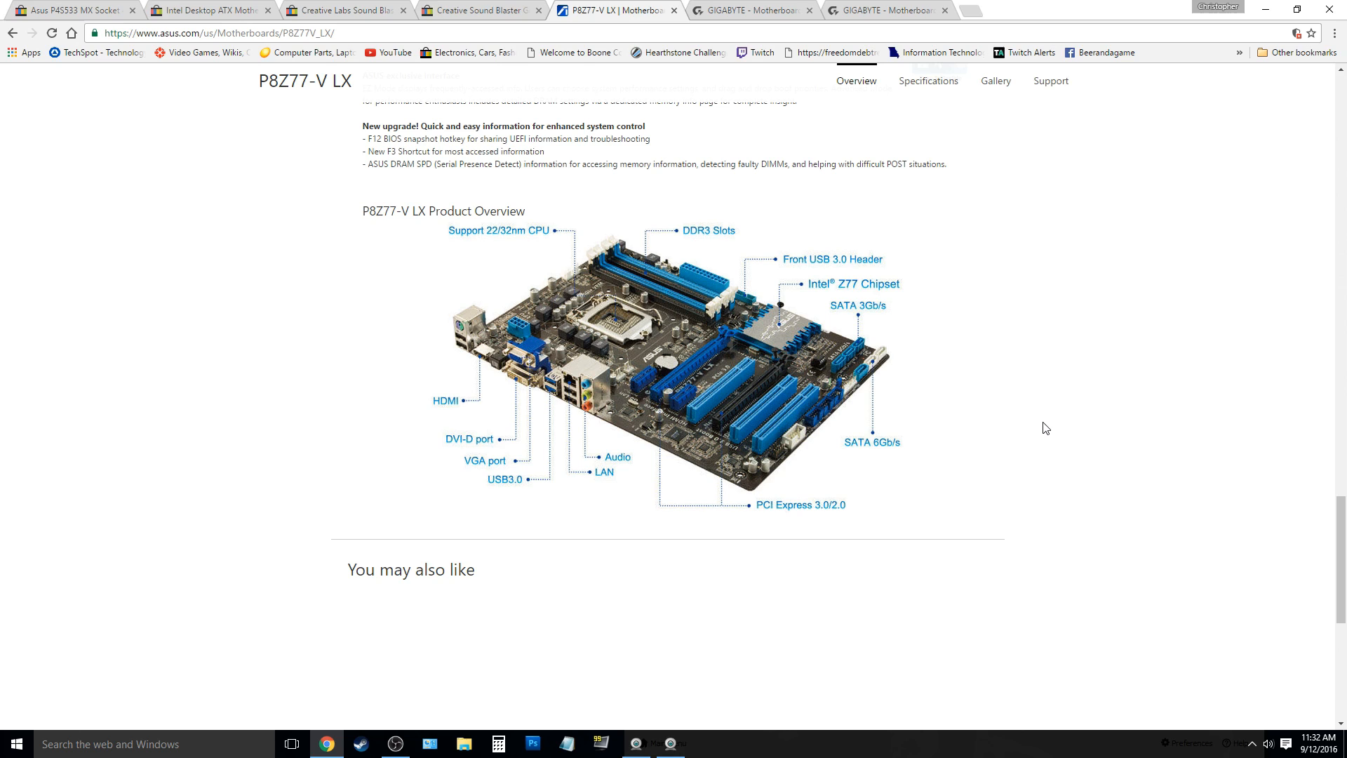
mouse_move(866, 334)
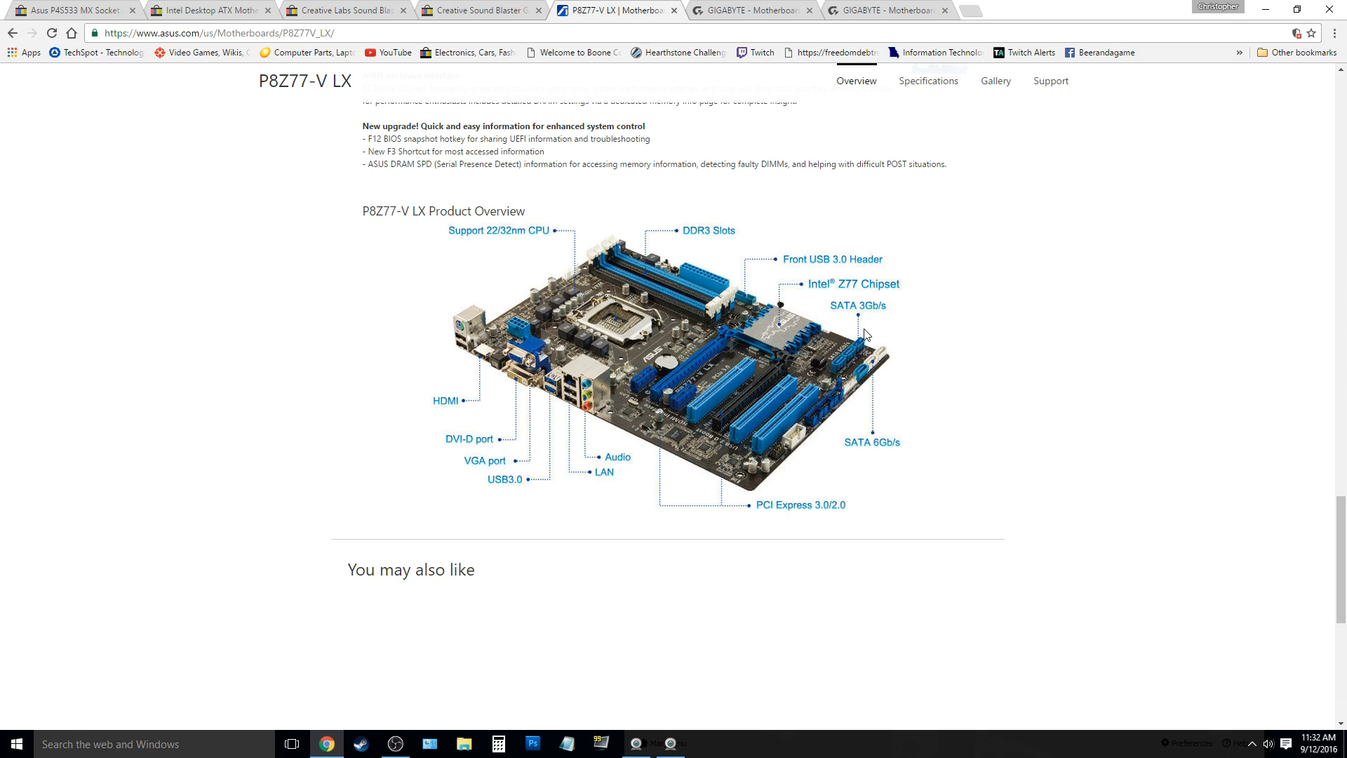
mouse_move(959, 540)
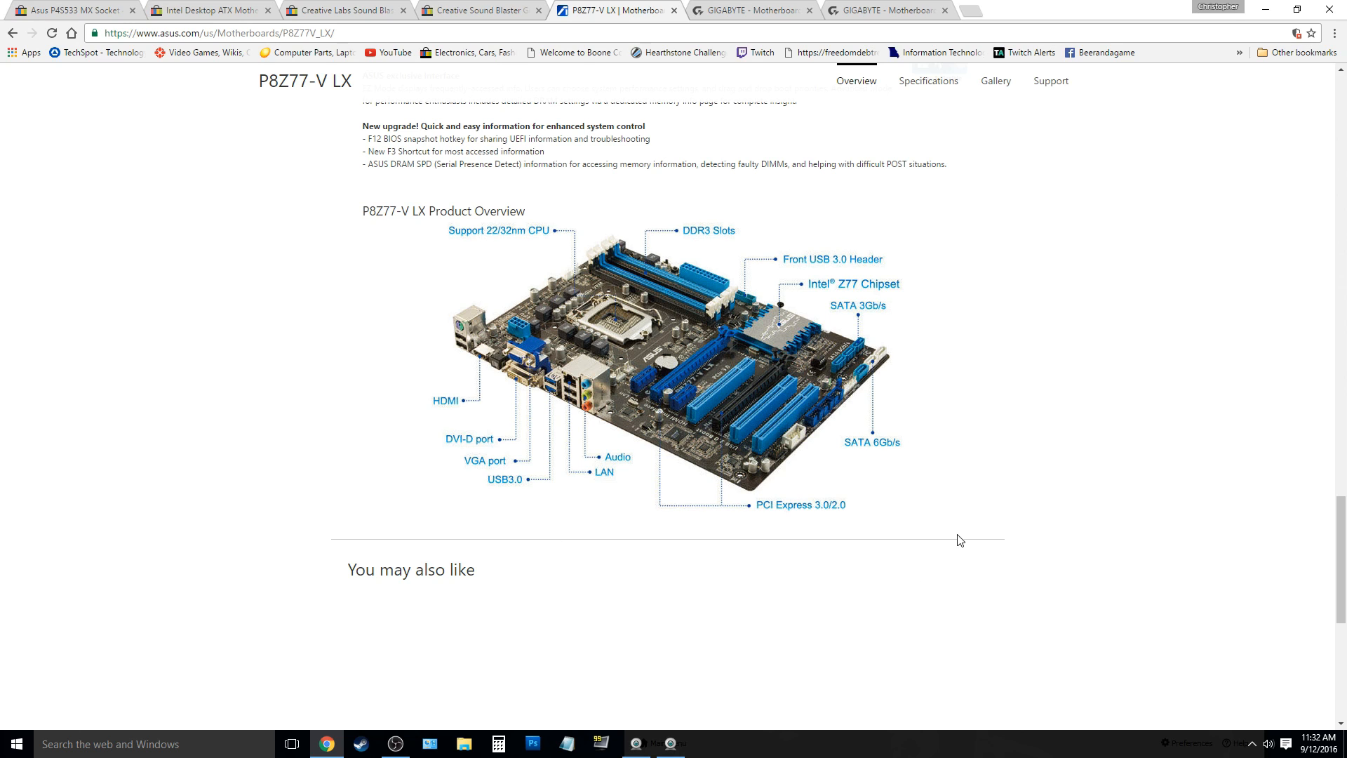
mouse_move(872, 529)
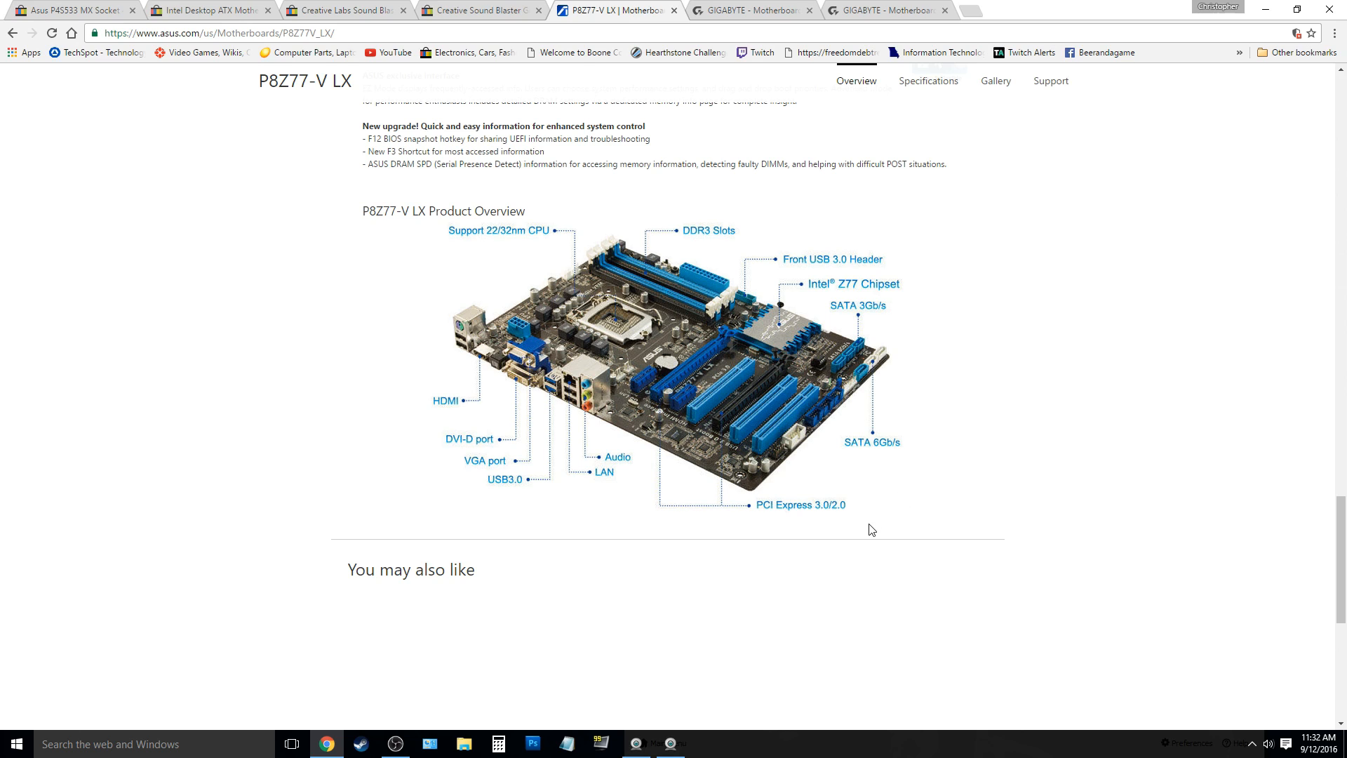
mouse_move(807, 496)
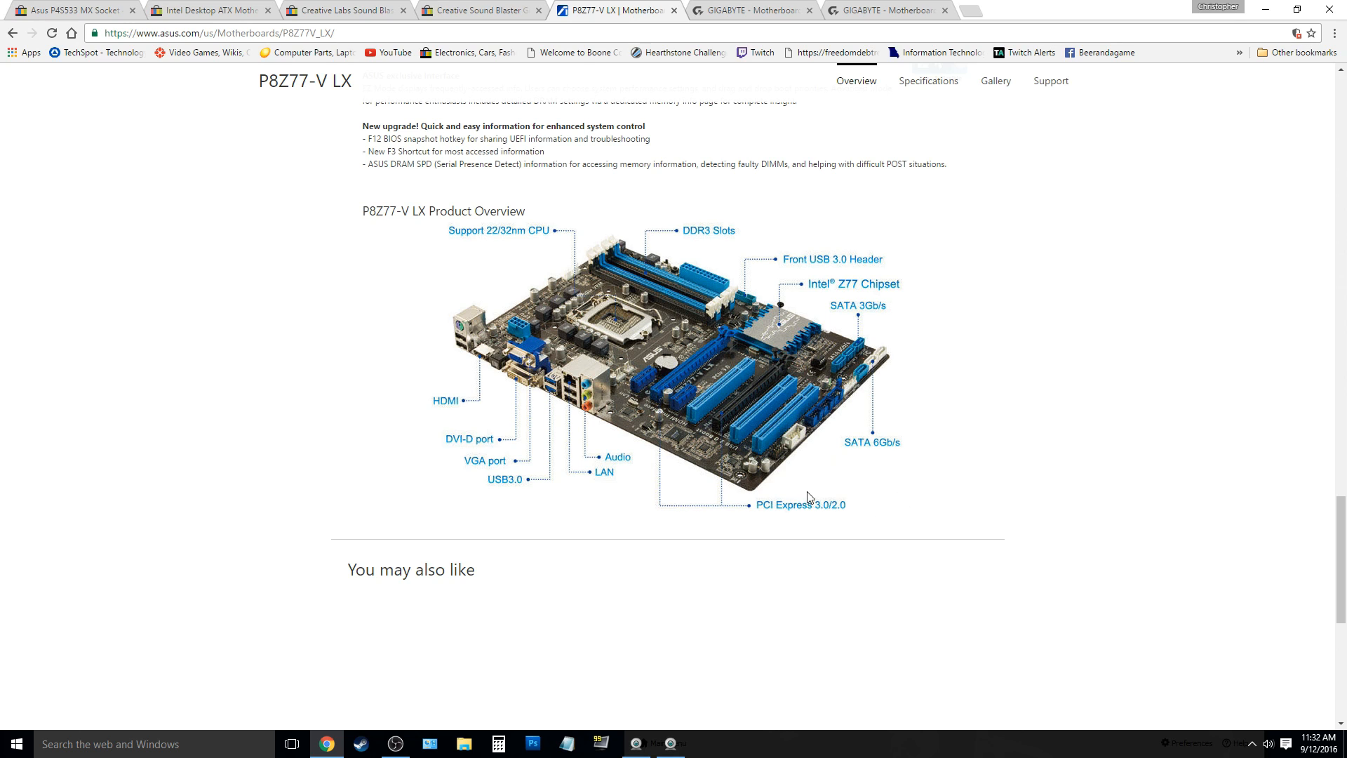
mouse_move(662, 479)
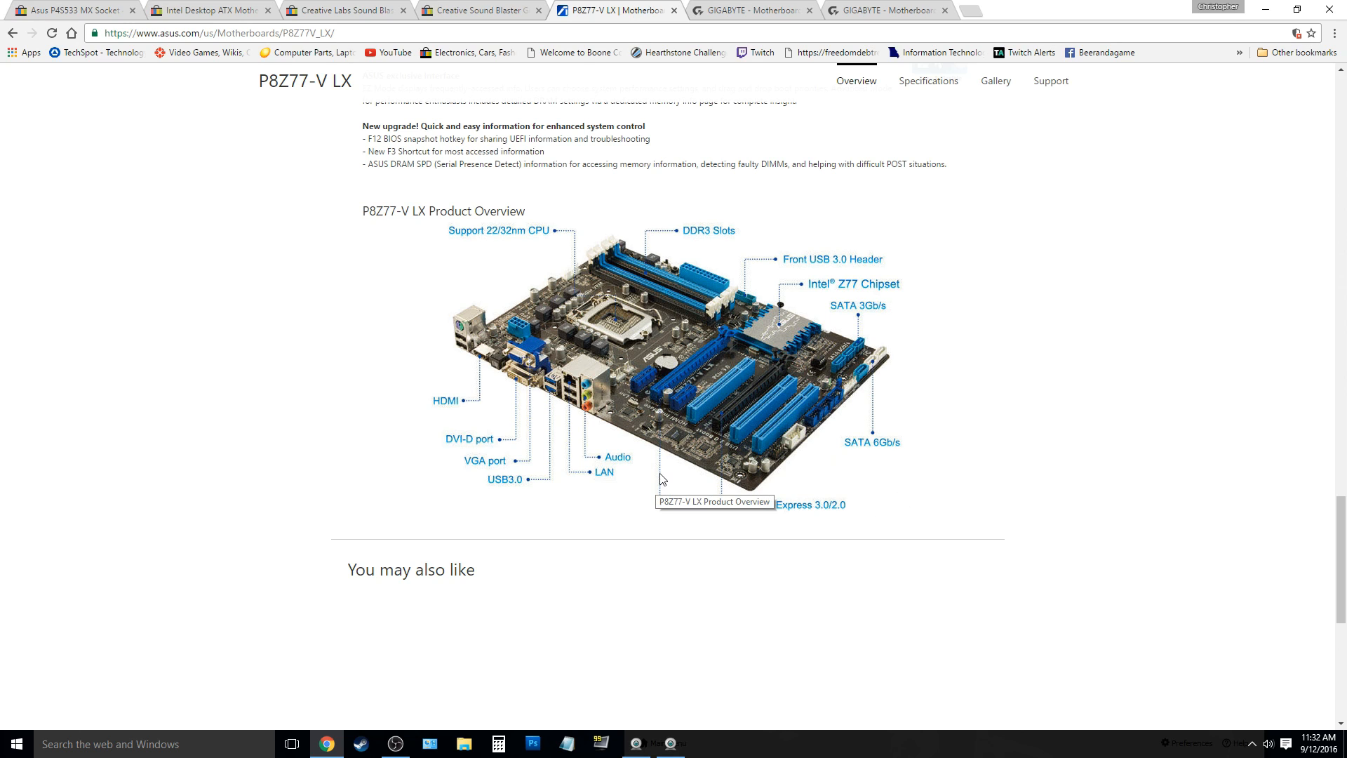
mouse_move(675, 473)
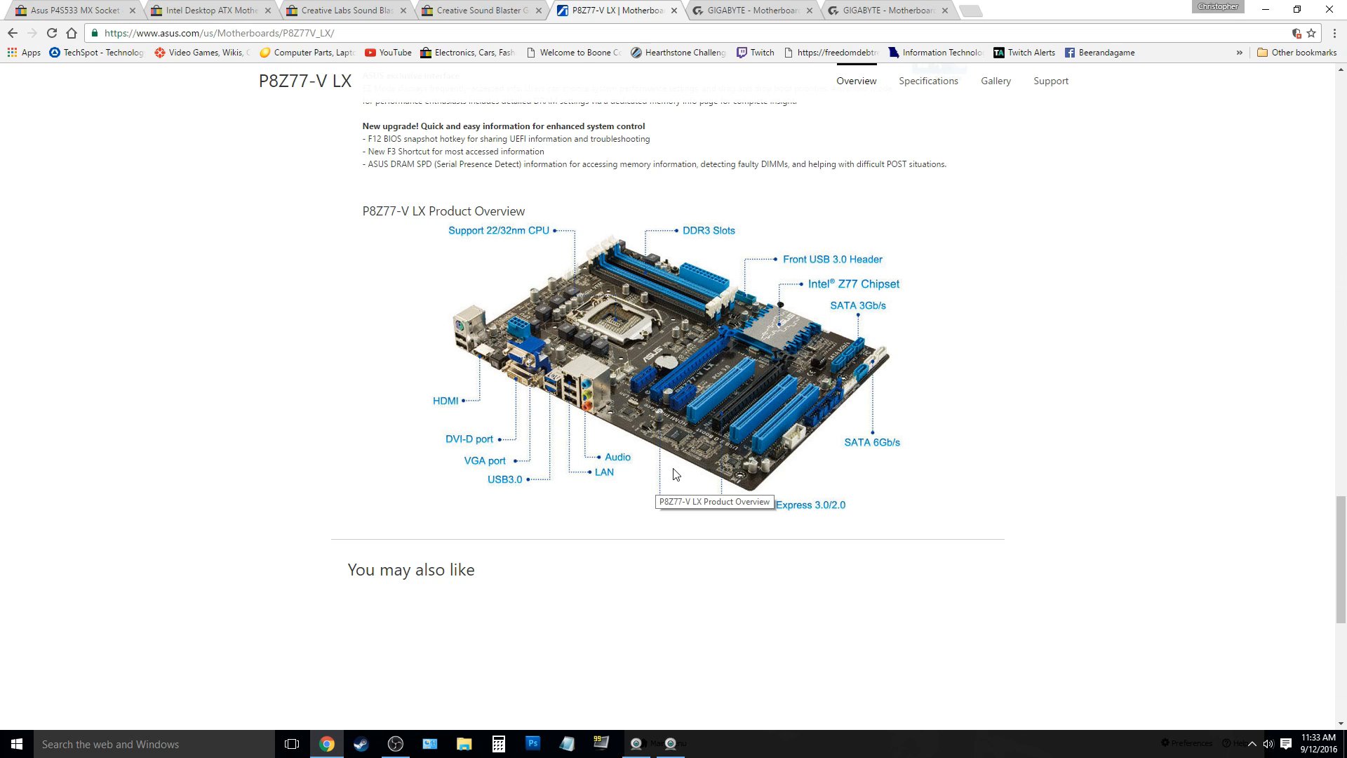
mouse_move(740, 423)
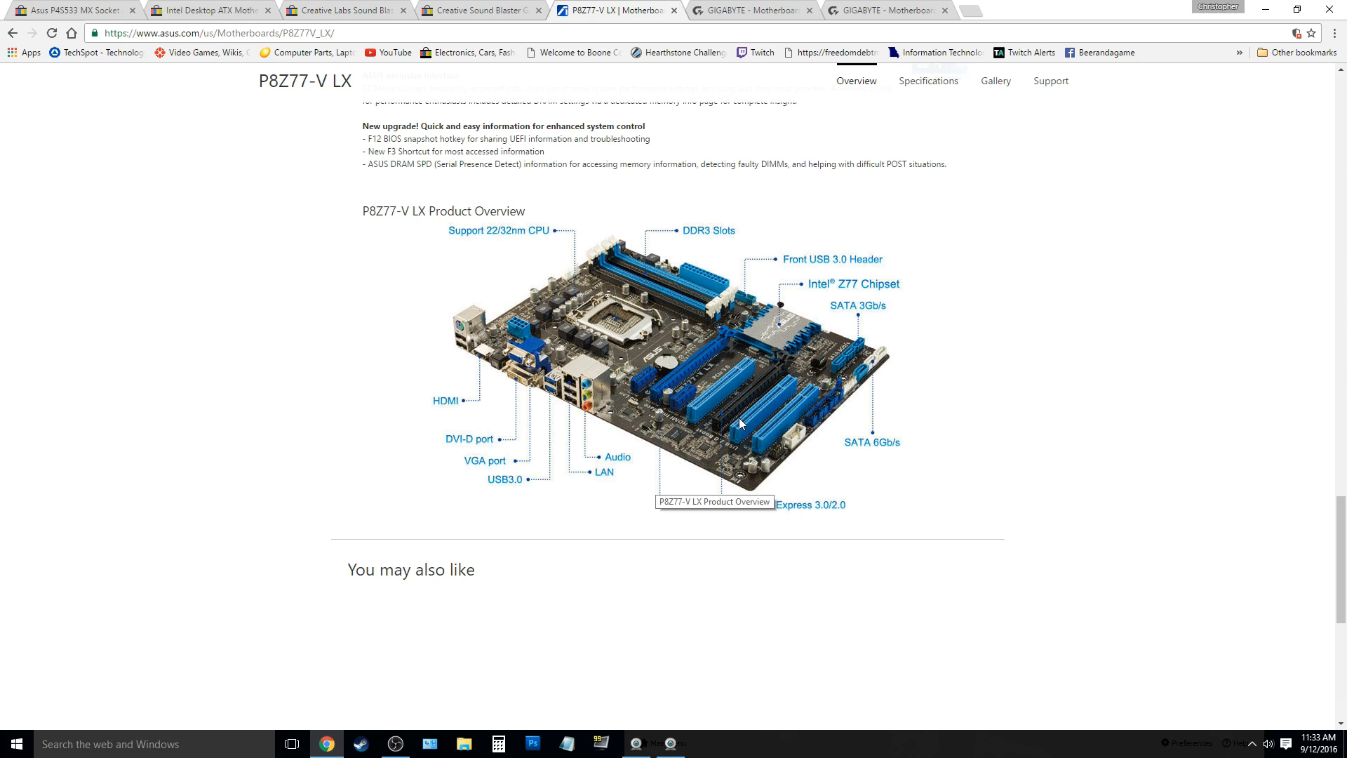
mouse_move(772, 444)
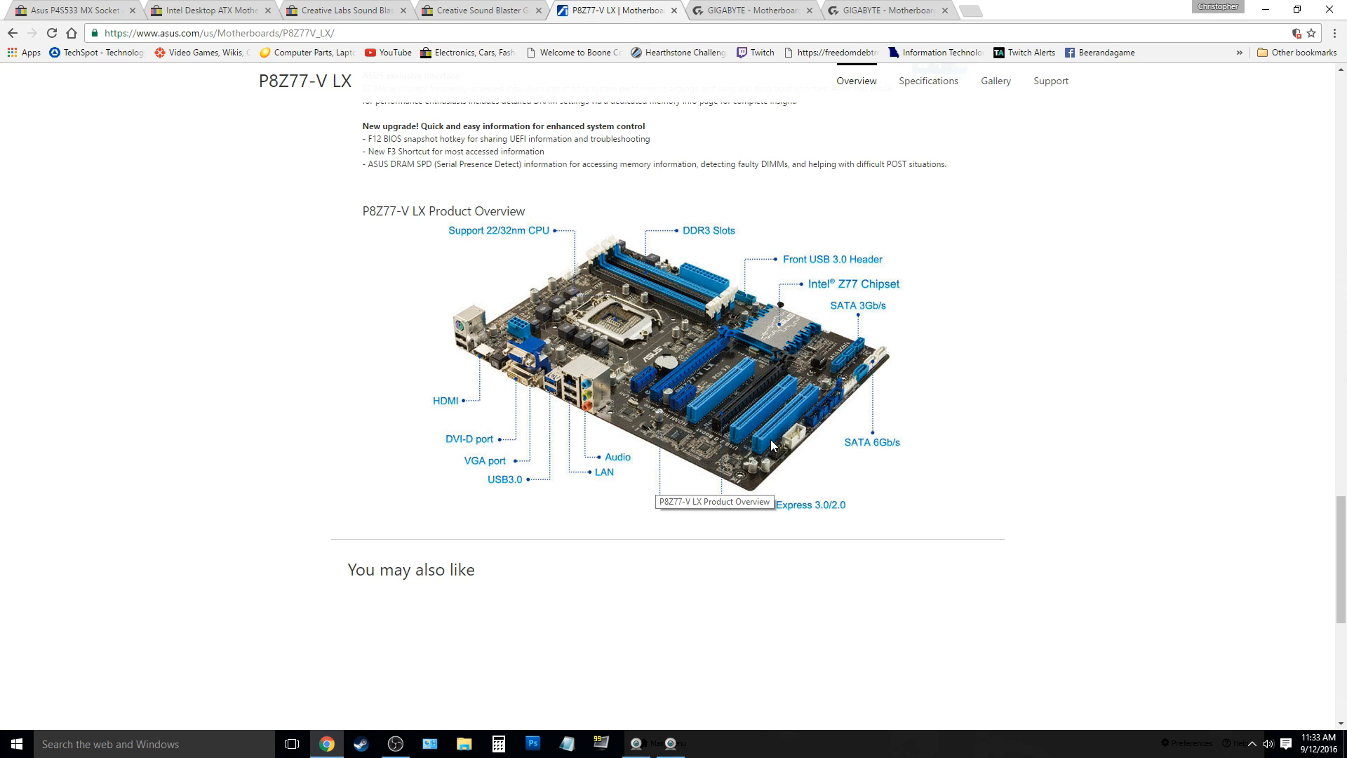
mouse_move(739, 367)
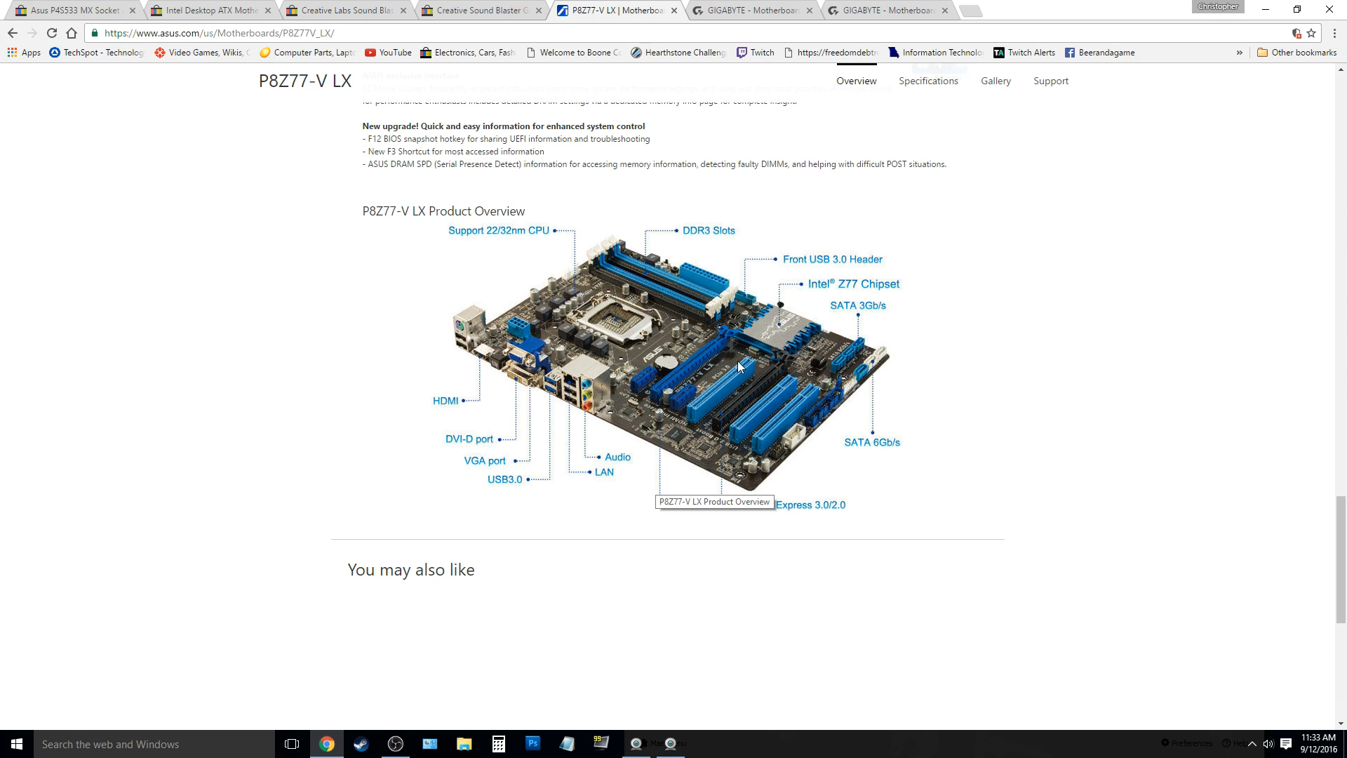
mouse_move(741, 328)
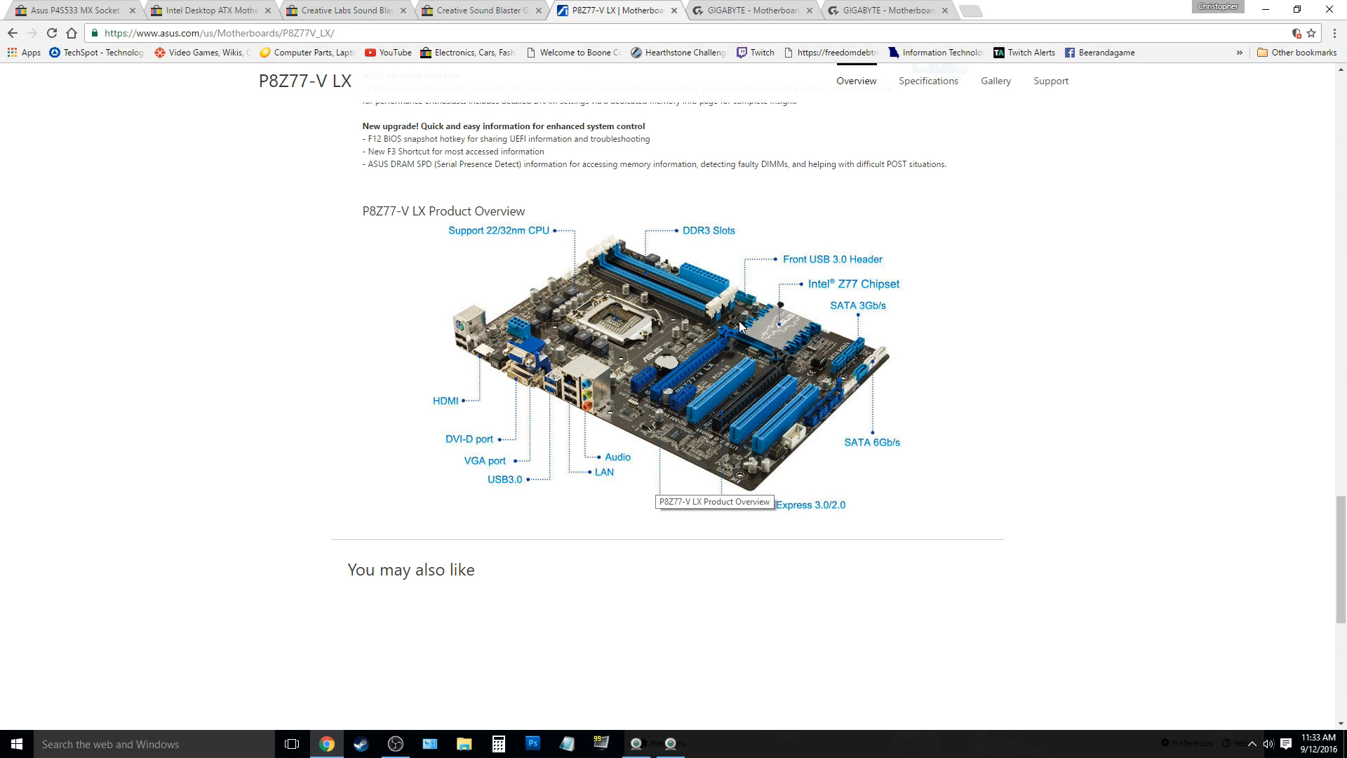
mouse_move(734, 337)
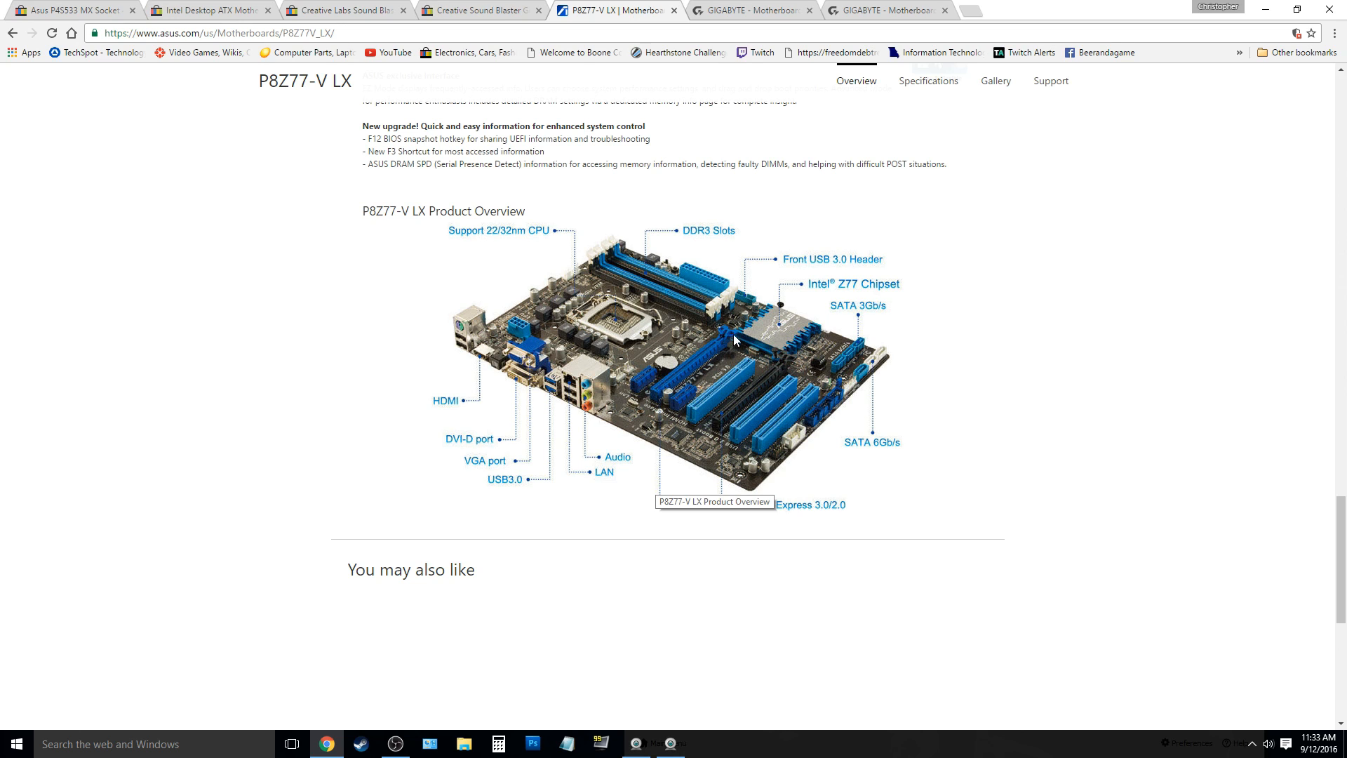
mouse_move(655, 407)
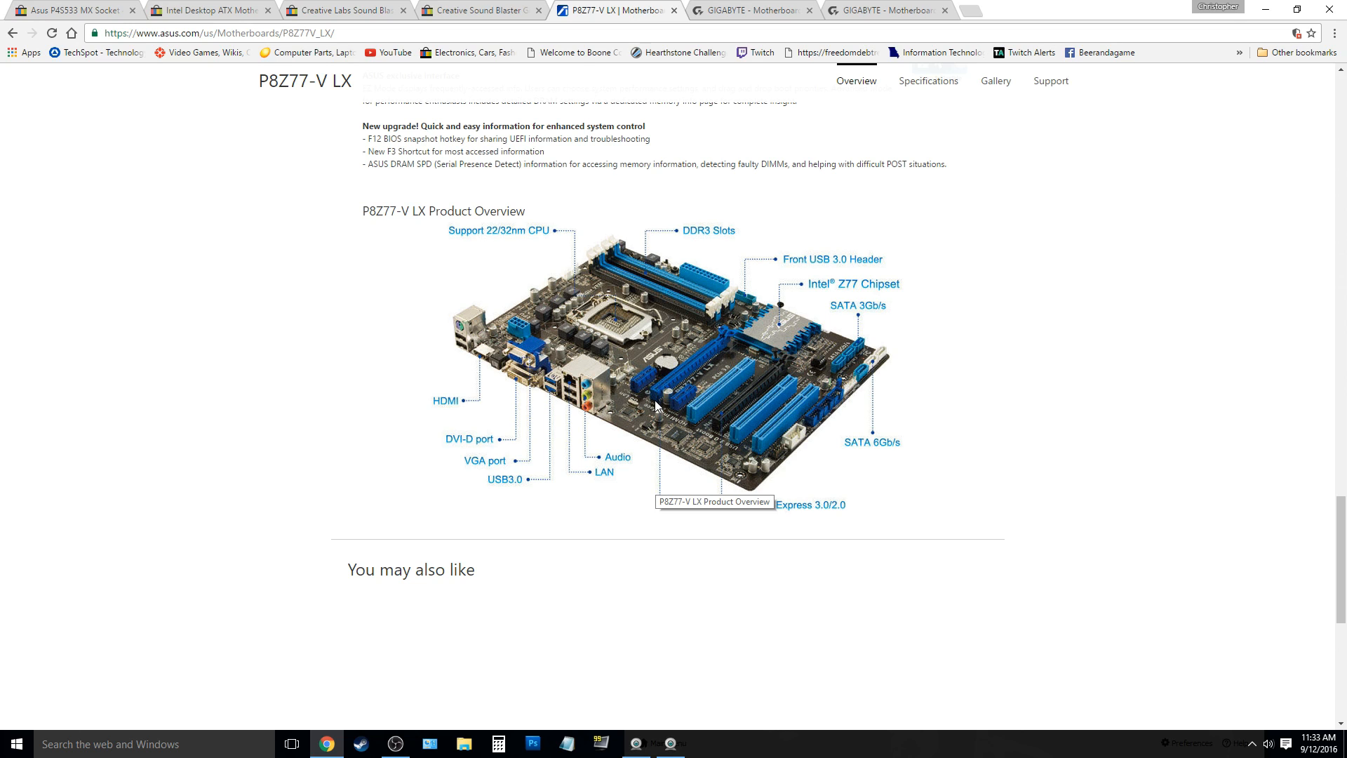
mouse_move(414, 244)
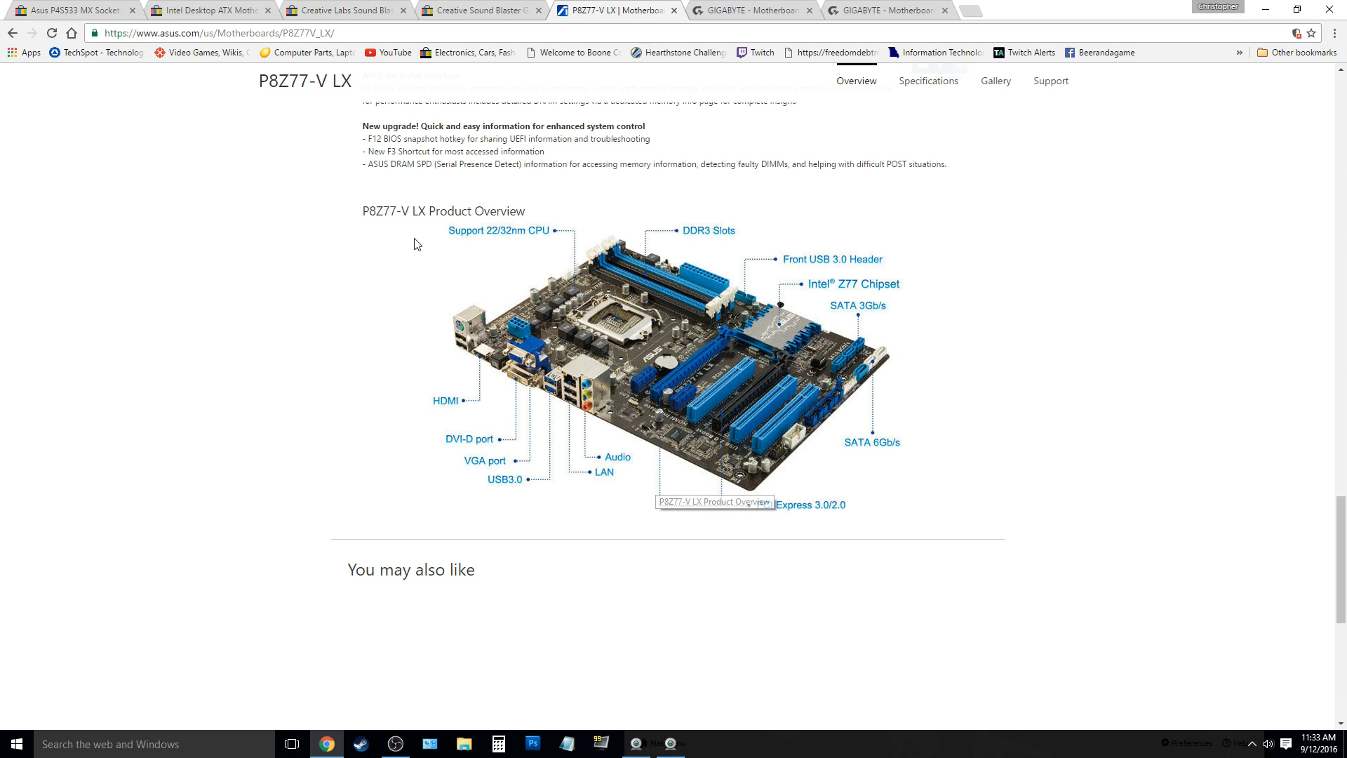
mouse_move(1015, 324)
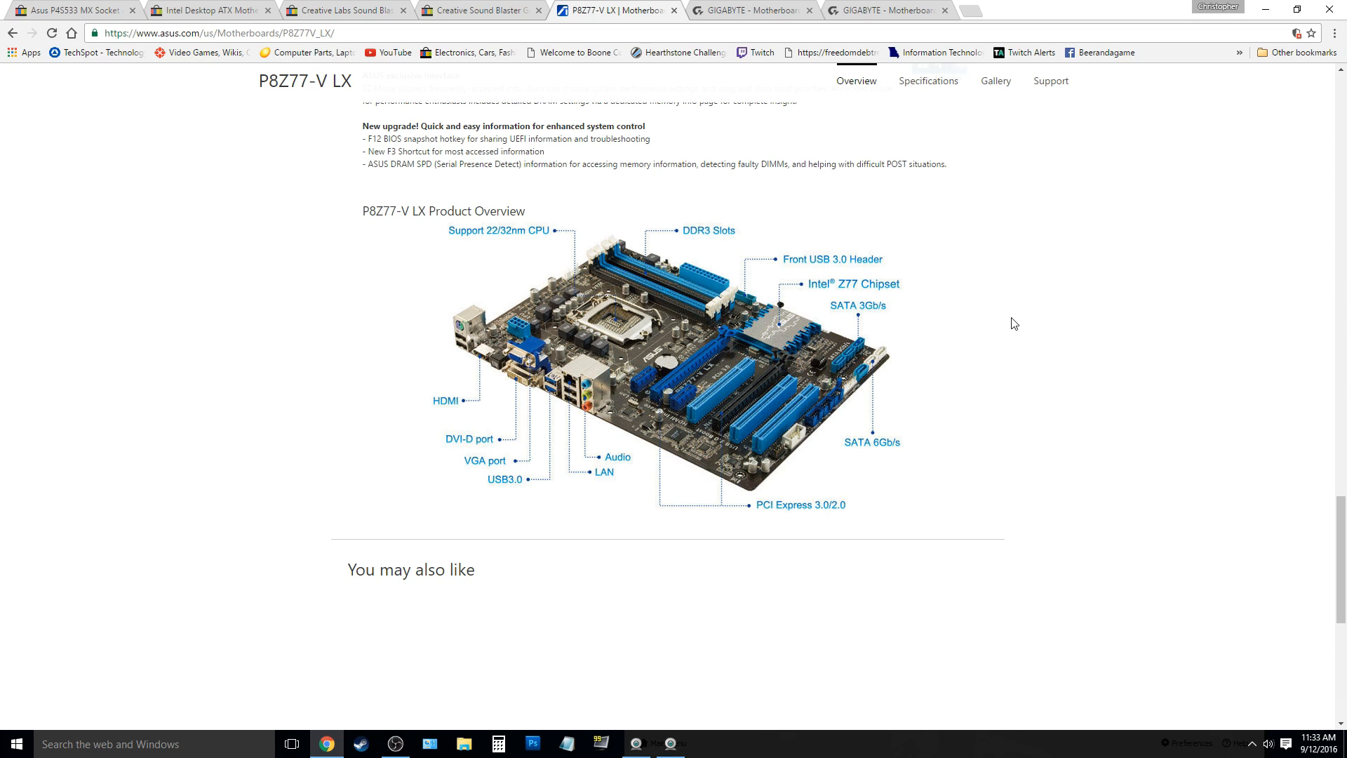
mouse_move(915, 467)
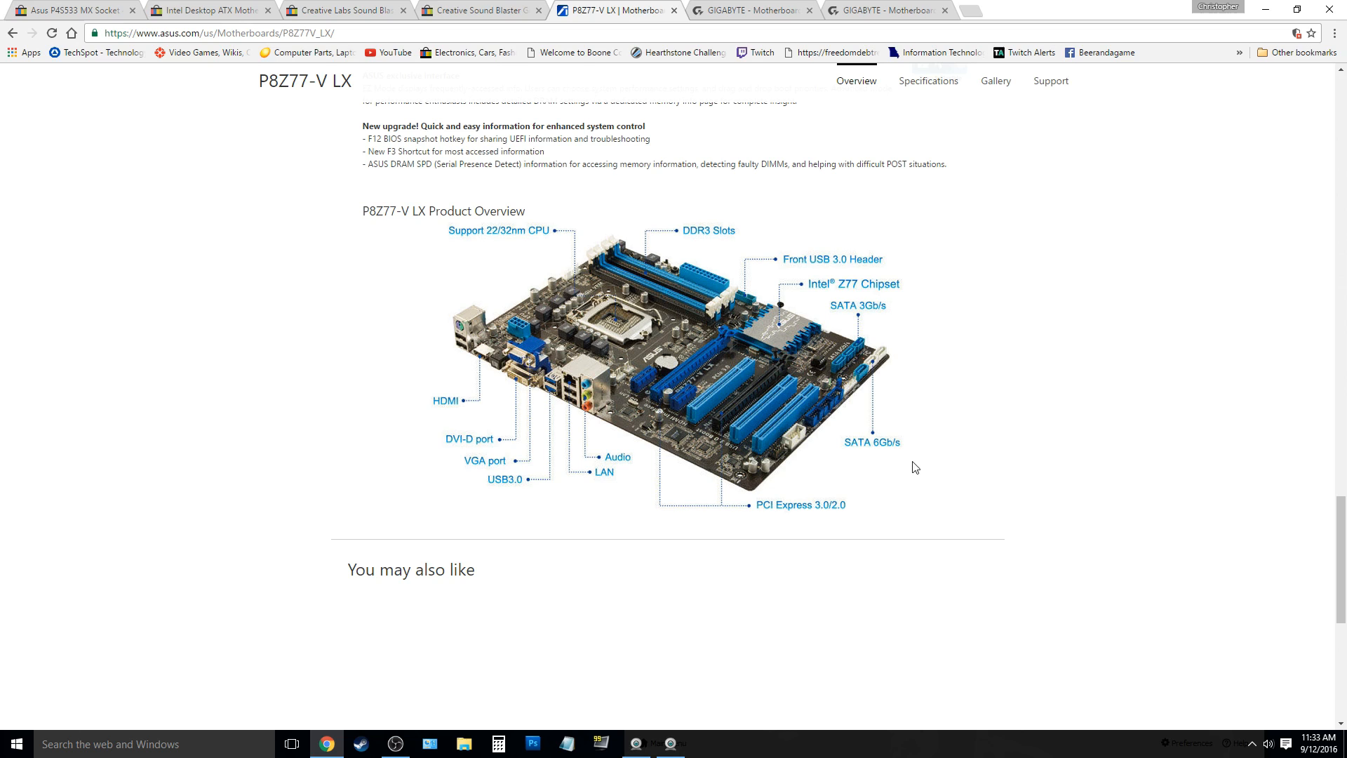
mouse_move(925, 470)
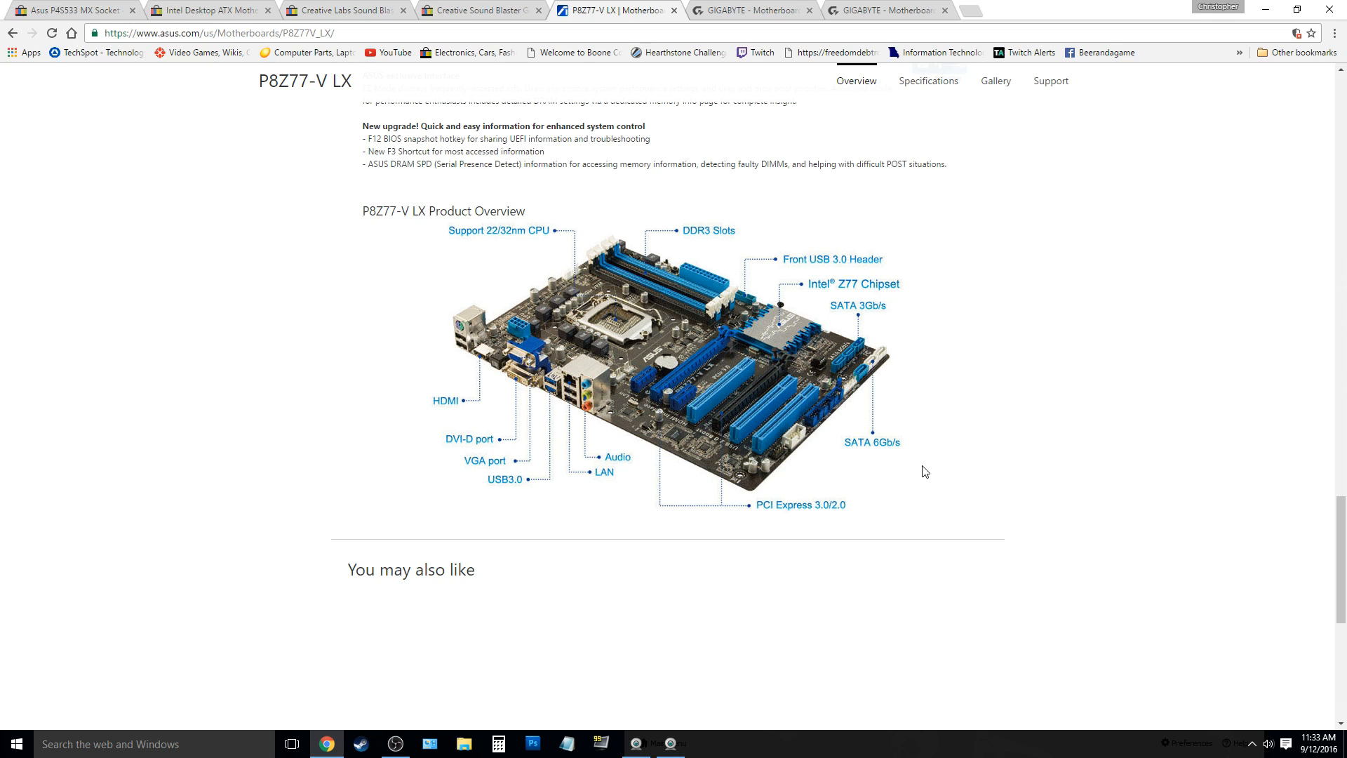
mouse_move(983, 398)
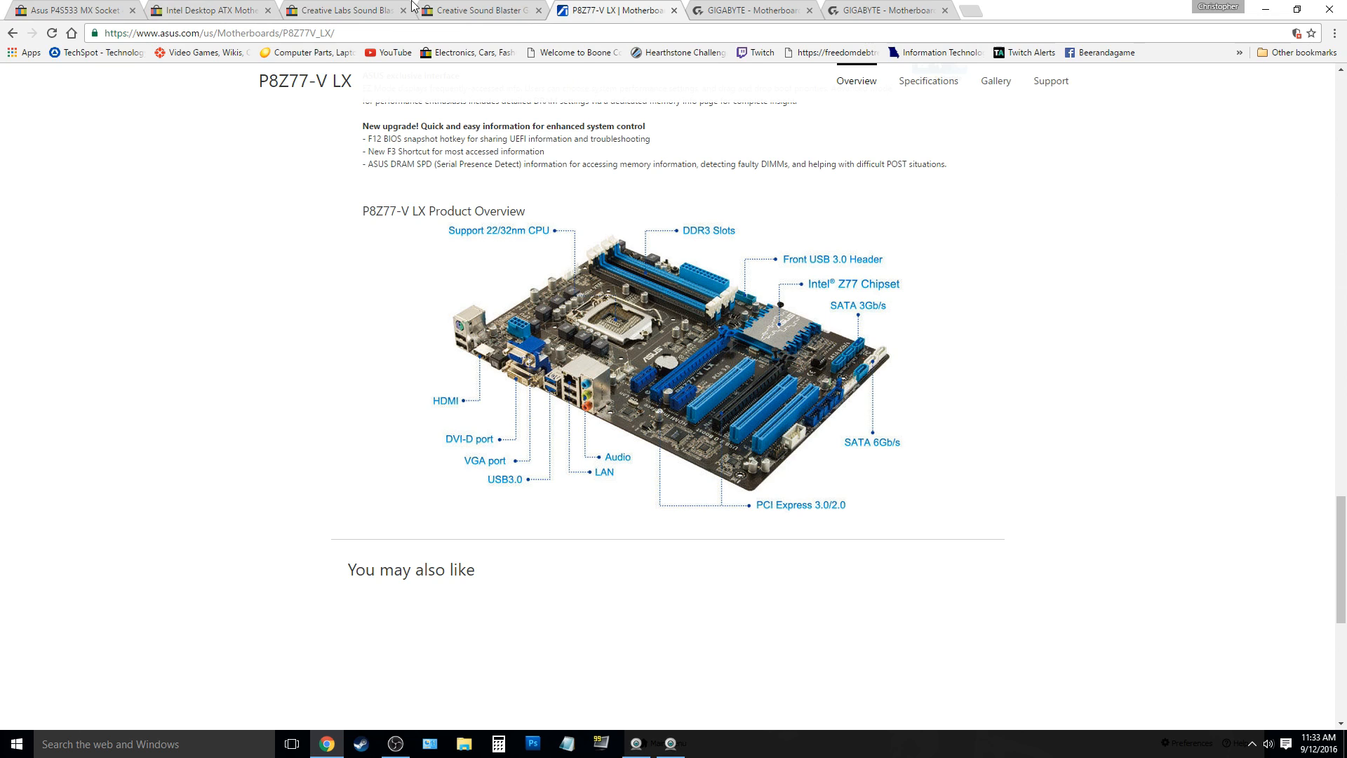
mouse_move(269, 68)
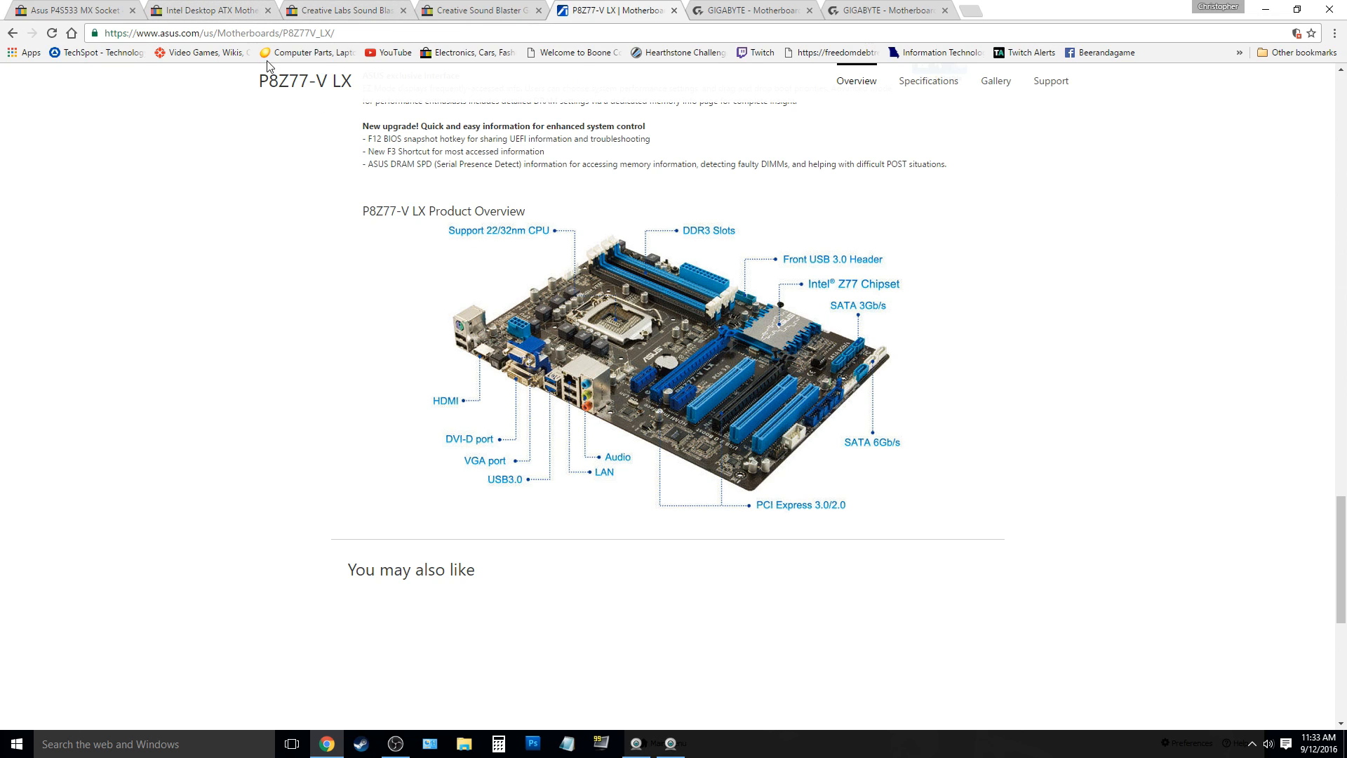
mouse_move(214, 195)
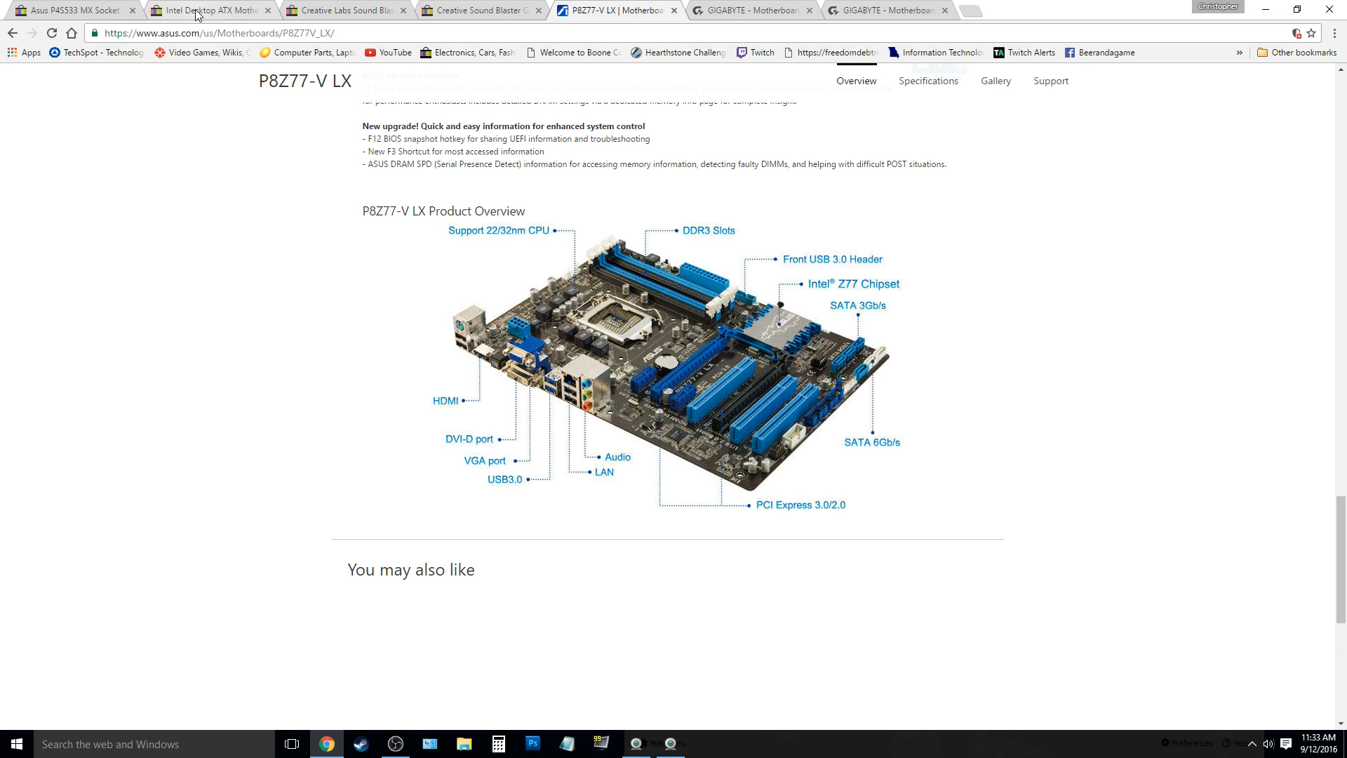
mouse_move(211, 10)
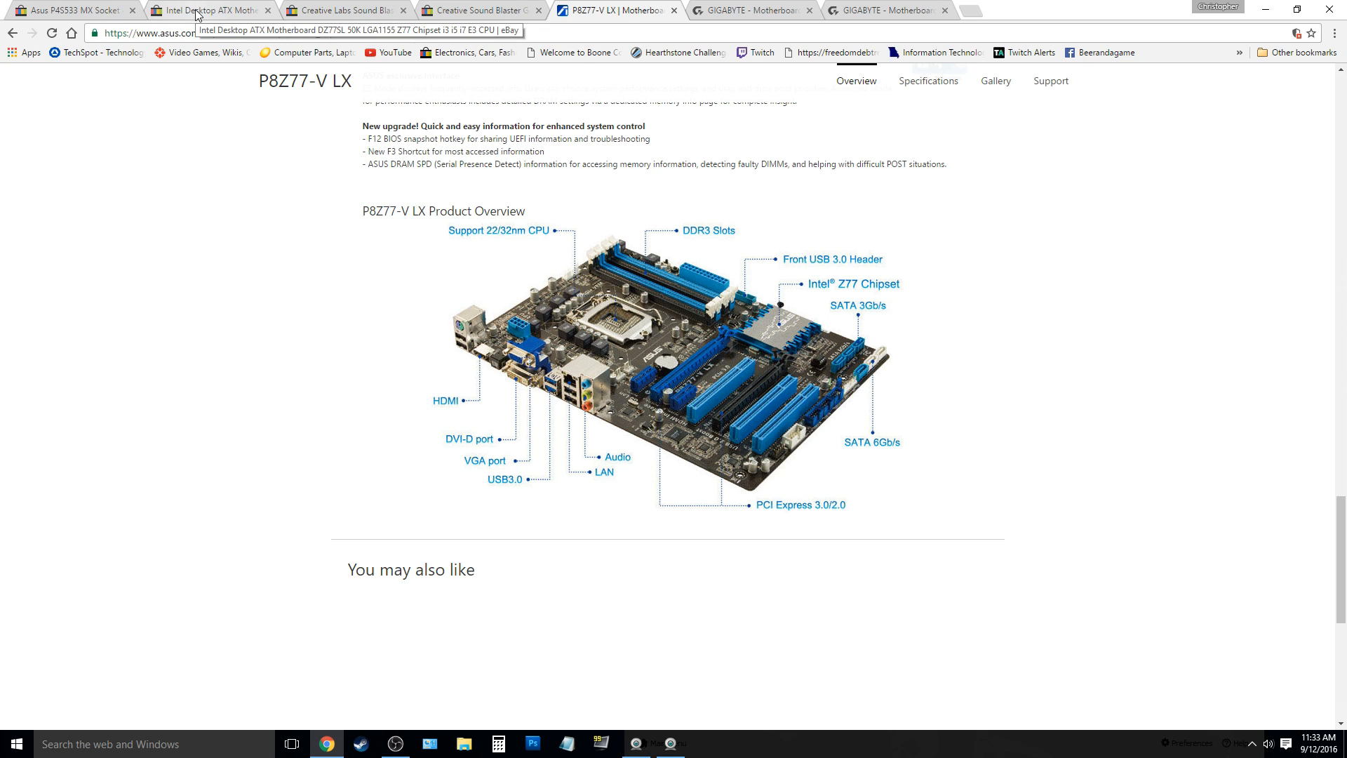
- Switch to the eBay listing for the Intel DZ77SL-50K motherboard at US $64.39
left_click(206, 9)
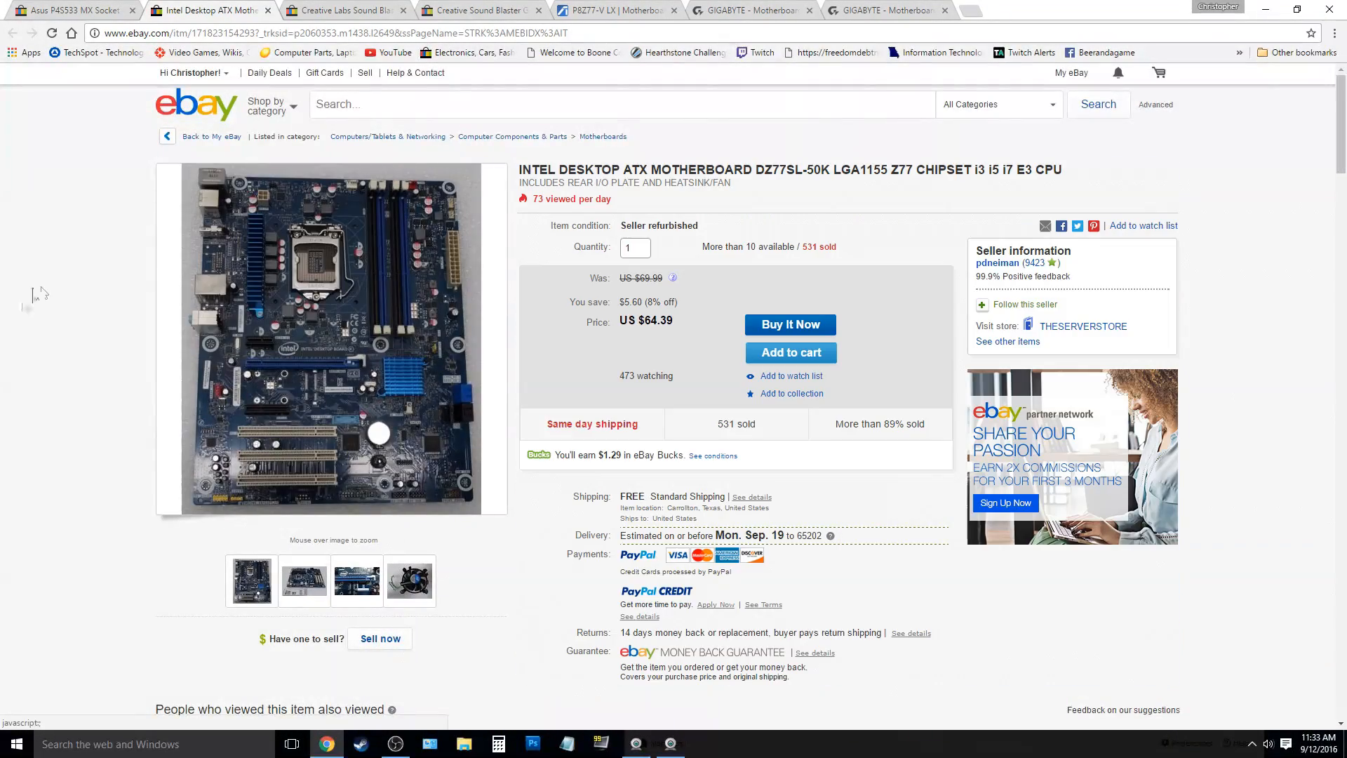
mouse_move(694, 320)
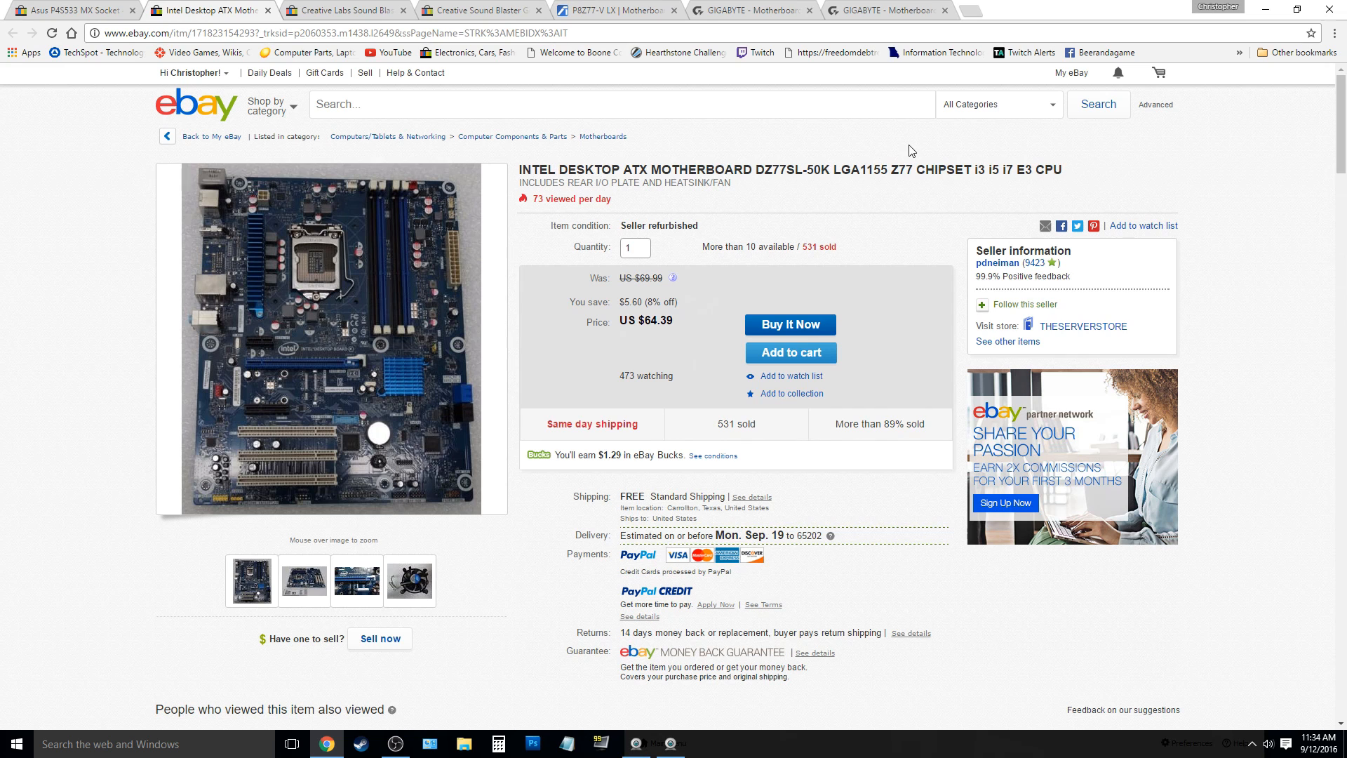
mouse_move(777, 185)
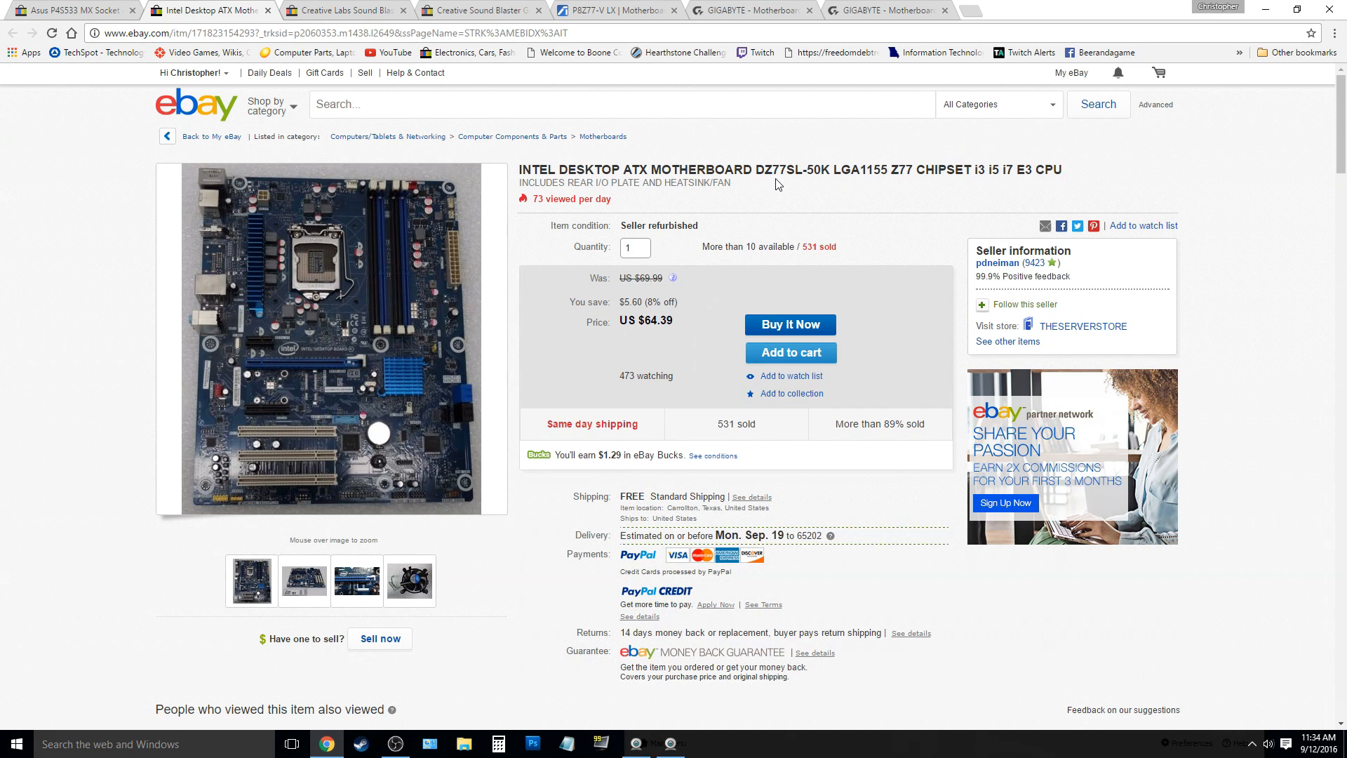
mouse_move(783, 218)
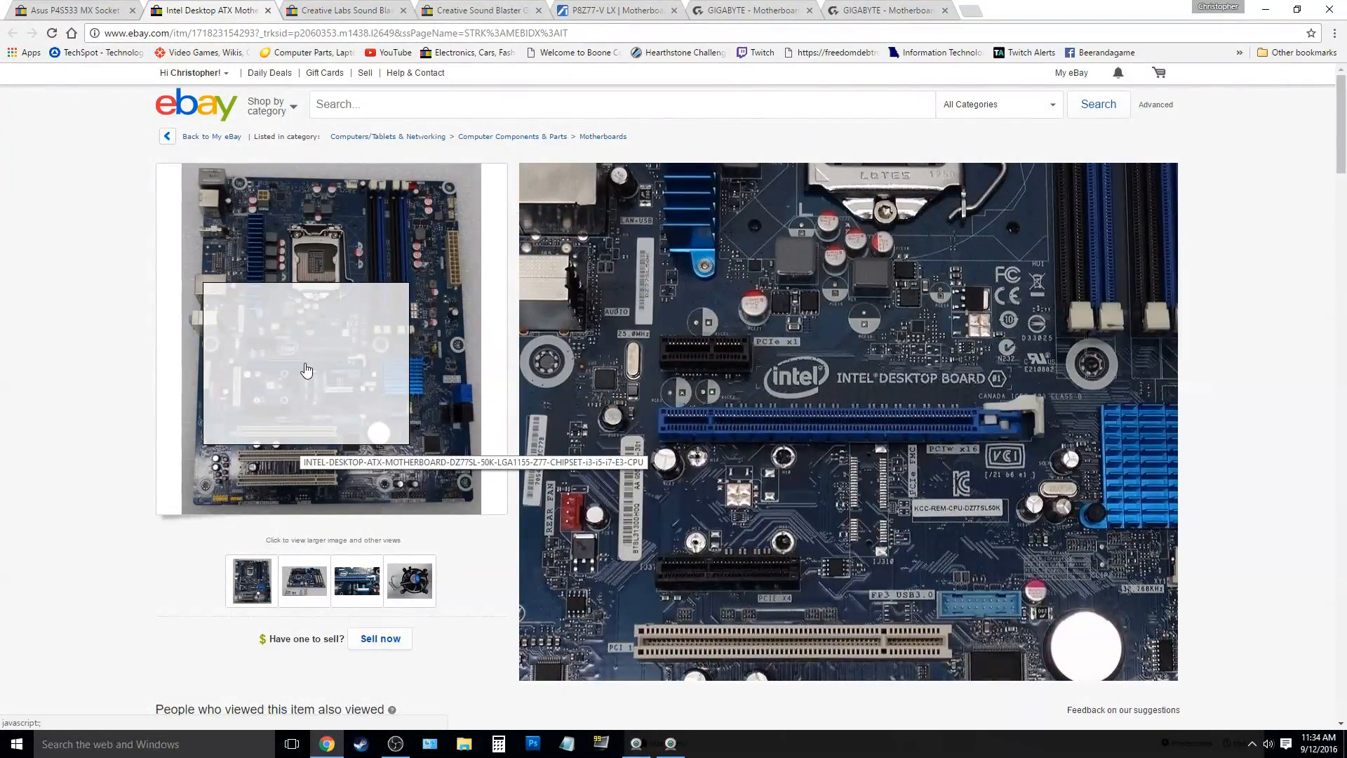
mouse_move(315, 368)
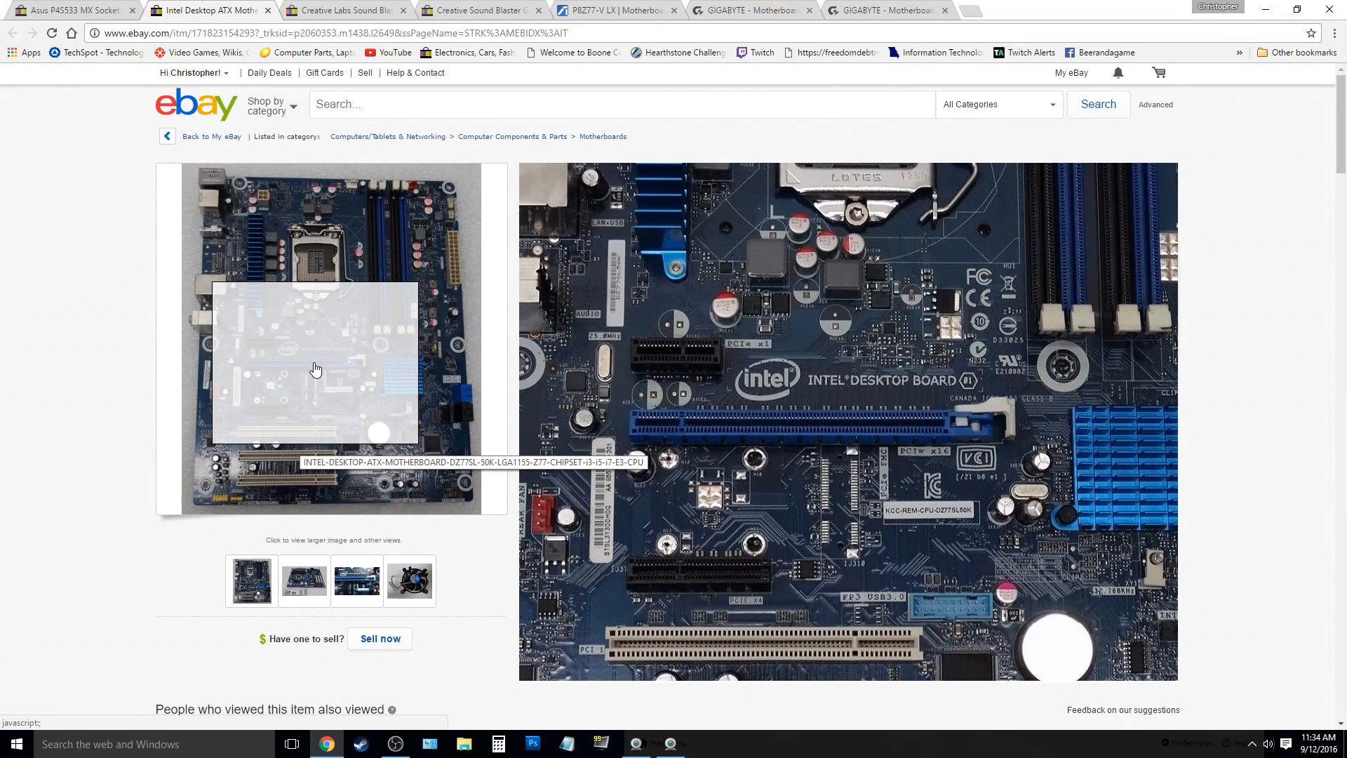
mouse_move(383, 369)
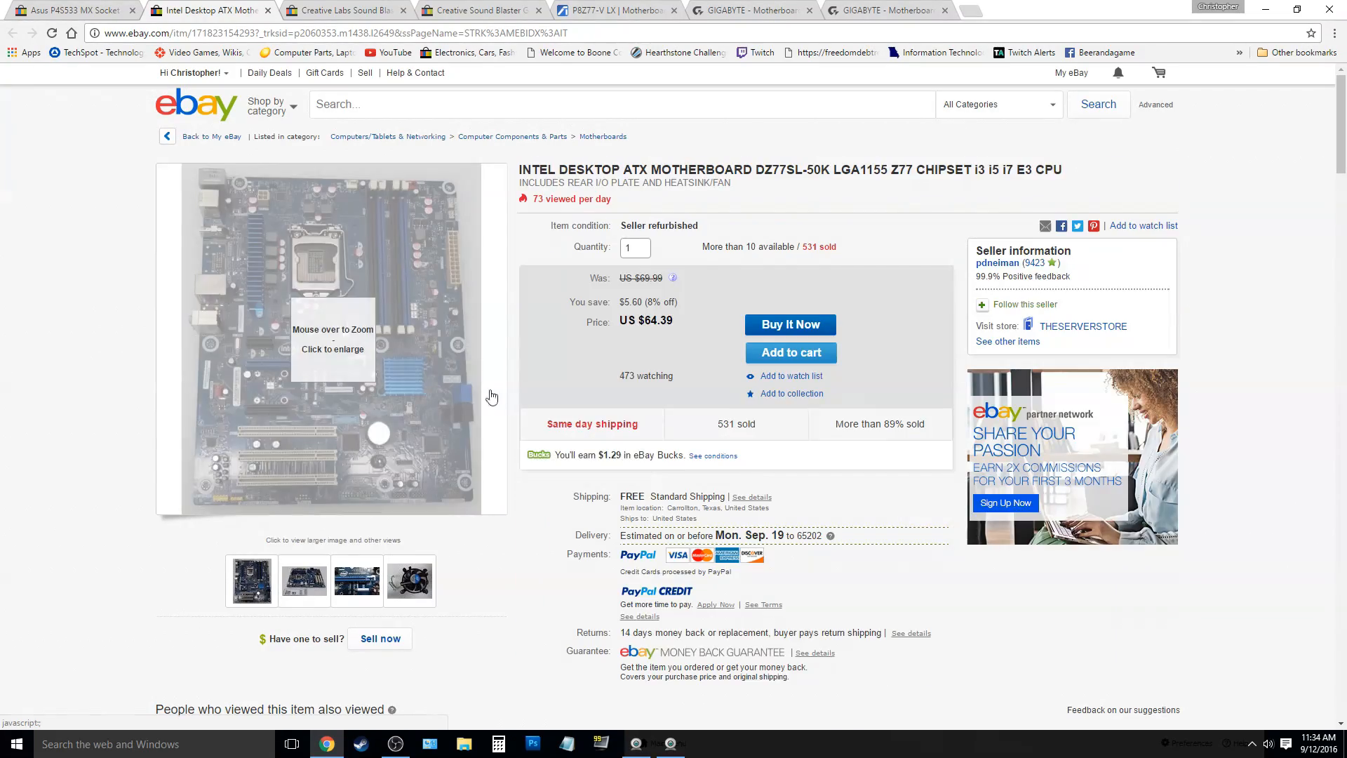
mouse_move(438, 398)
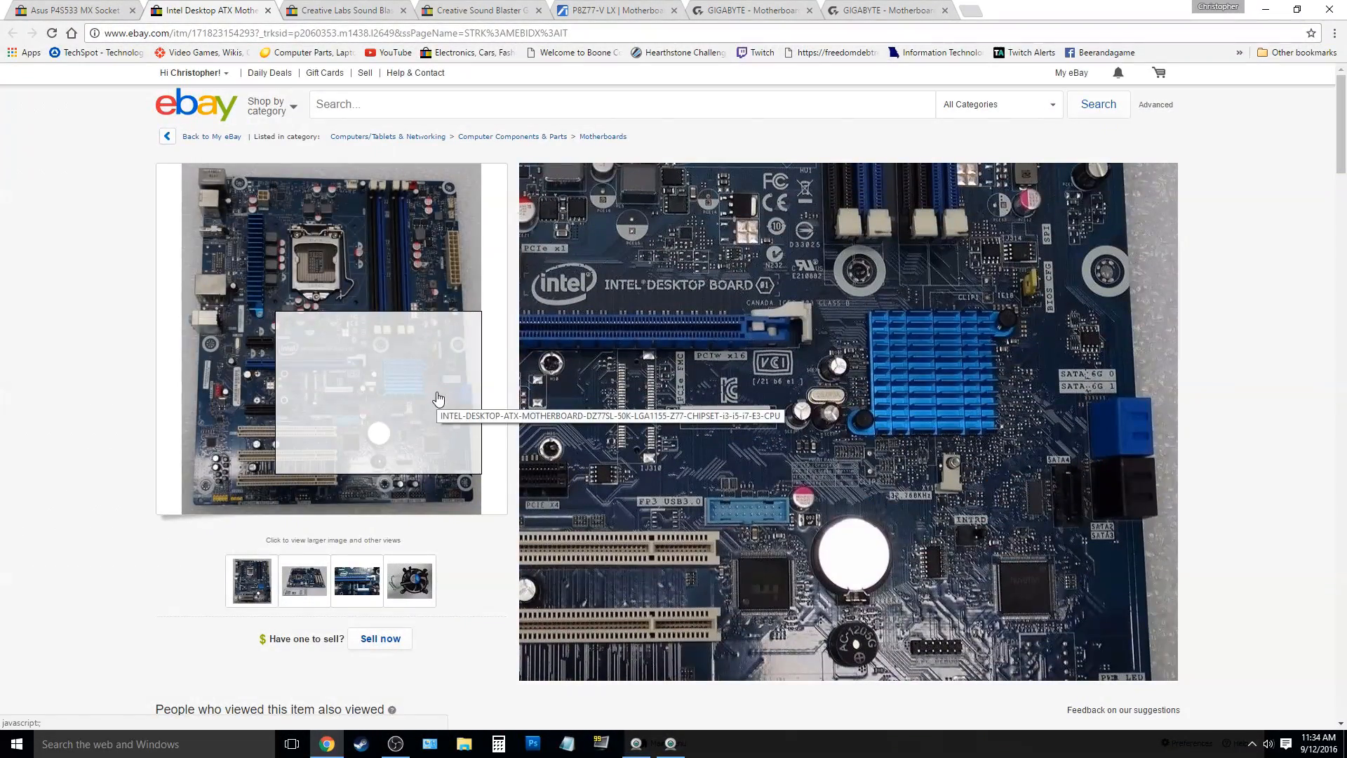
mouse_move(325, 408)
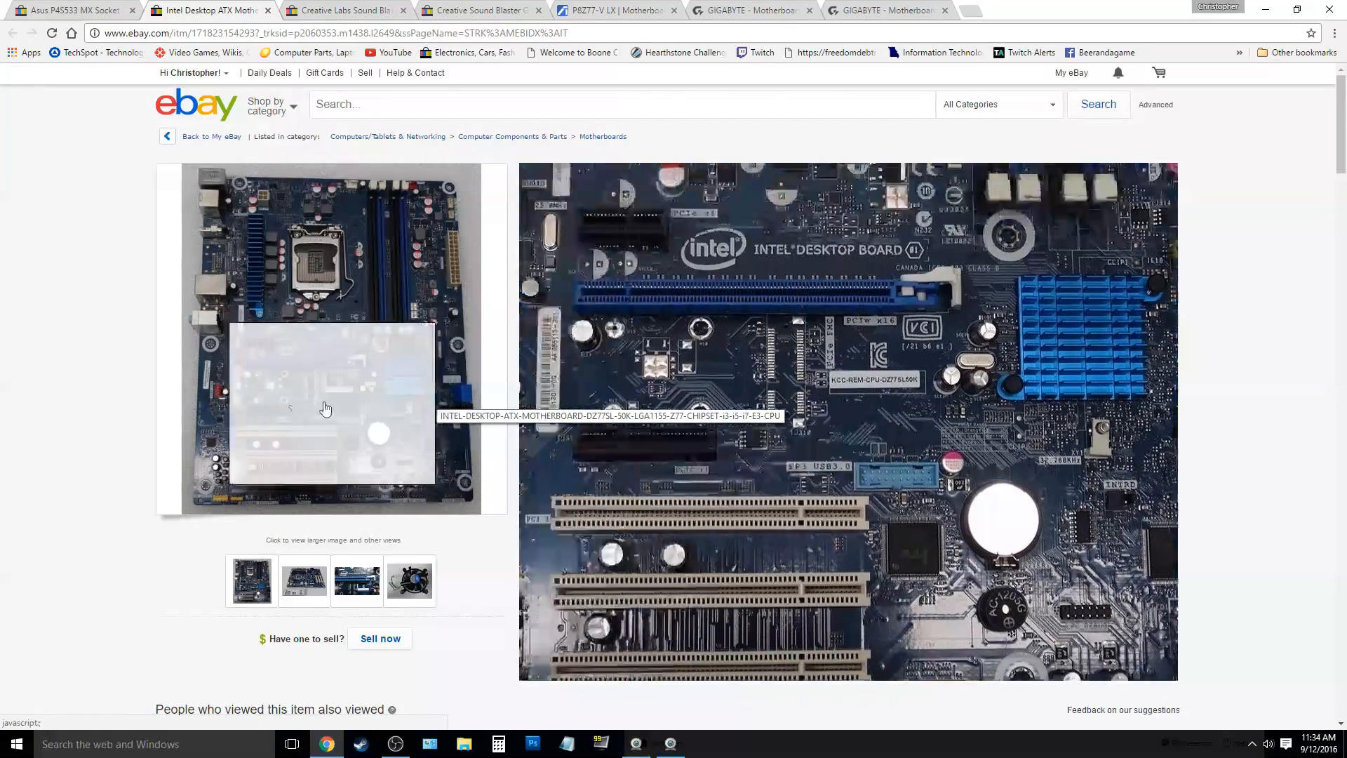
mouse_move(309, 414)
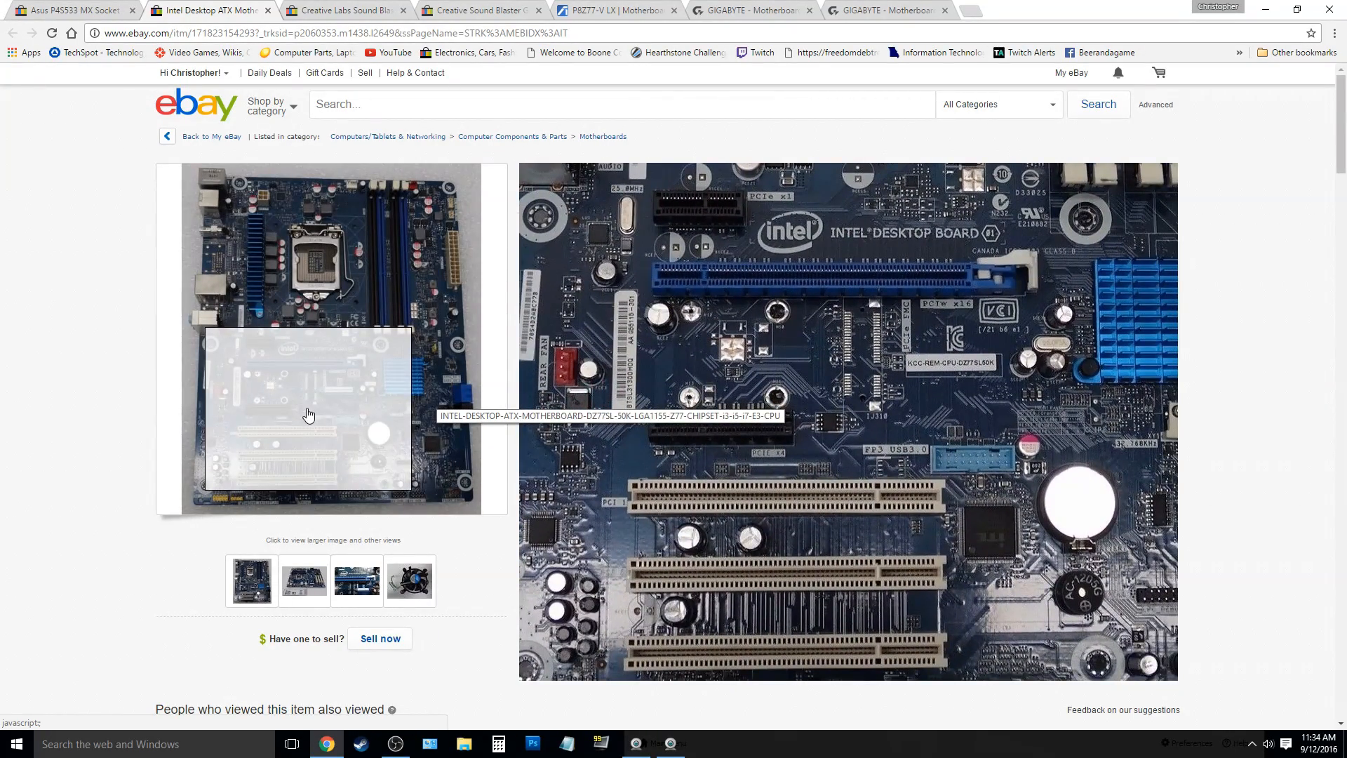
mouse_move(384, 249)
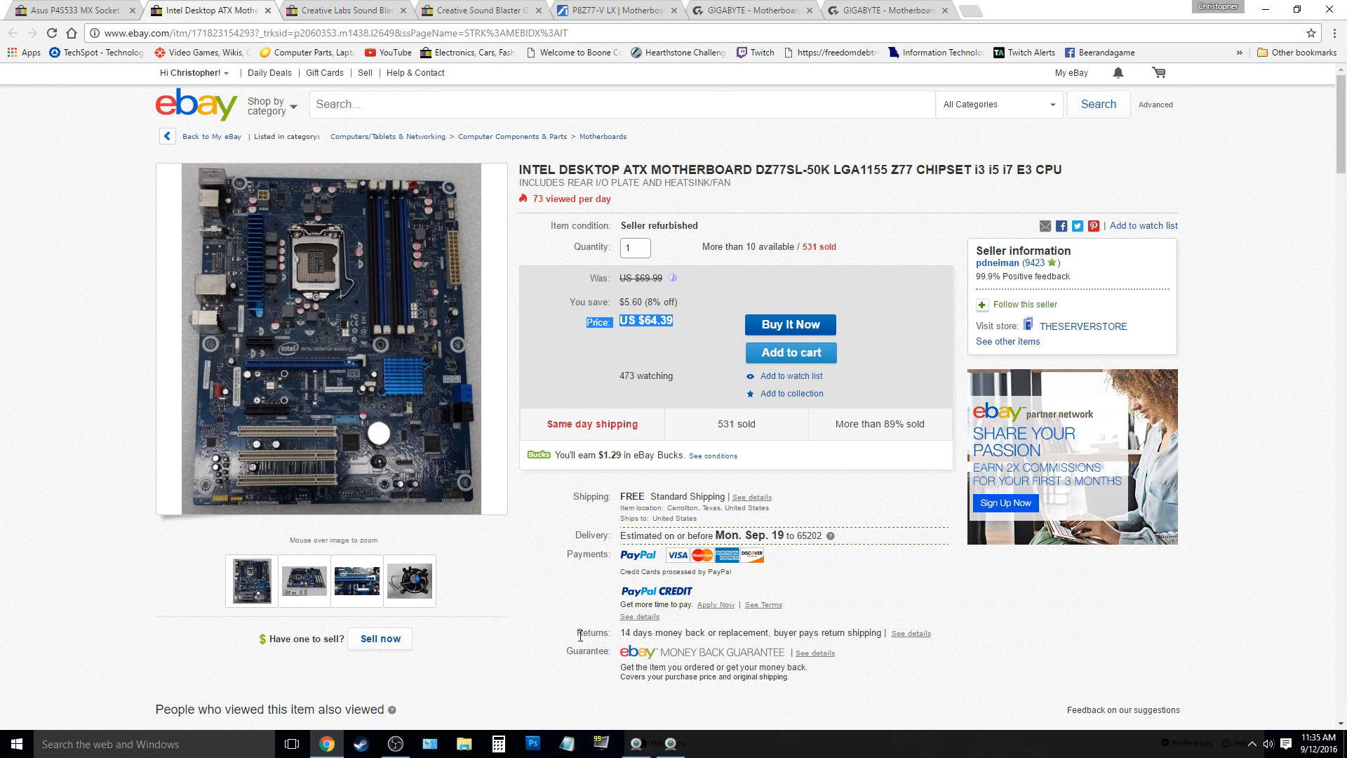
mouse_move(650, 116)
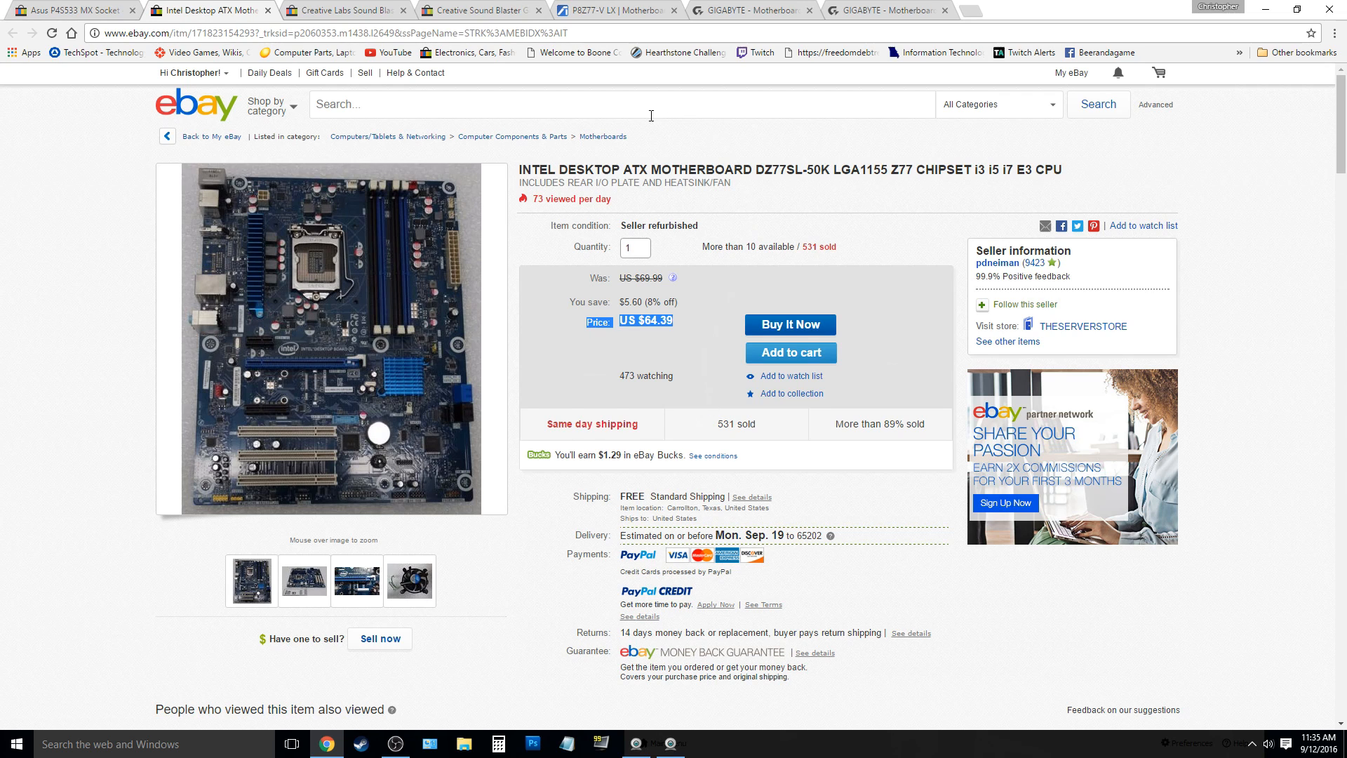
mouse_move(658, 138)
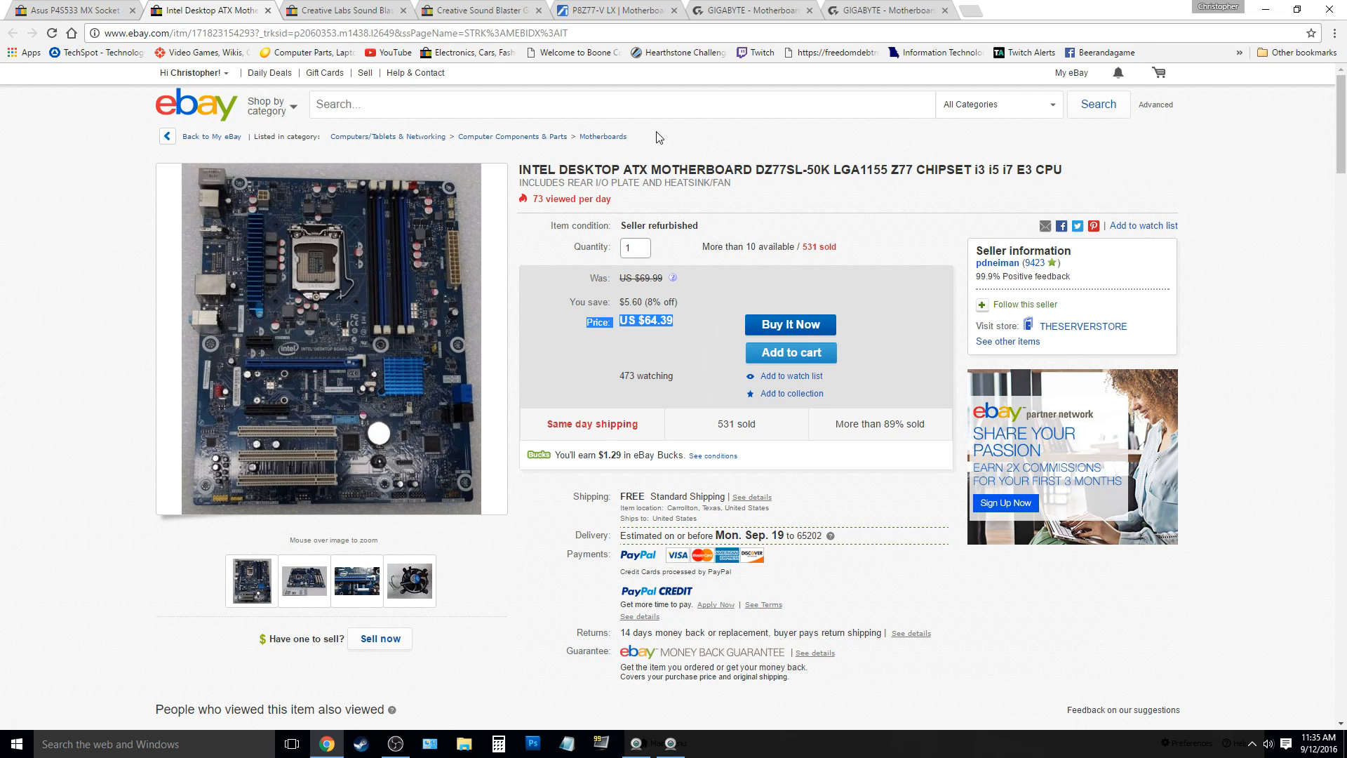